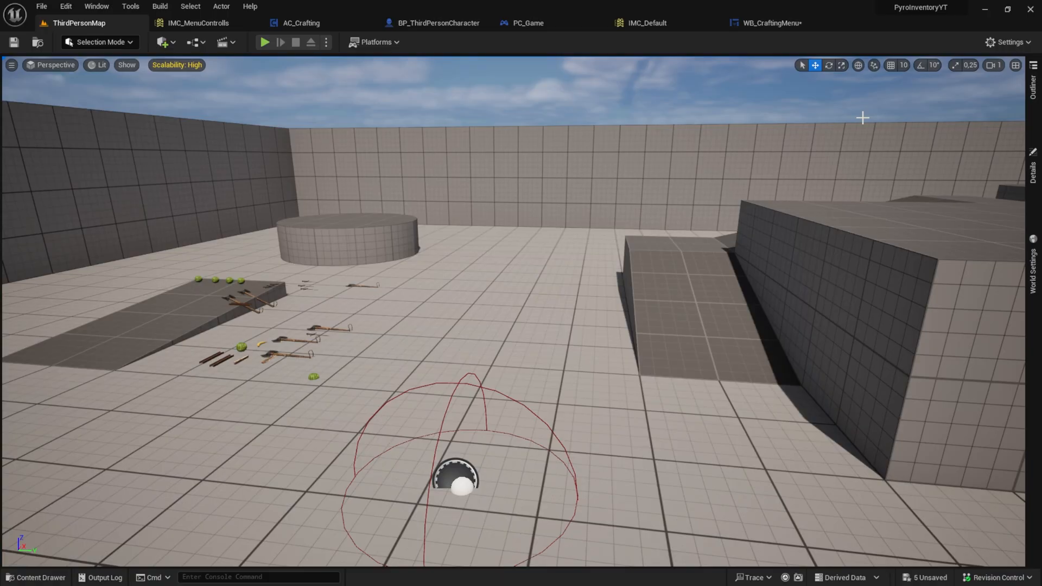
- Start a play preview of the level to show the crafting menu
{"action": "left_click", "coordinate": [264, 42]}
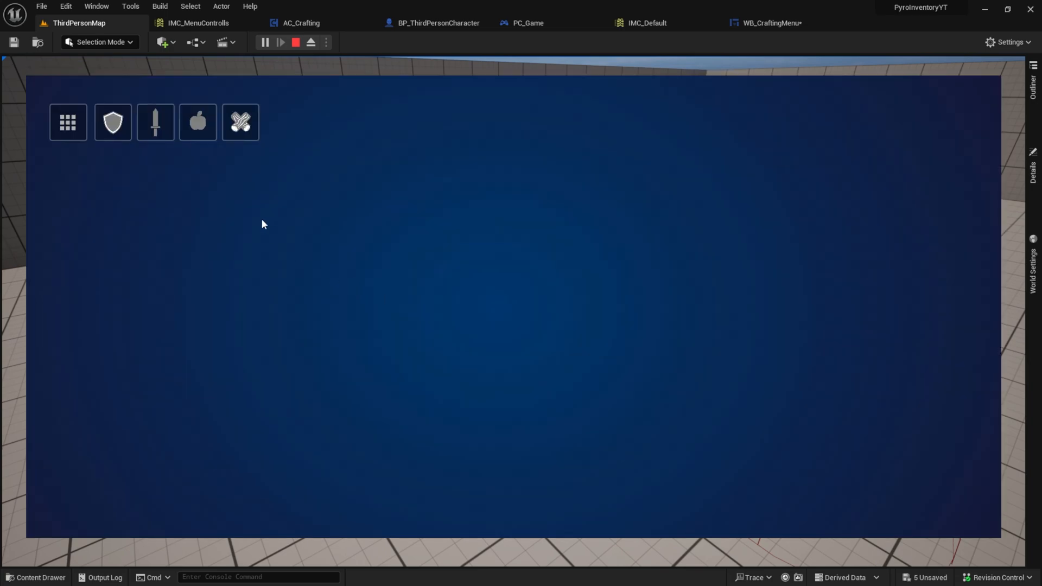
{"action": "mouse_move", "coordinate": [108, 162]}
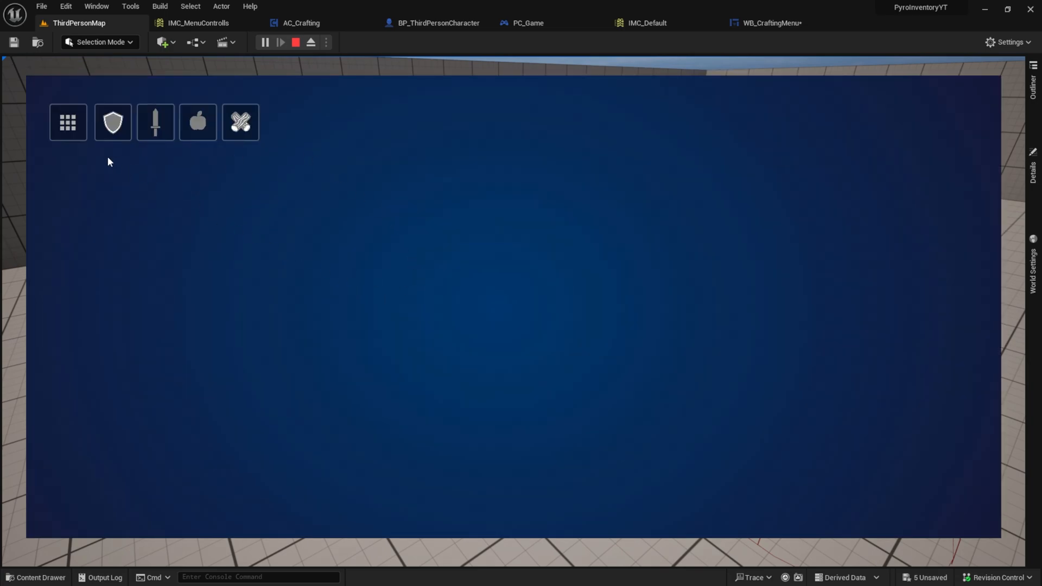
{"action": "mouse_move", "coordinate": [67, 122]}
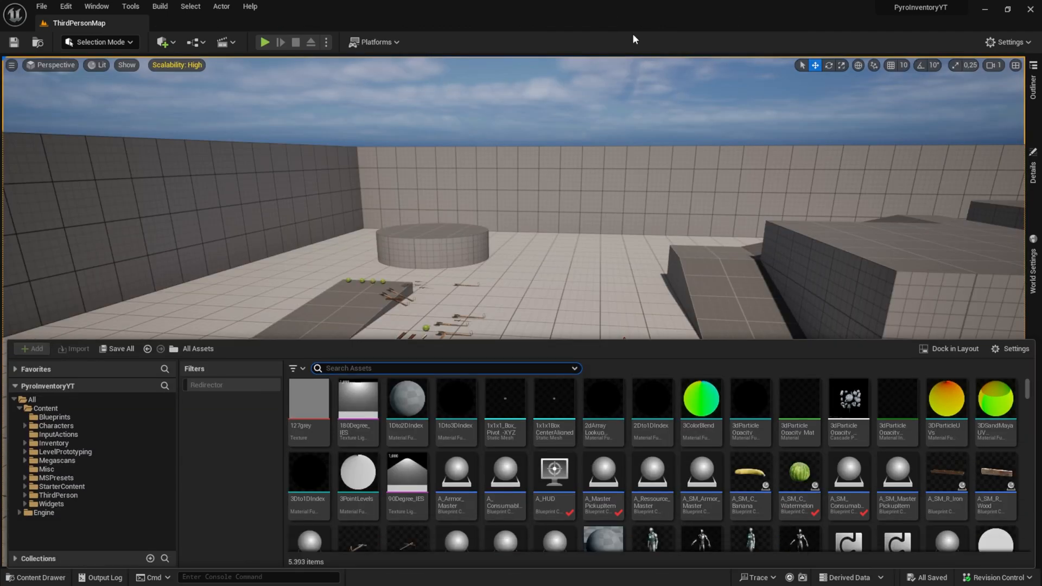
- Create a Crafting folder under Content with a new Blueprint class named AC_Crafting
{"action": "right_click", "coordinate": [46, 408]}
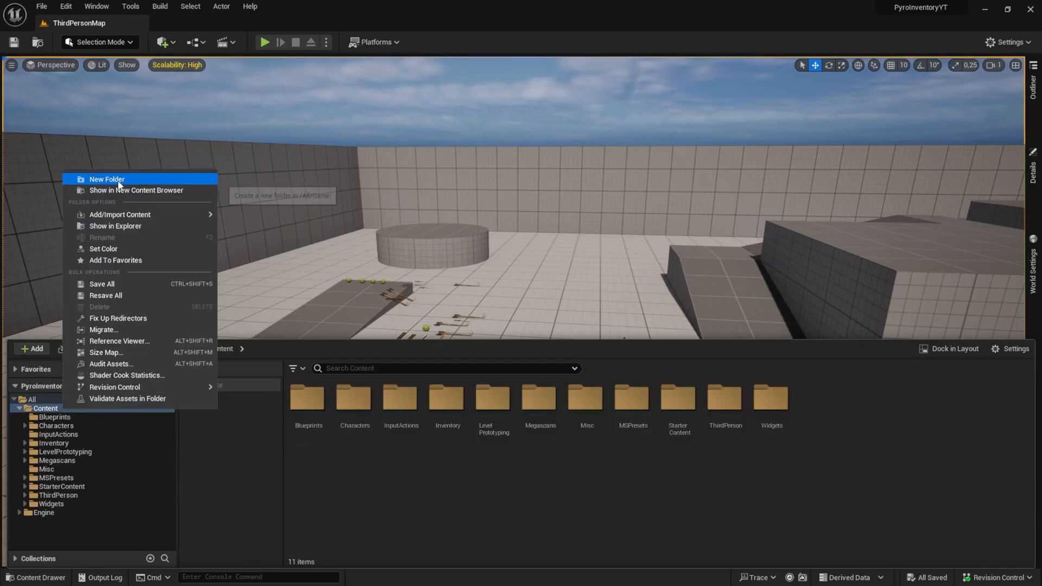
{"action": "left_click", "coordinate": [107, 179]}
{"action": "type", "text": "Crafting"}
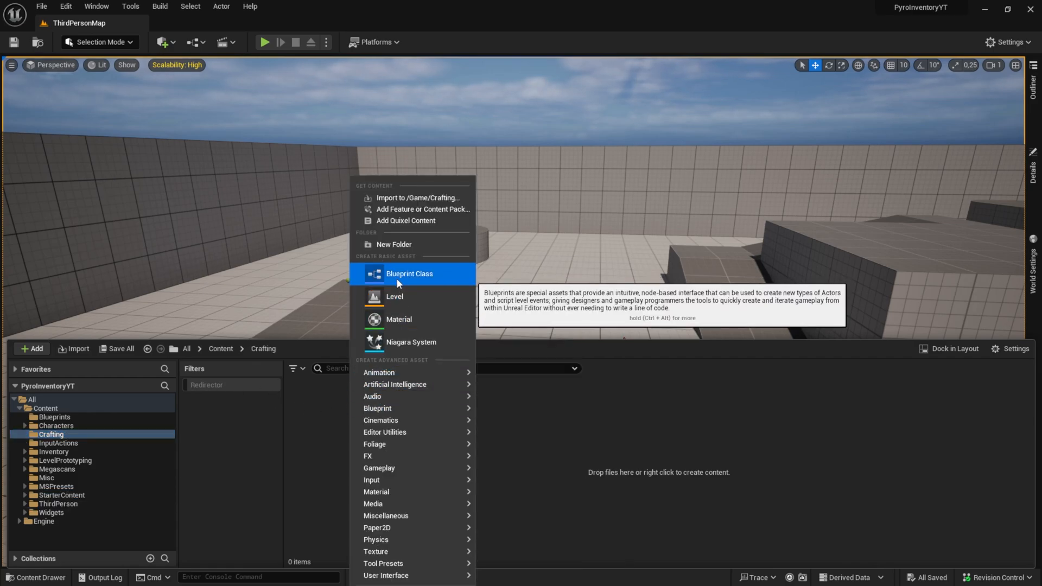
{"action": "left_click", "coordinate": [408, 274]}
{"action": "type", "text": "AC_C"}
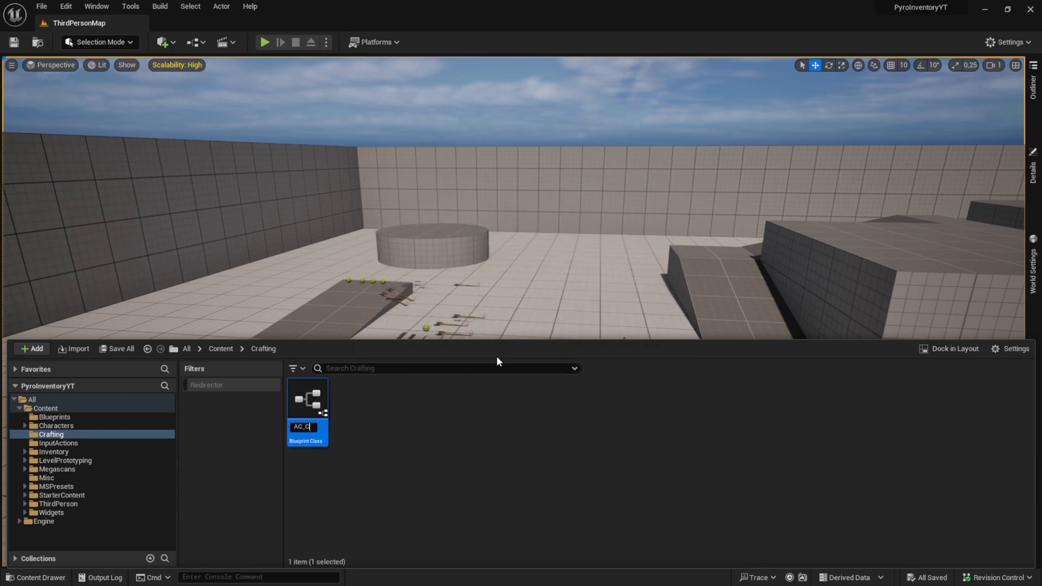
{"action": "key", "text": "Return"}
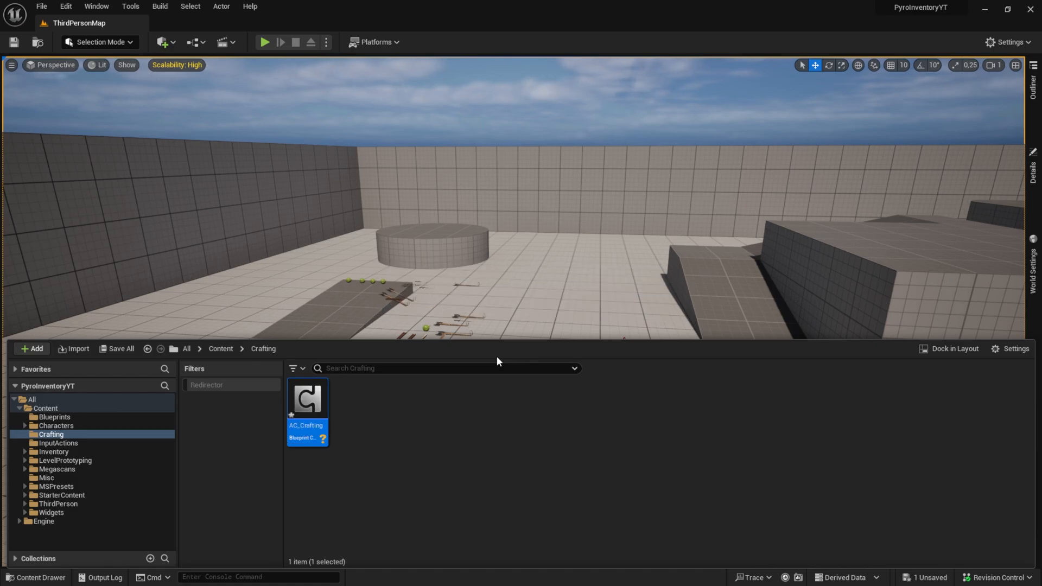
{"action": "mouse_move", "coordinate": [479, 435]}
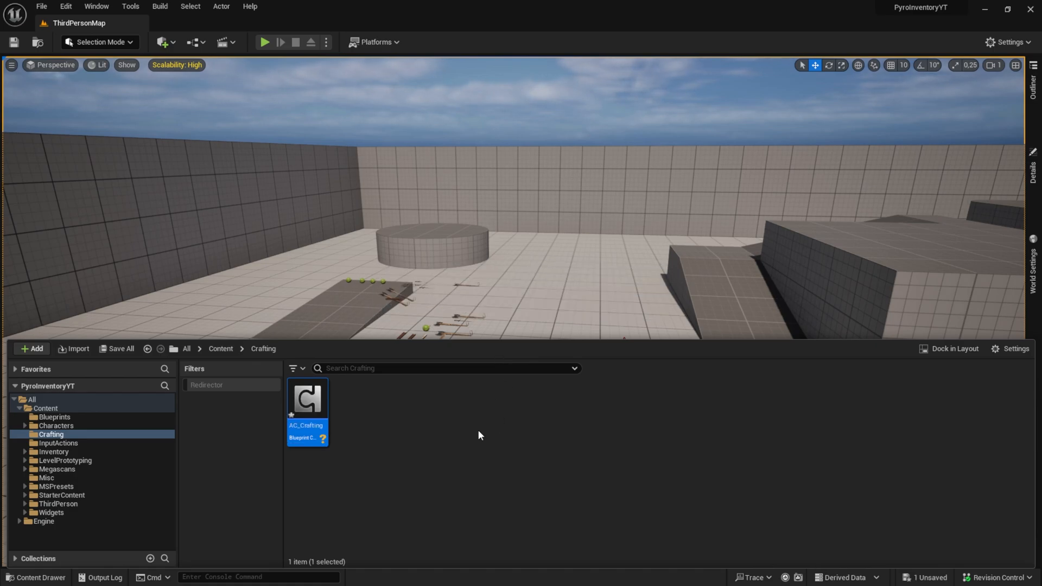
{"action": "left_click", "coordinate": [455, 437]}
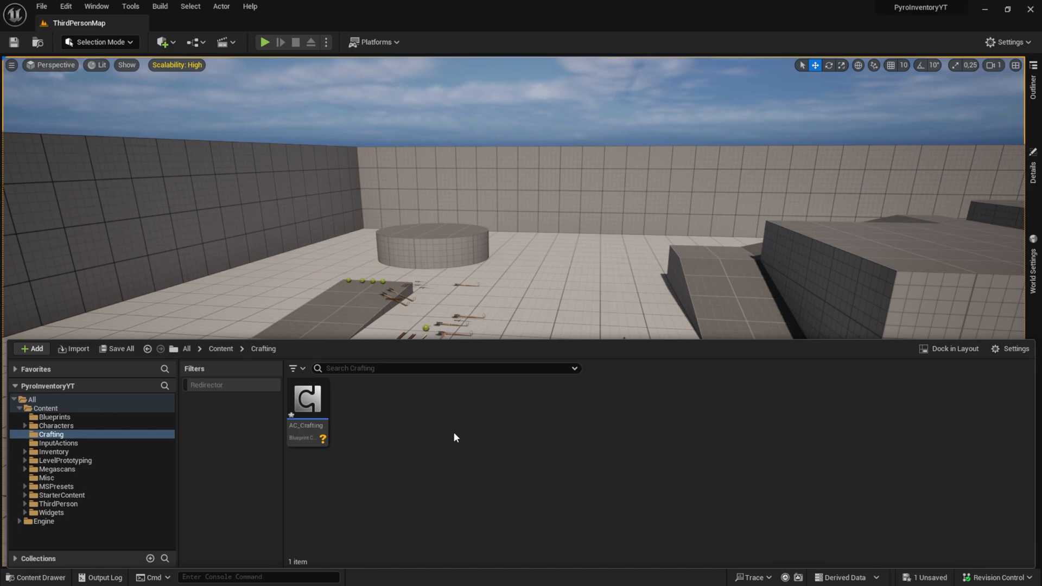
- Create a new Input Action named IA_Crafting in the InputActions folder
{"action": "left_click", "coordinate": [58, 443]}
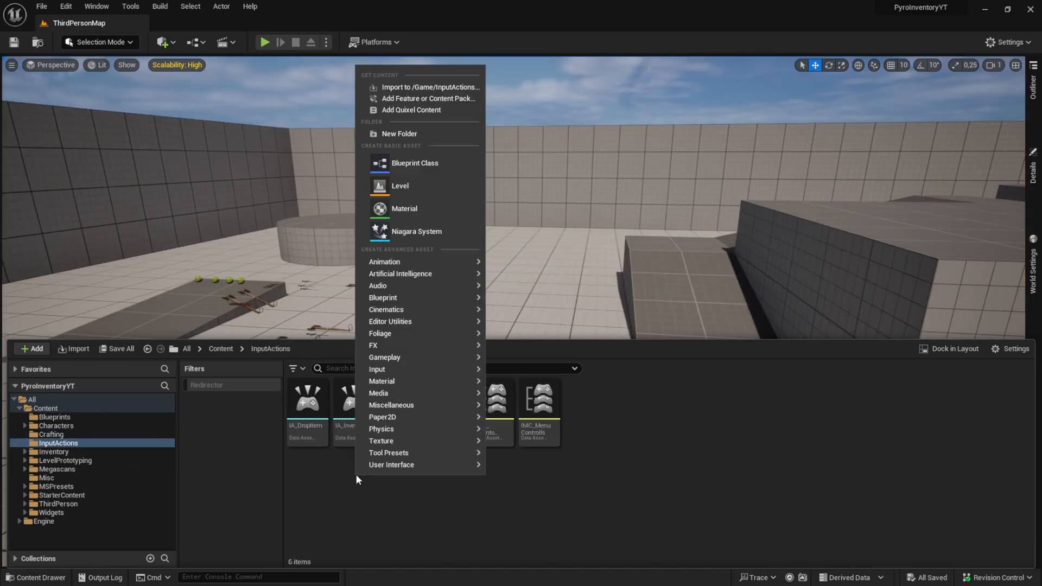
{"action": "mouse_move", "coordinate": [377, 369]}
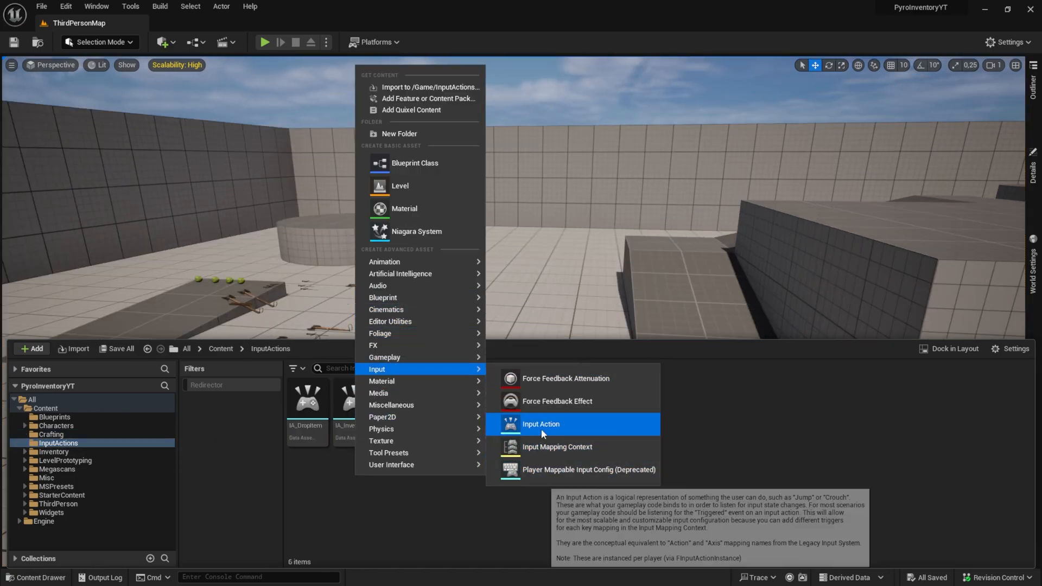
{"action": "left_click", "coordinate": [541, 425]}
{"action": "type", "text": "IA_Crafting"}
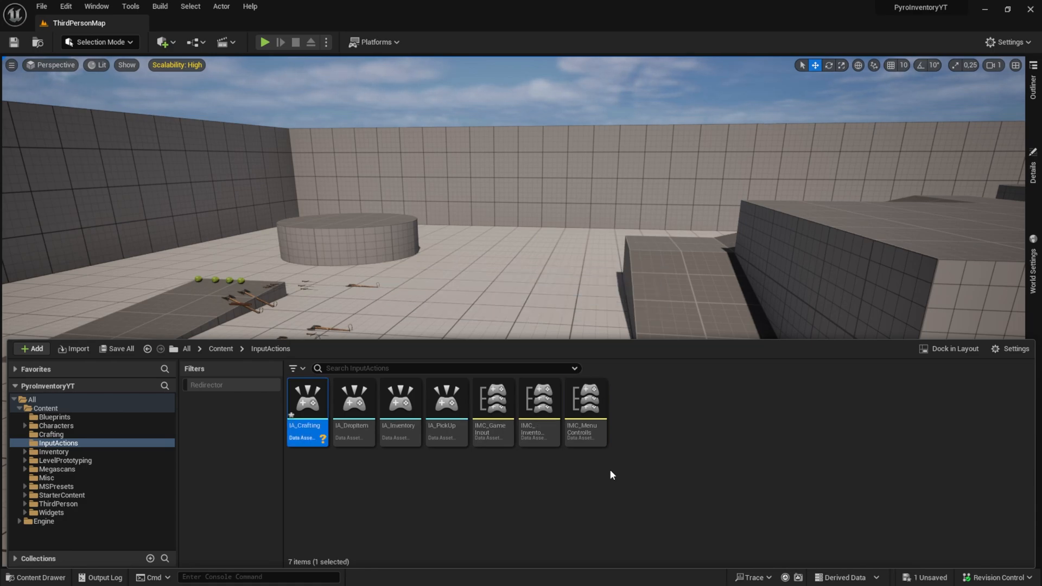
{"action": "left_click", "coordinate": [472, 519]}
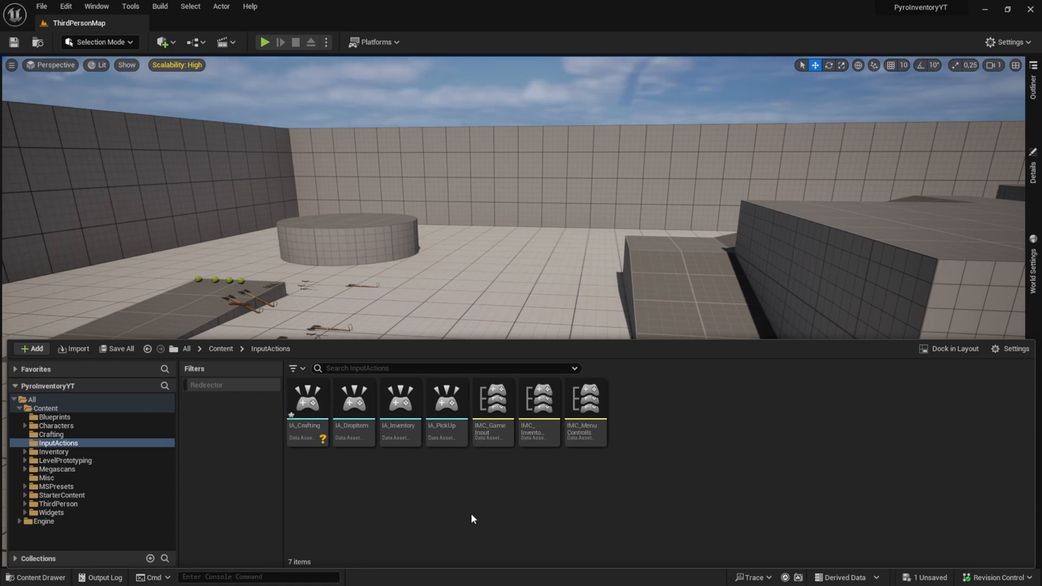
- Map IA_Crafting to the C key in IMC_MenuControlls, then return to the level editor
{"action": "double_click", "coordinate": [585, 397]}
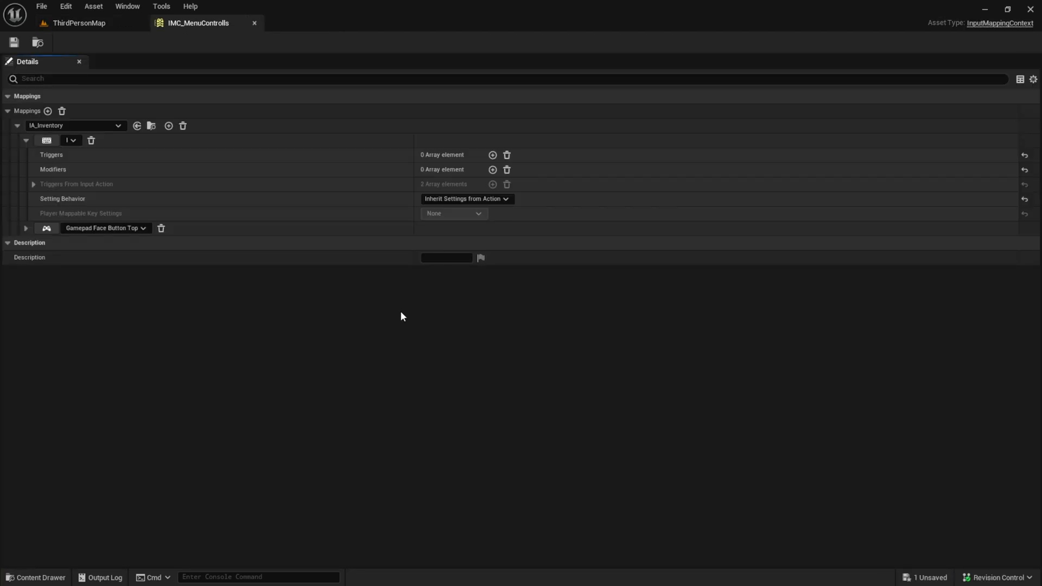
{"action": "left_click", "coordinate": [17, 126]}
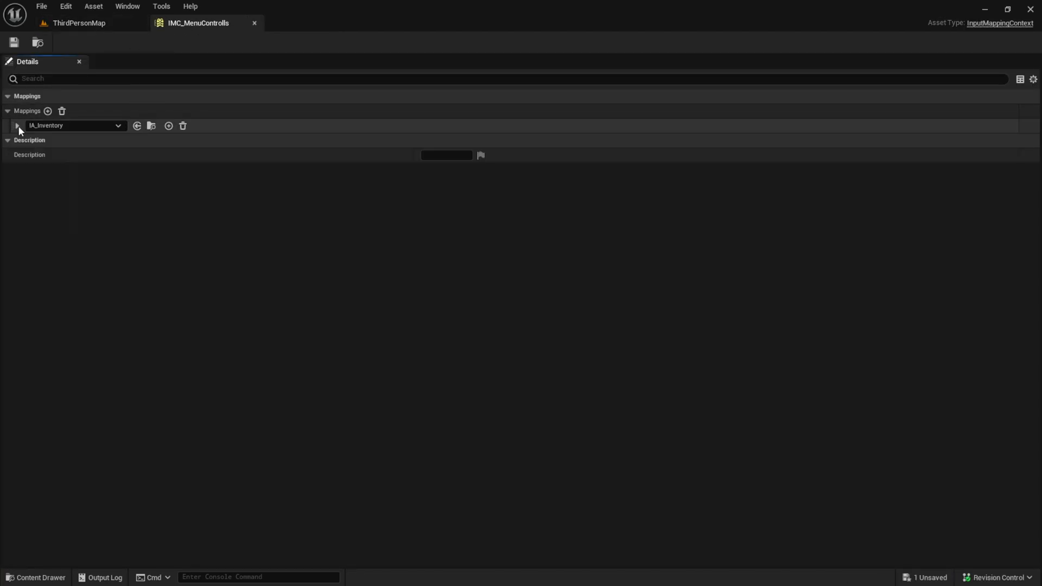
{"action": "left_click", "coordinate": [16, 126]}
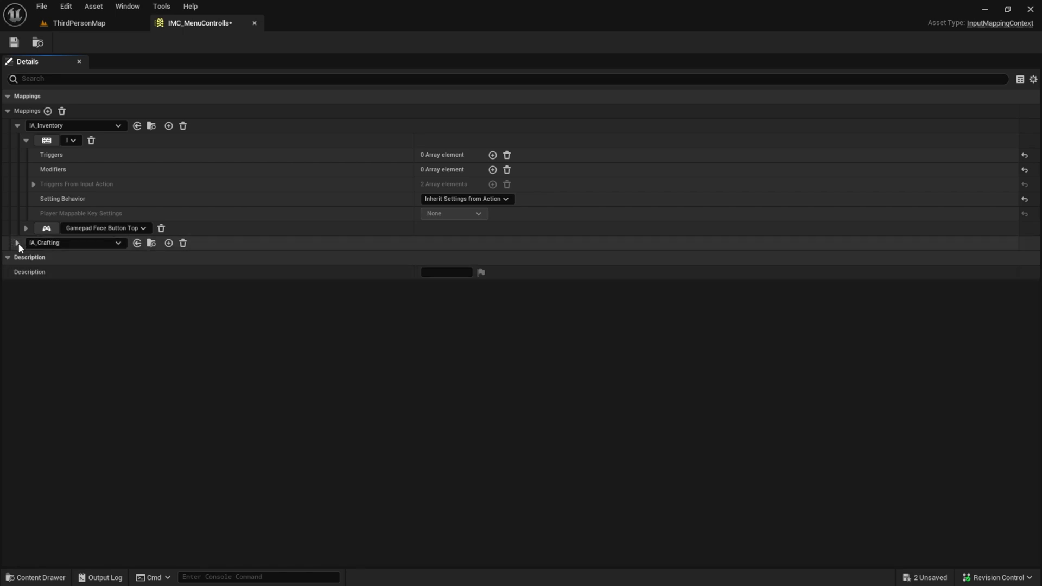
{"action": "left_click", "coordinate": [17, 242]}
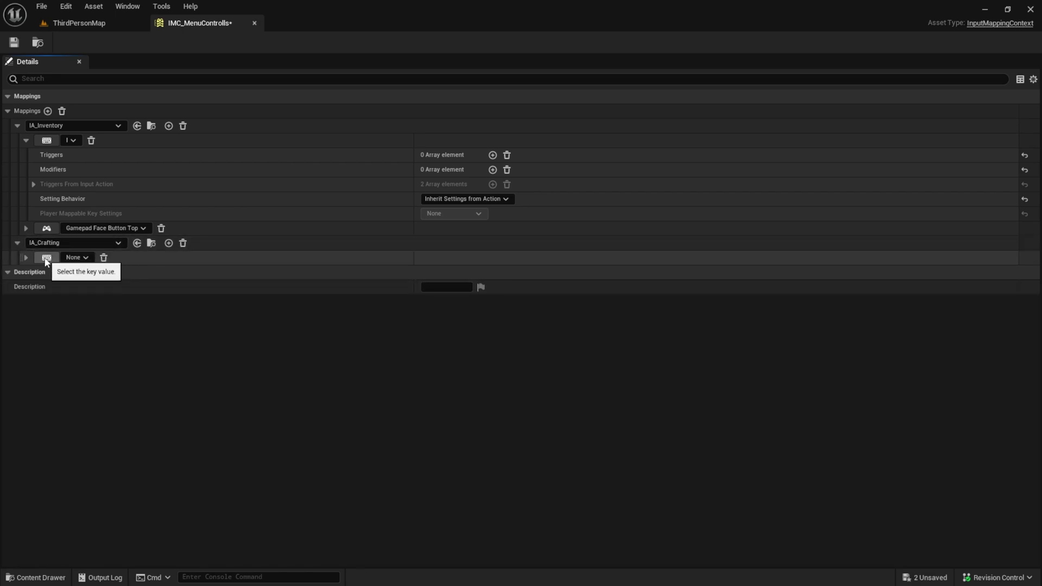
{"action": "mouse_move", "coordinate": [128, 349]}
{"action": "type", "text": "C"}
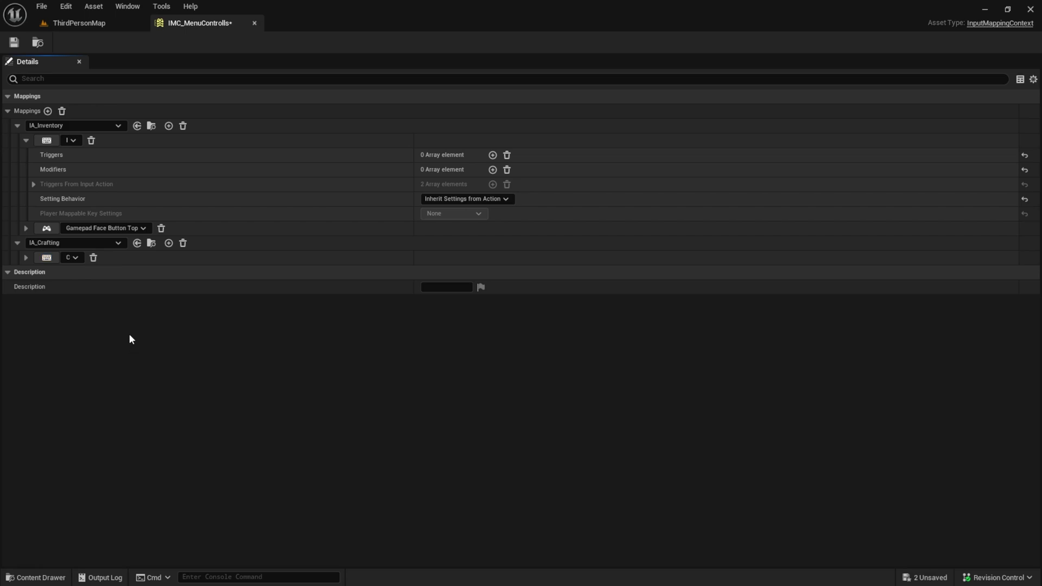
{"action": "left_click", "coordinate": [79, 23]}
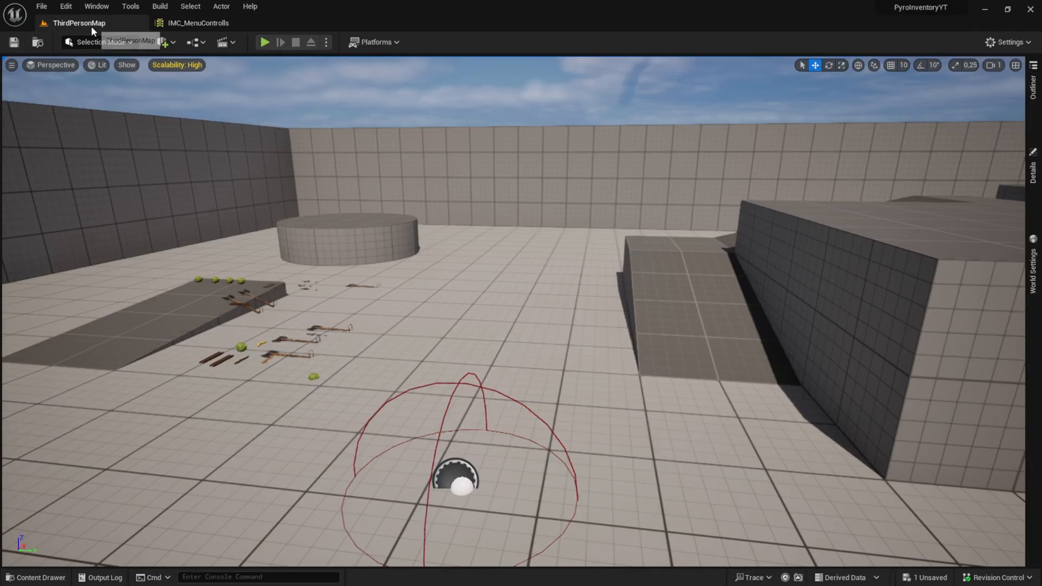
- Add an EnhancedInputAction IA_Crafting event to AC_Crafting's event graph
{"action": "left_click", "coordinate": [35, 576]}
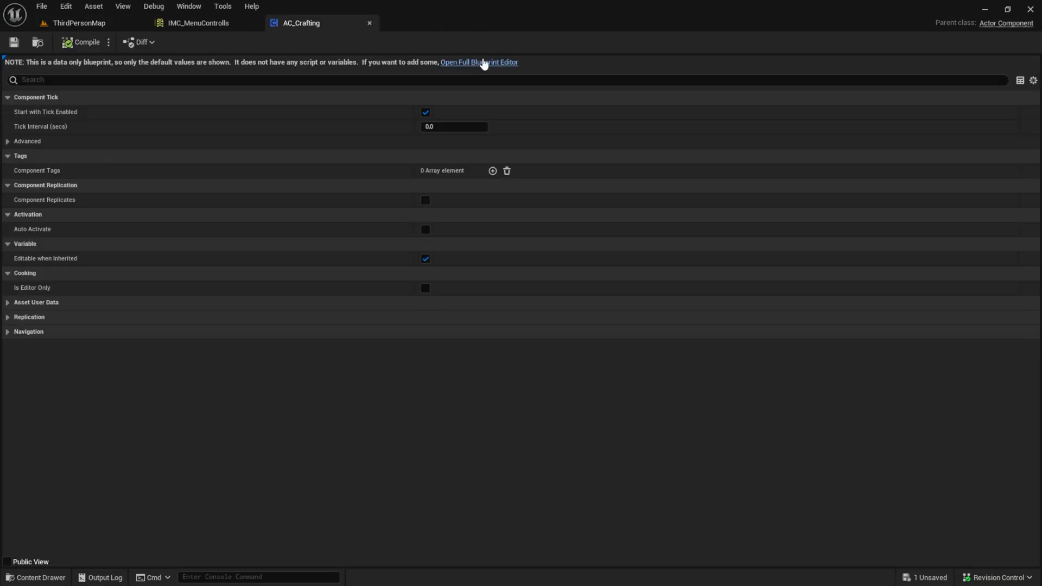
{"action": "left_click", "coordinate": [478, 62]}
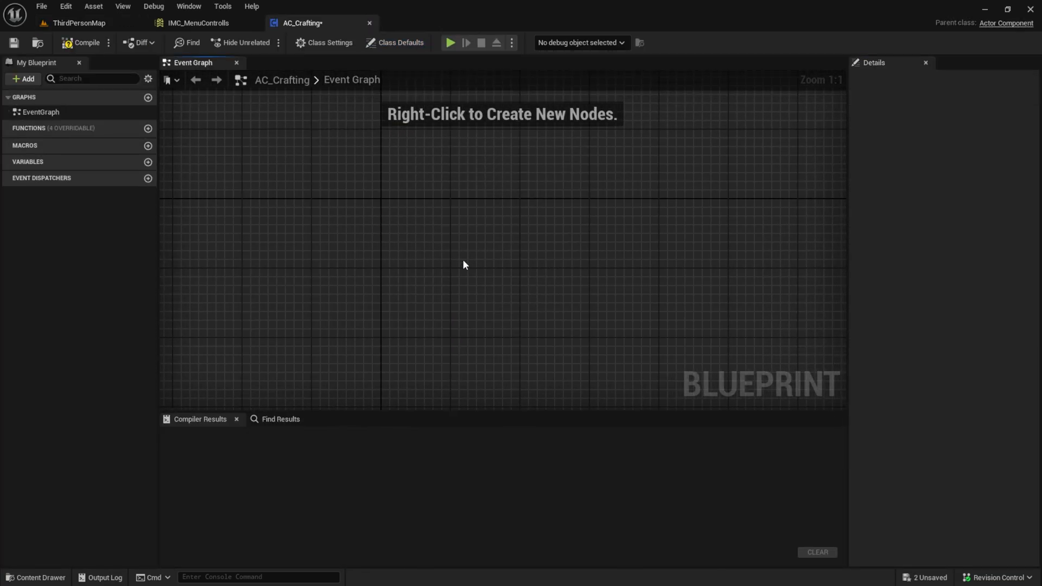
{"action": "right_click", "coordinate": [465, 262]}
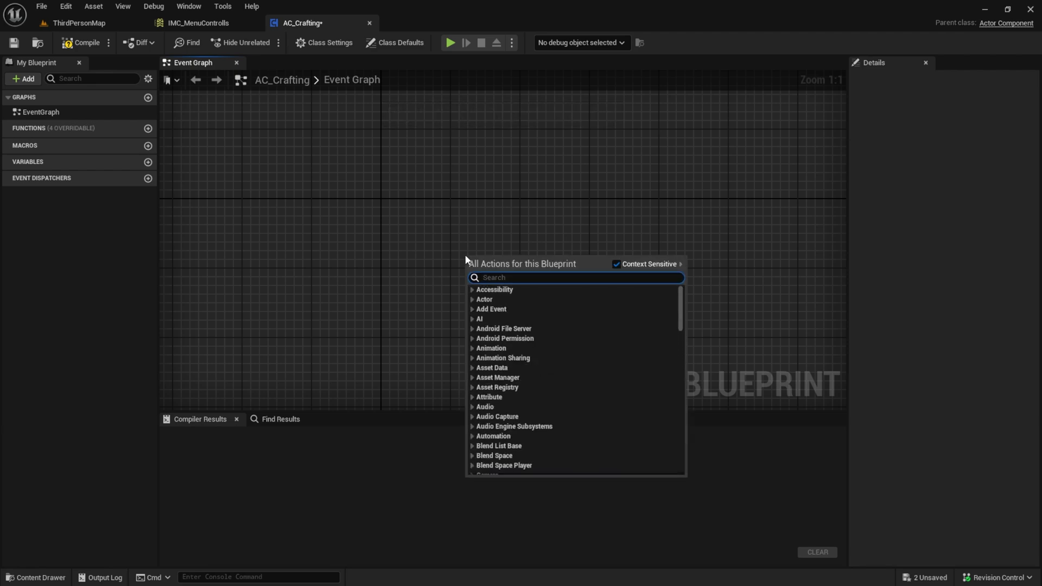
{"action": "type", "text": "IA_Cr"}
{"action": "type", "text": "isva"}
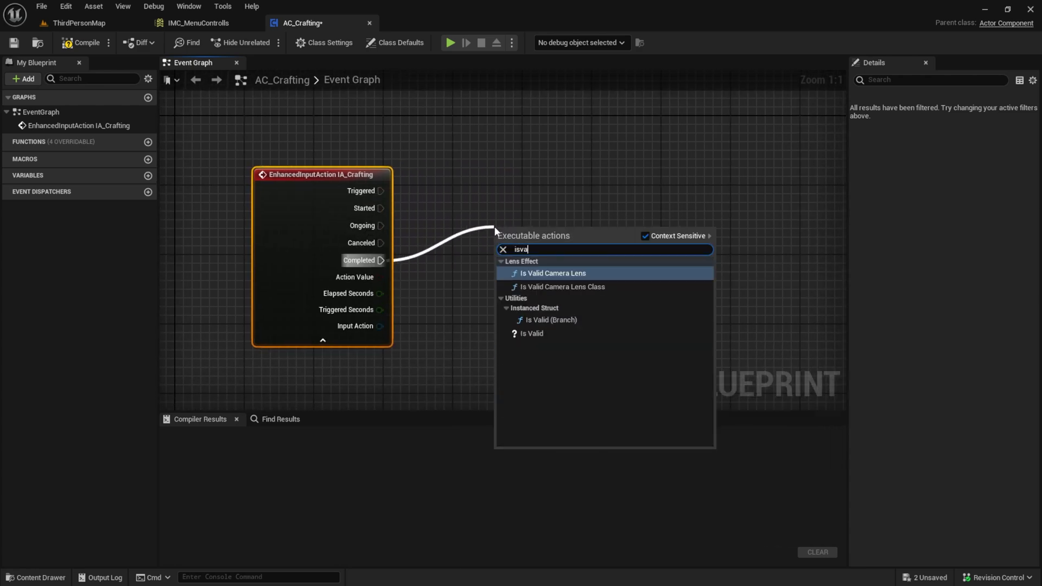
- Route Completed through an Is Valid check into a Create Widget node on Is Not Valid
{"action": "left_click", "coordinate": [531, 334]}
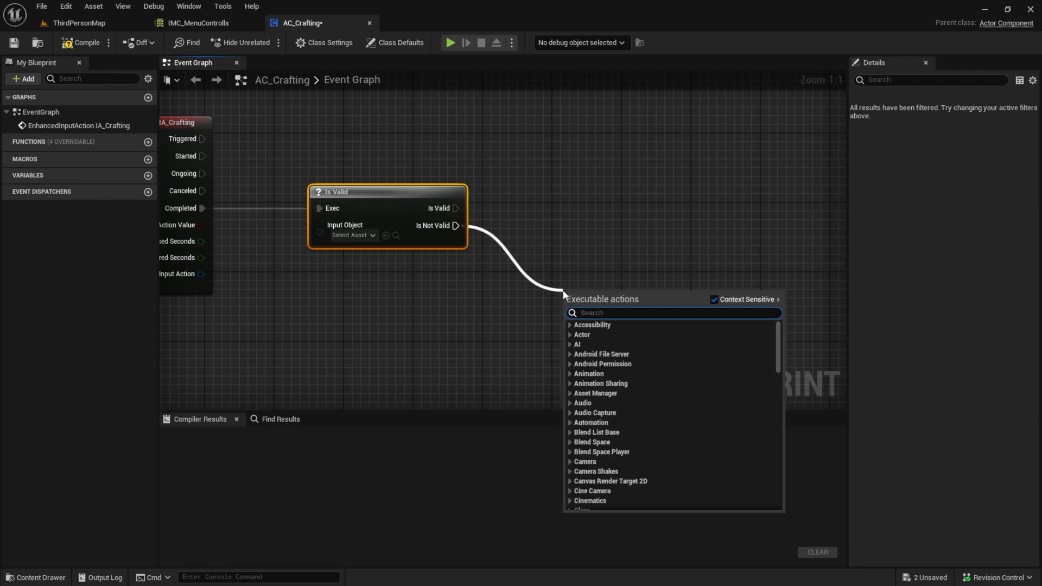
{"action": "type", "text": "create"}
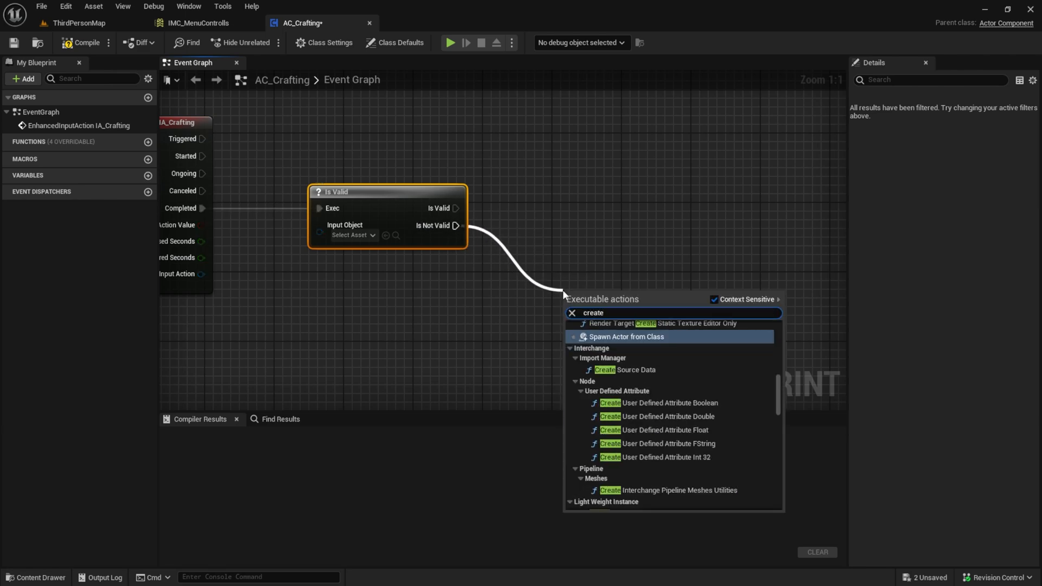
{"action": "left_click", "coordinate": [626, 337]}
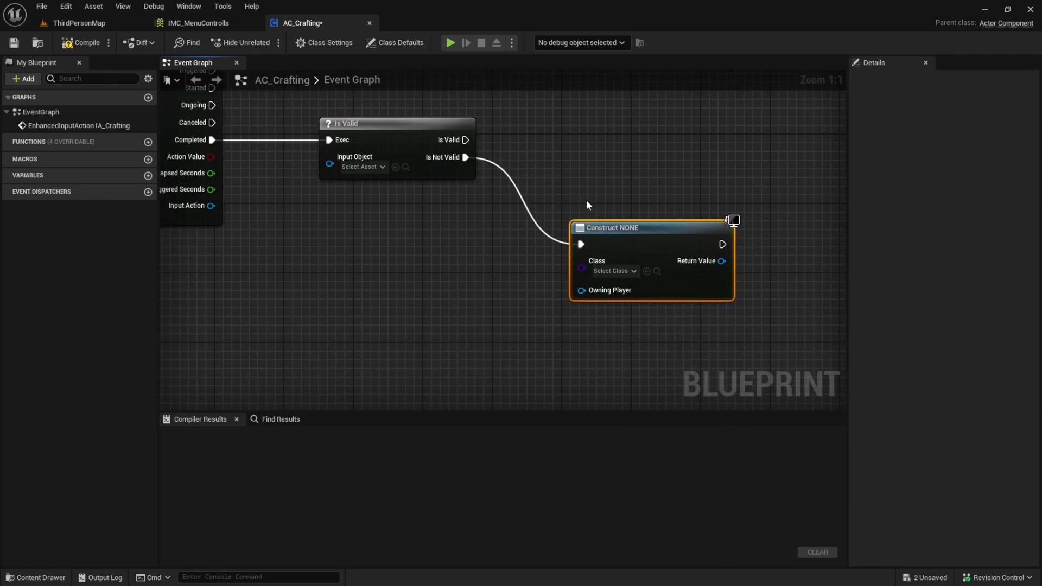
- Create a Widgets/Crafting folder with a User Widget blueprint named WB_CraftingMenu
{"action": "left_click", "coordinate": [37, 577]}
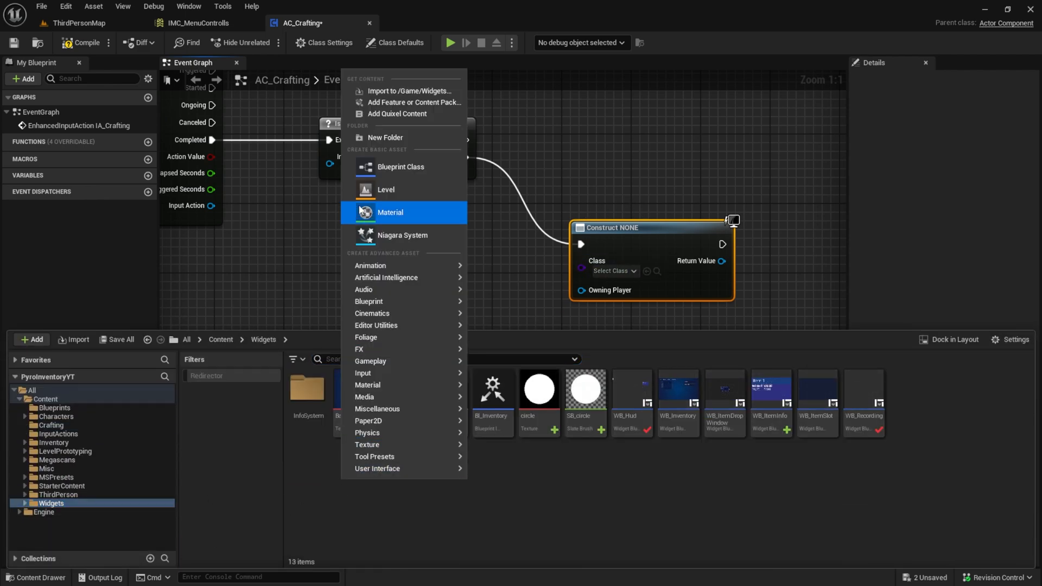
{"action": "left_click", "coordinate": [385, 138]}
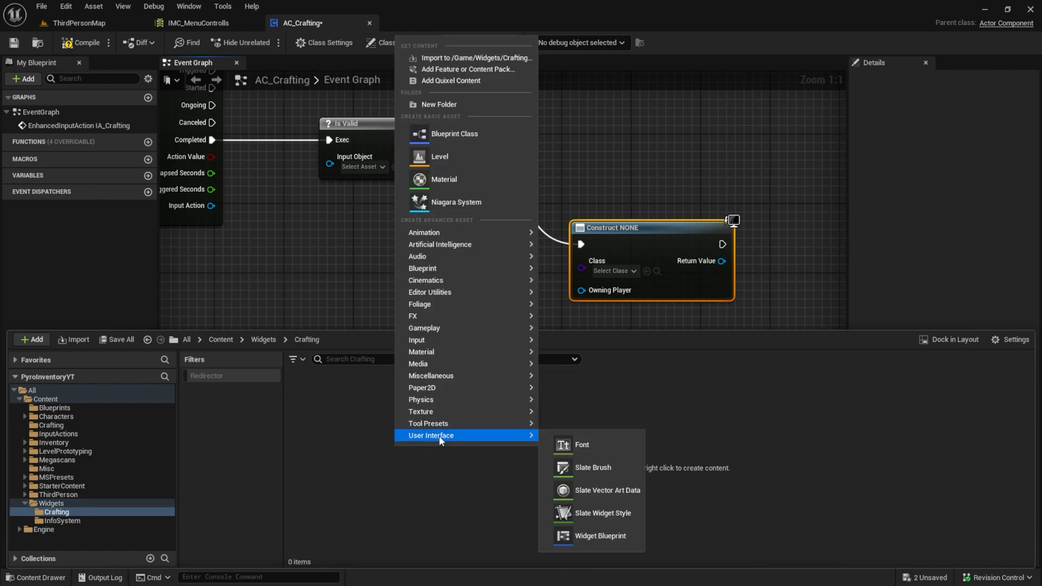
{"action": "left_click", "coordinate": [599, 535]}
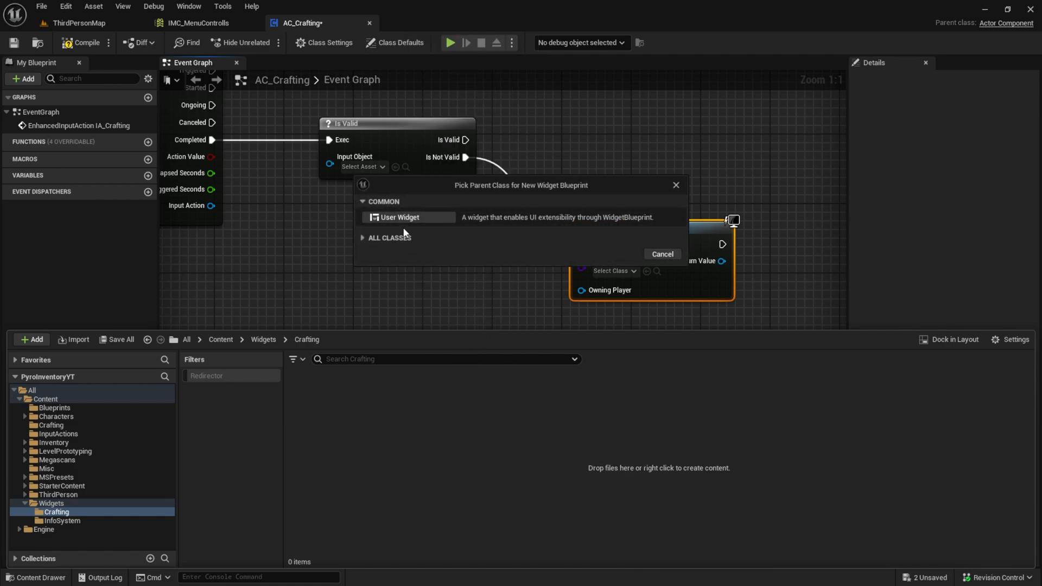
{"action": "left_click", "coordinate": [401, 217]}
{"action": "type", "text": "WB_"}
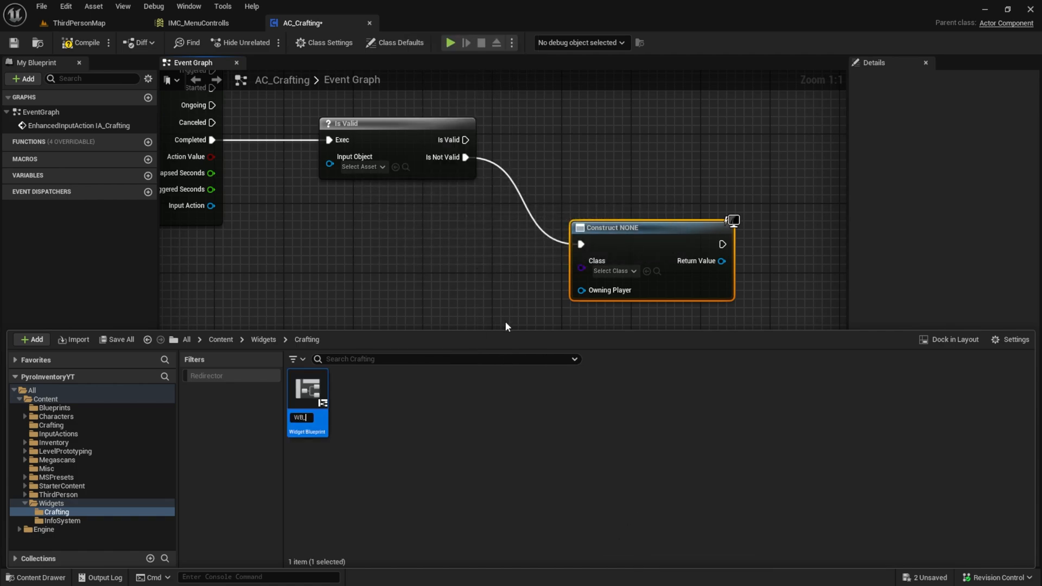
{"action": "type", "text": "CRaftingMenu"}
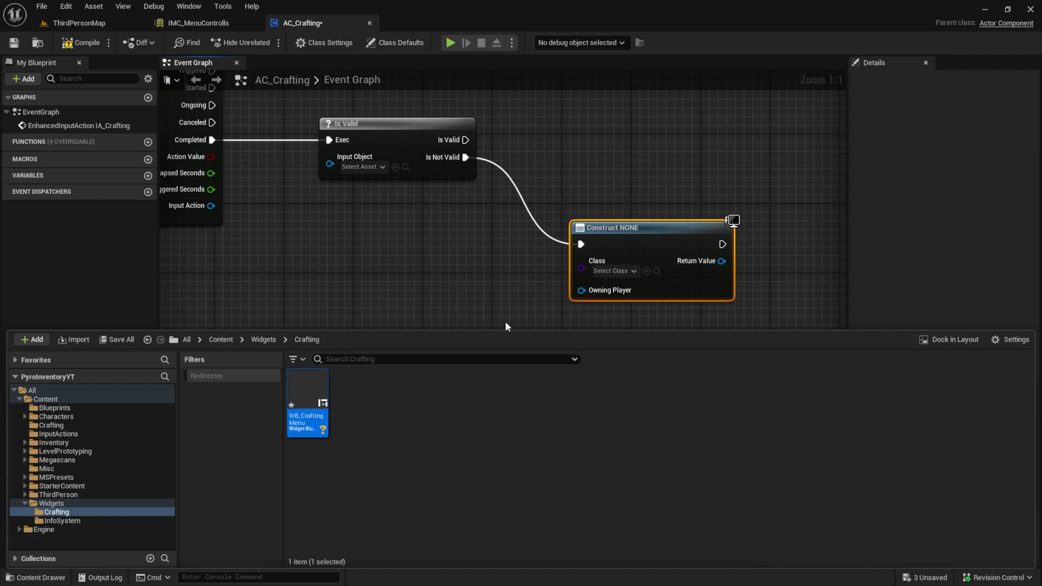
{"action": "mouse_move", "coordinate": [307, 419]}
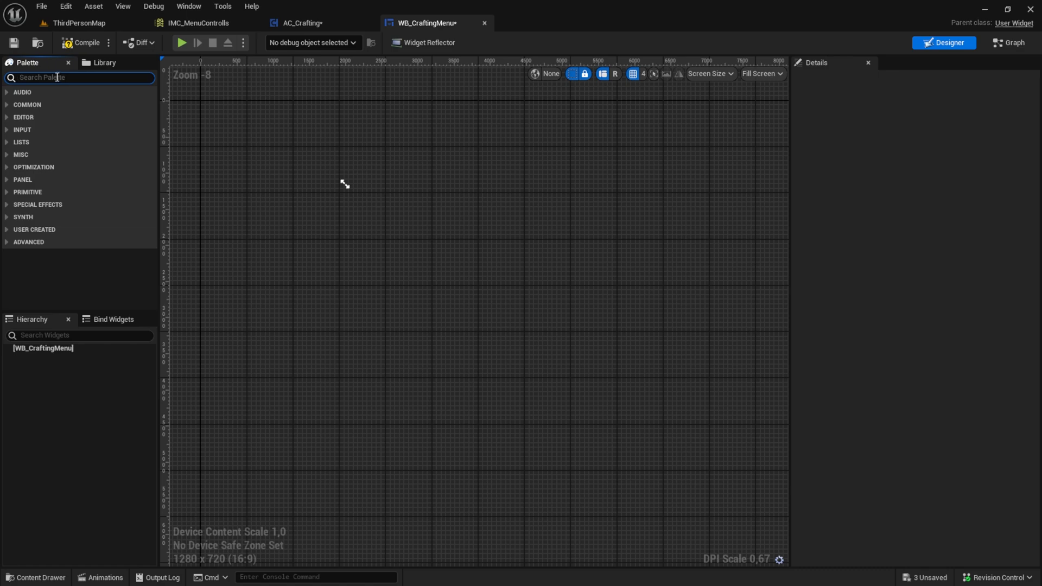
- Add a canvas panel holding an image with the Background_1 texture to WB_CraftingMenu
{"action": "type", "text": "Image"}
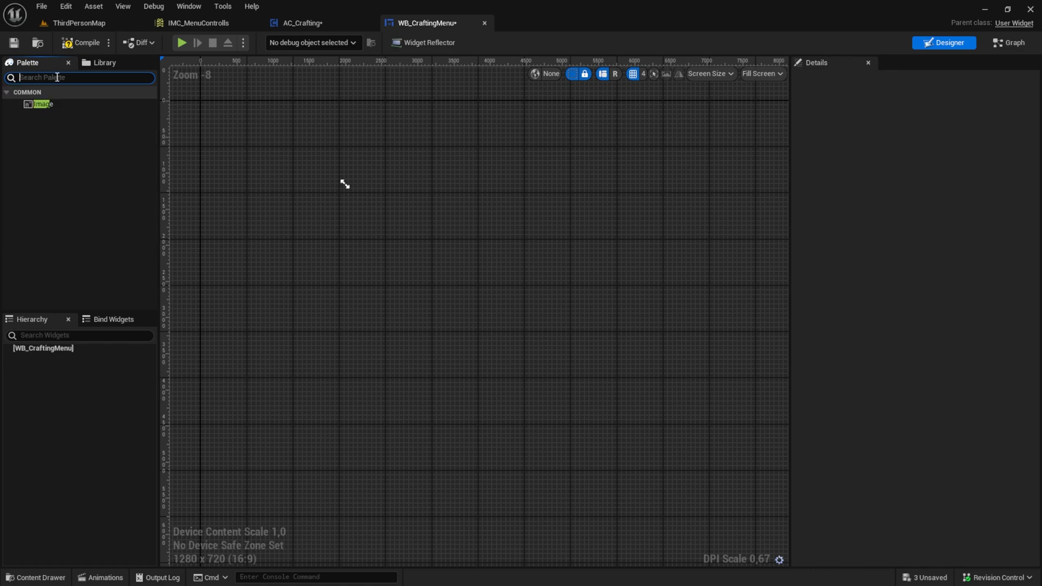
{"action": "type", "text": "can"}
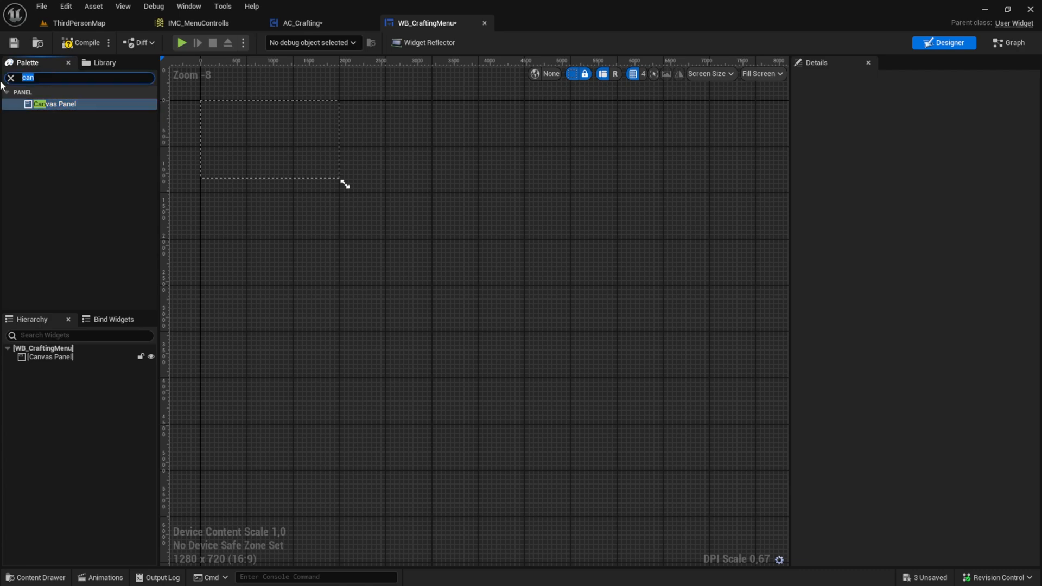
{"action": "type", "text": "image"}
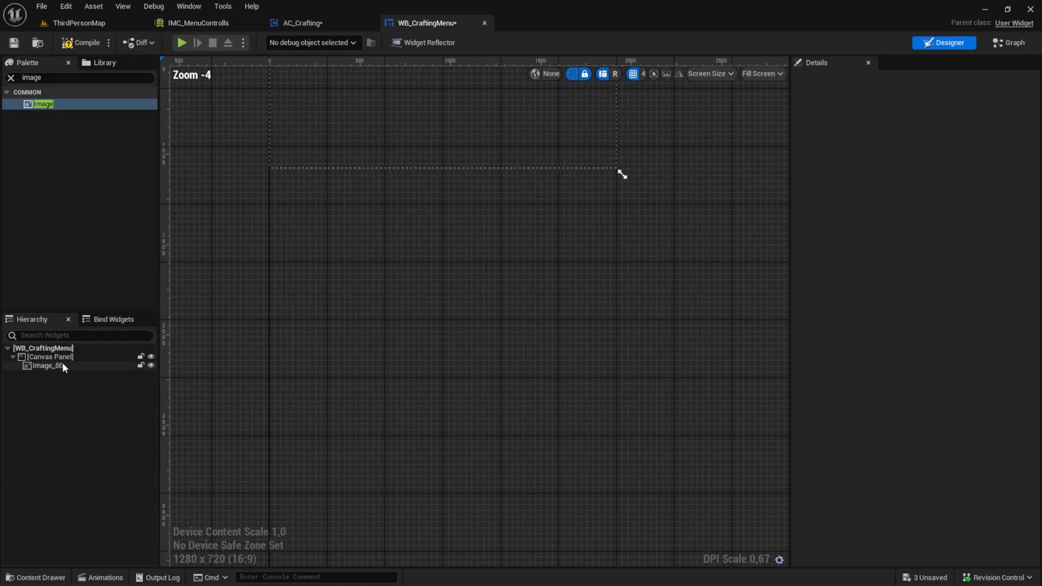
{"action": "left_click", "coordinate": [51, 357]}
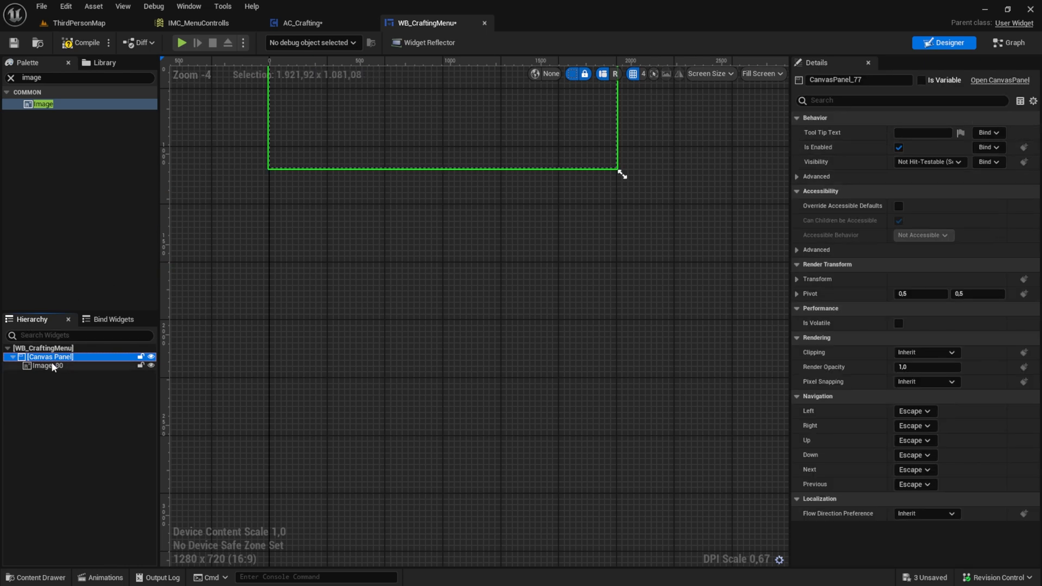
{"action": "left_click", "coordinate": [47, 366]}
{"action": "type", "text": "background"}
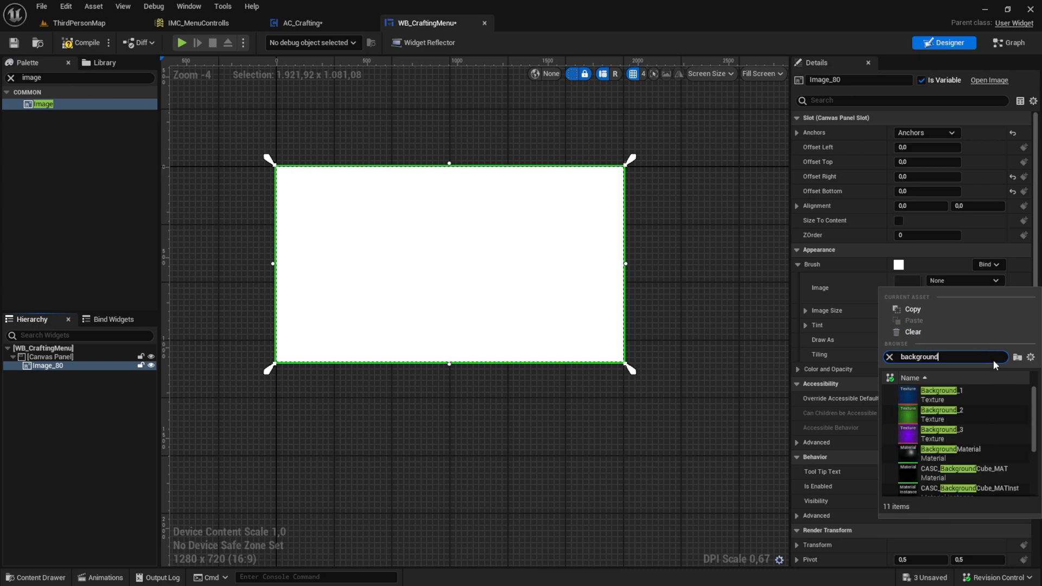
{"action": "left_click", "coordinate": [940, 391]}
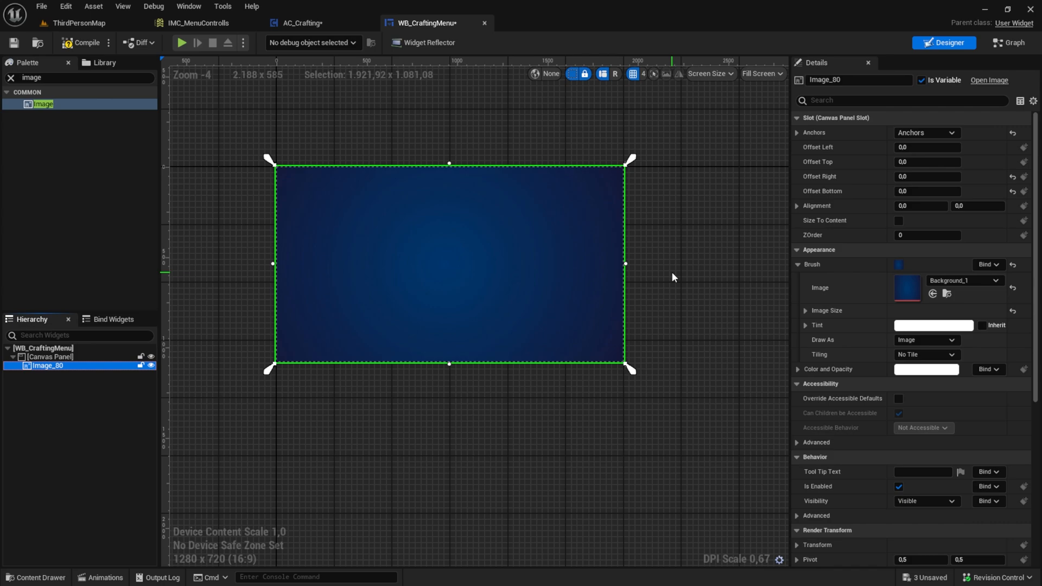
{"action": "left_click", "coordinate": [301, 23]}
{"action": "type", "text": "wb"}
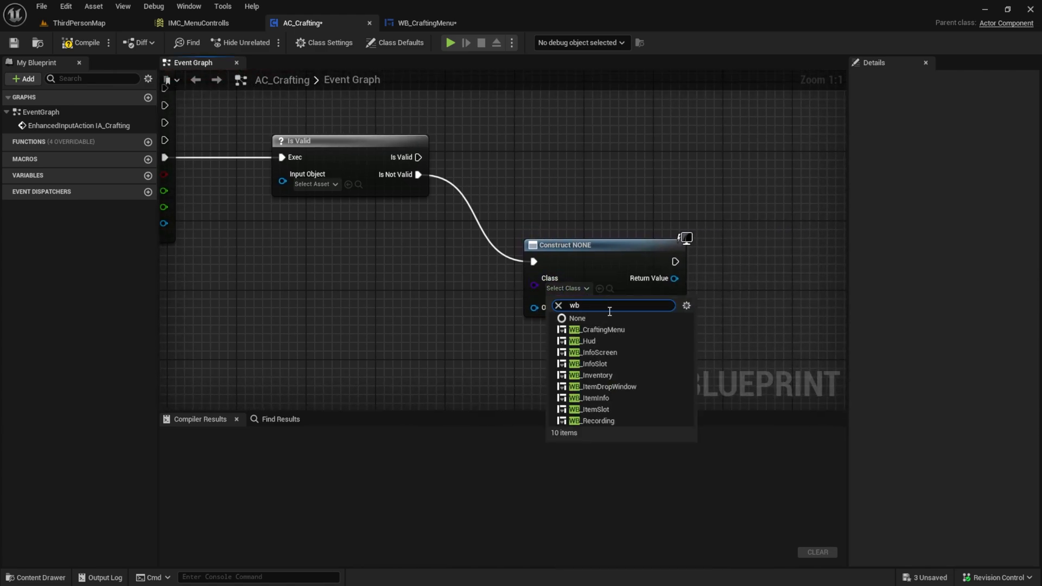
- Create the WB_CraftingMenu widget, store it in CraftingMenuRef, and add an Add to Viewport node
{"action": "left_click", "coordinate": [599, 330]}
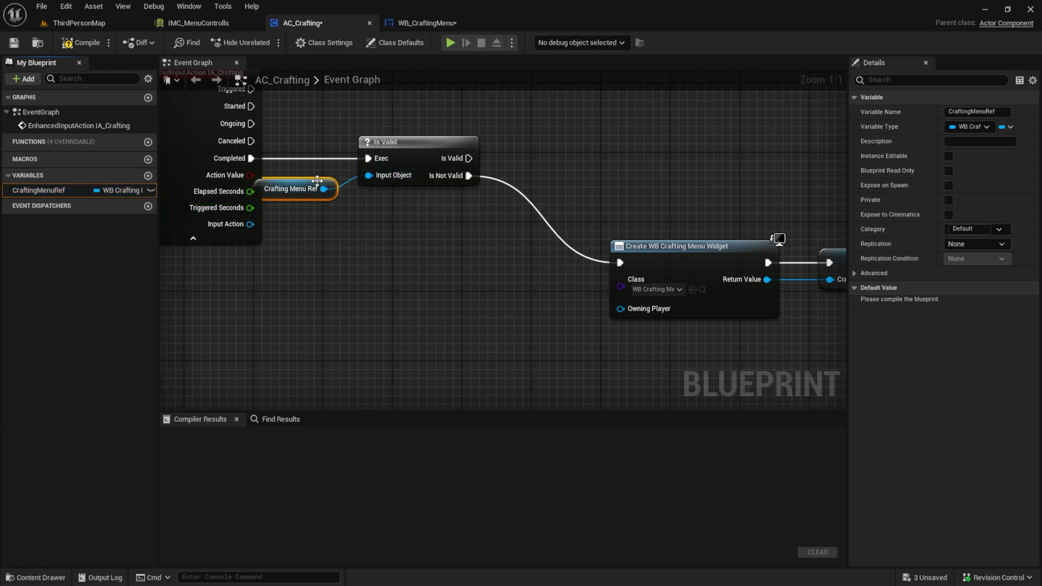
{"action": "left_click_drag", "start_coordinate": [293, 188], "coordinate": [399, 206]}
{"action": "type", "text": "add to"}
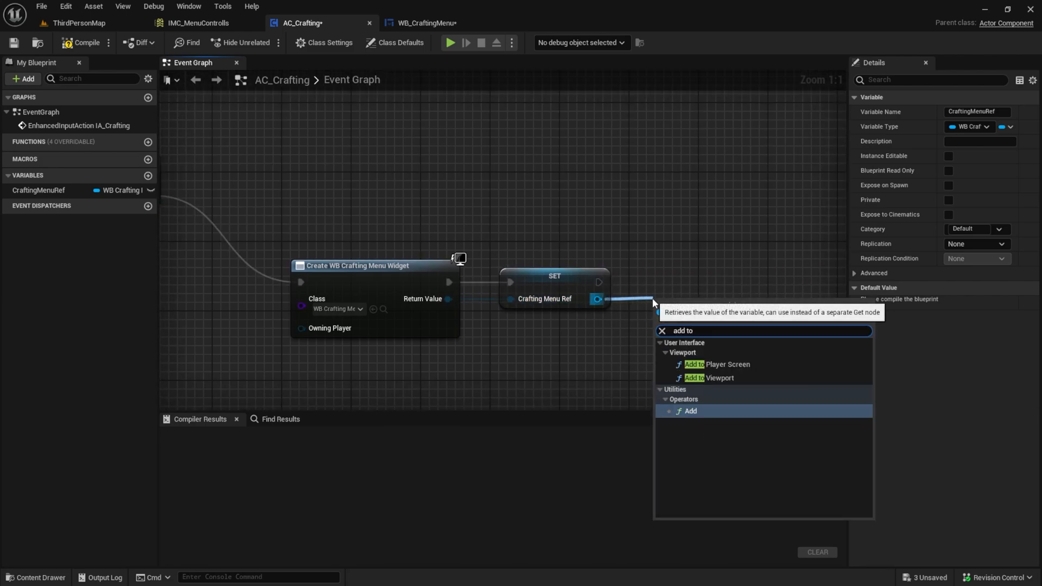
{"action": "left_click", "coordinate": [719, 378]}
{"action": "type", "text": "add to vi"}
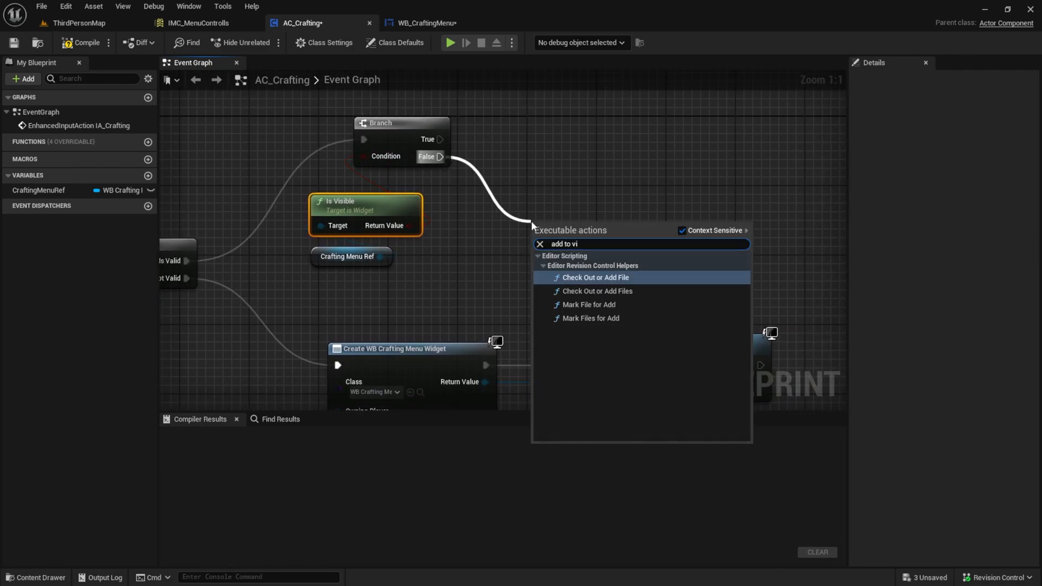
- Branch on Is Visible so the False path adds CraftingMenuRef to the viewport, then compile
{"action": "key", "text": "BackSpace"}
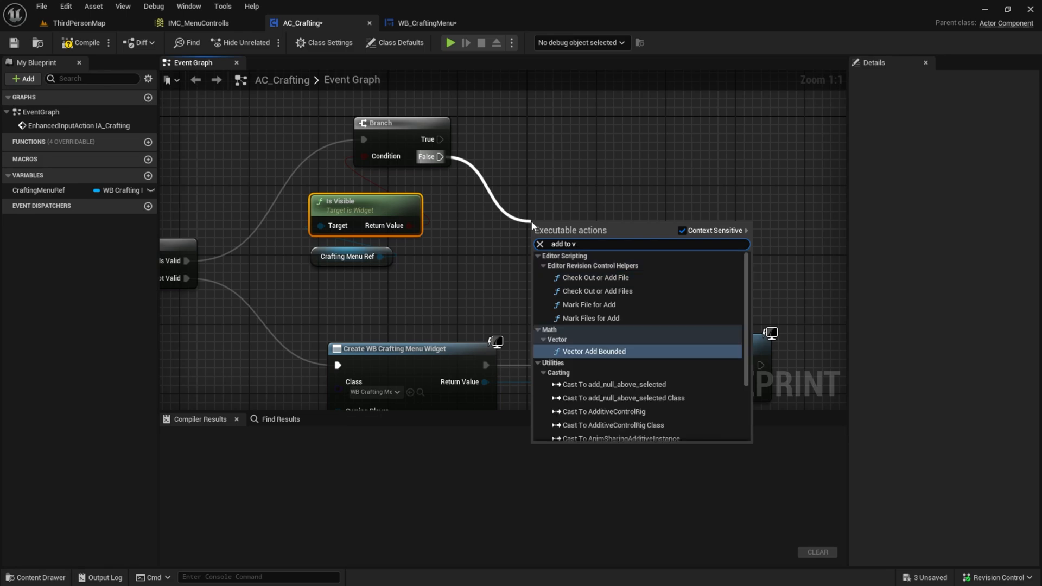
{"action": "mouse_move", "coordinate": [590, 299]}
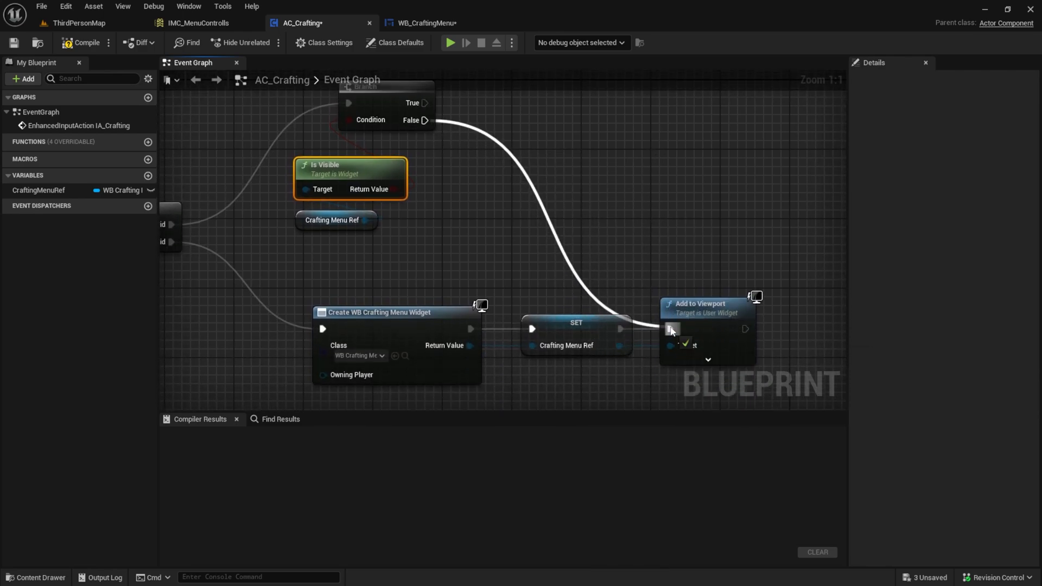
{"action": "left_click", "coordinate": [40, 190]}
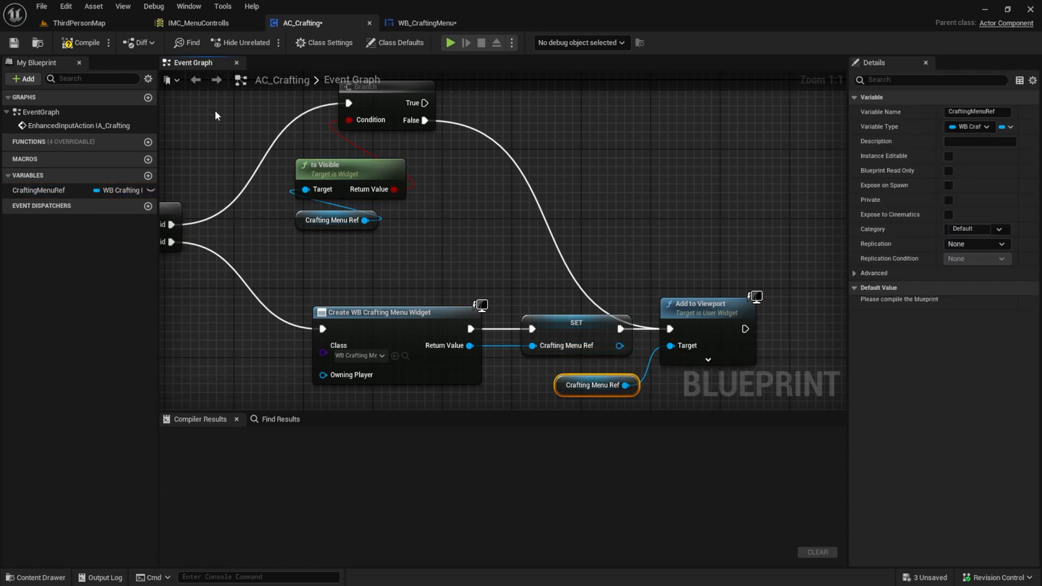
{"action": "left_click", "coordinate": [85, 42]}
{"action": "type", "text": "get player co"}
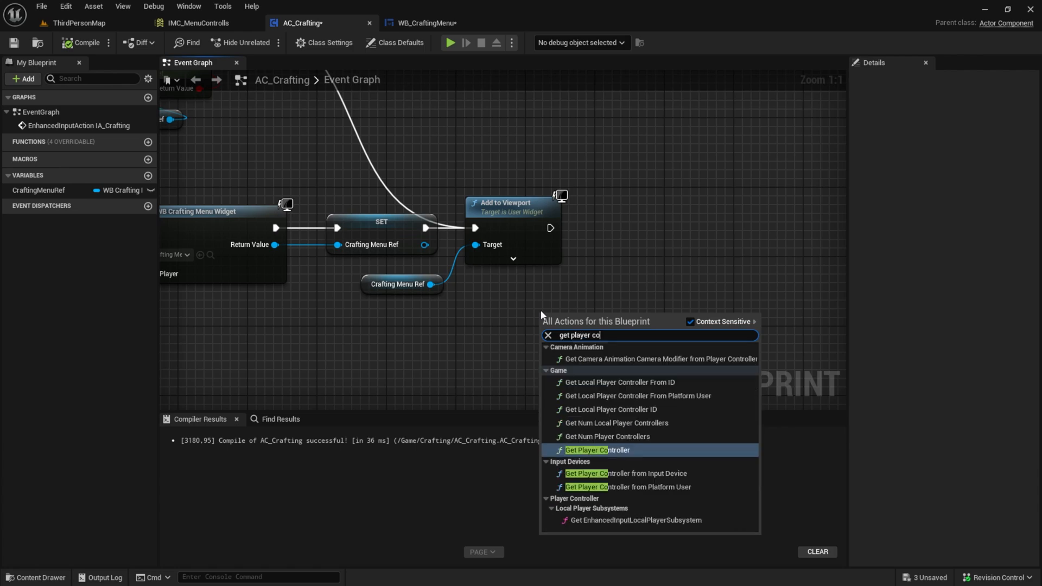
- Set input mode Game and UI, show the mouse cursor and set CraftingMenuRef visibility Visible
{"action": "left_click", "coordinate": [597, 450]}
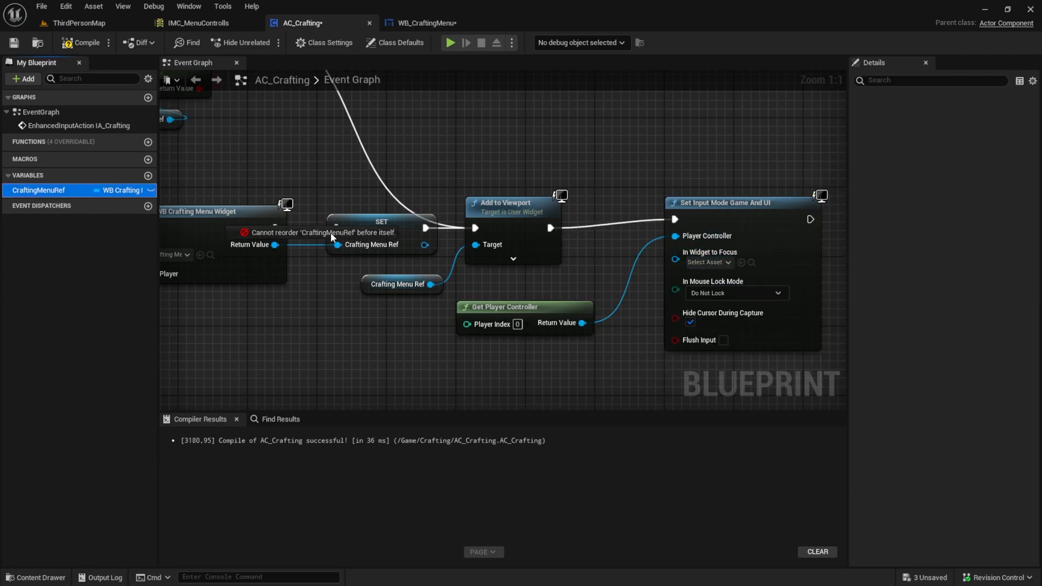
{"action": "left_click", "coordinate": [38, 190]}
{"action": "type", "text": "se"}
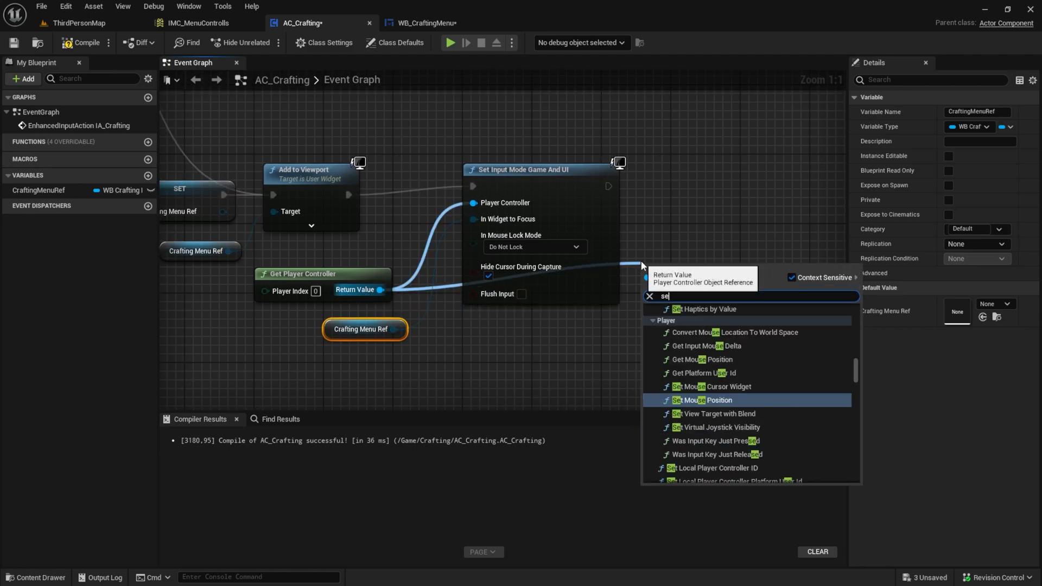
{"action": "type", "text": "h"}
{"action": "type", "text": "set vis"}
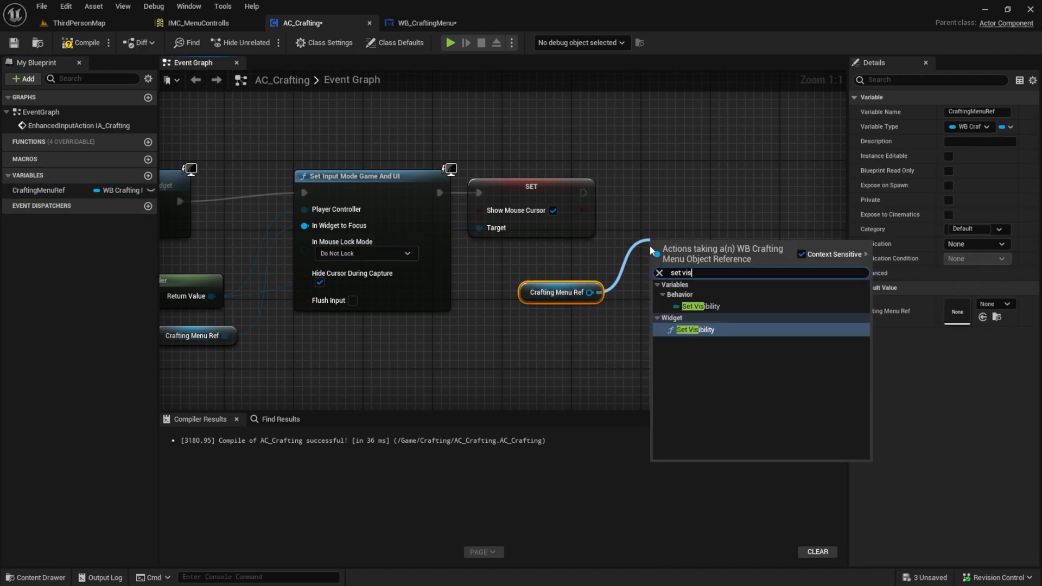
{"action": "left_click", "coordinate": [693, 330]}
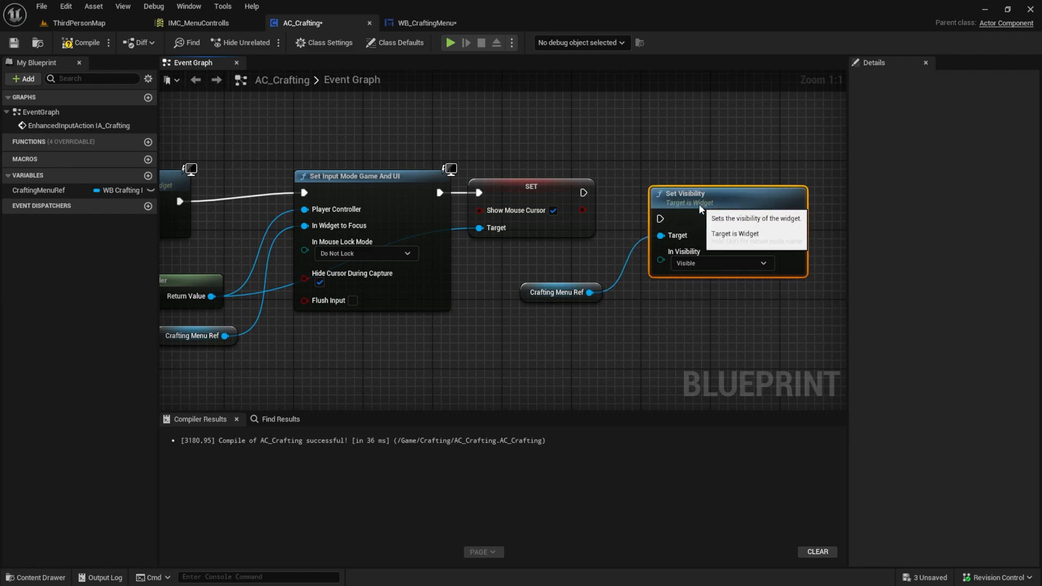
{"action": "mouse_move", "coordinate": [697, 202]}
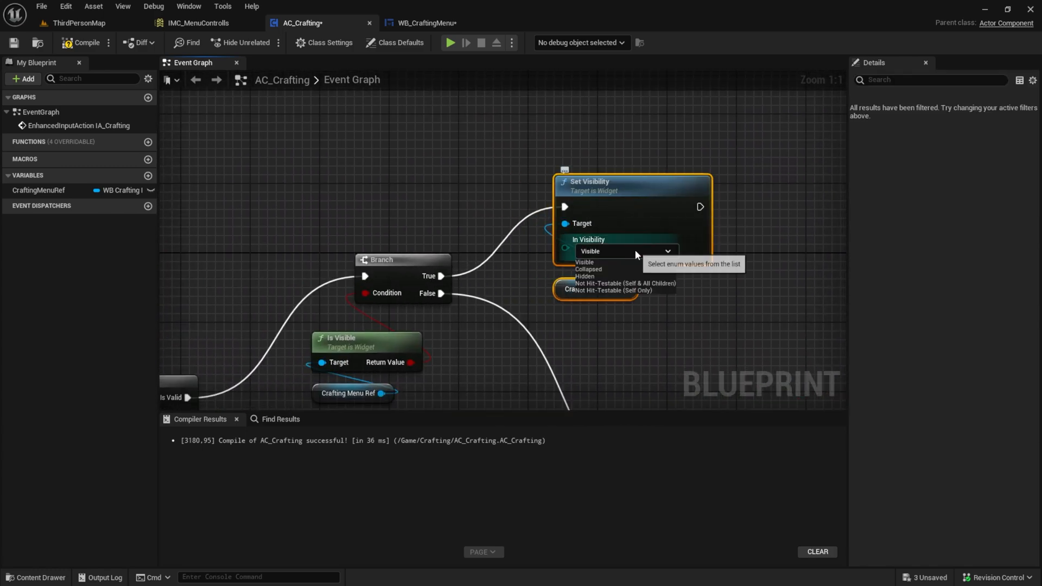
- Set Visibility to Hidden, then add Set Input Mode Game Only and Set Show Mouse Cursor nodes
{"action": "left_click", "coordinate": [584, 275]}
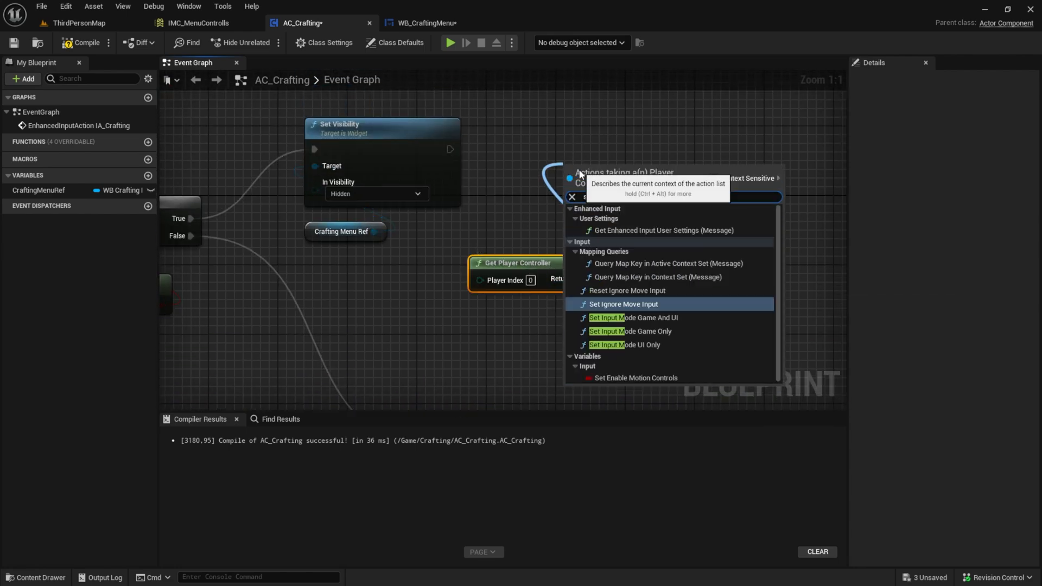
{"action": "type", "text": "set input mode"}
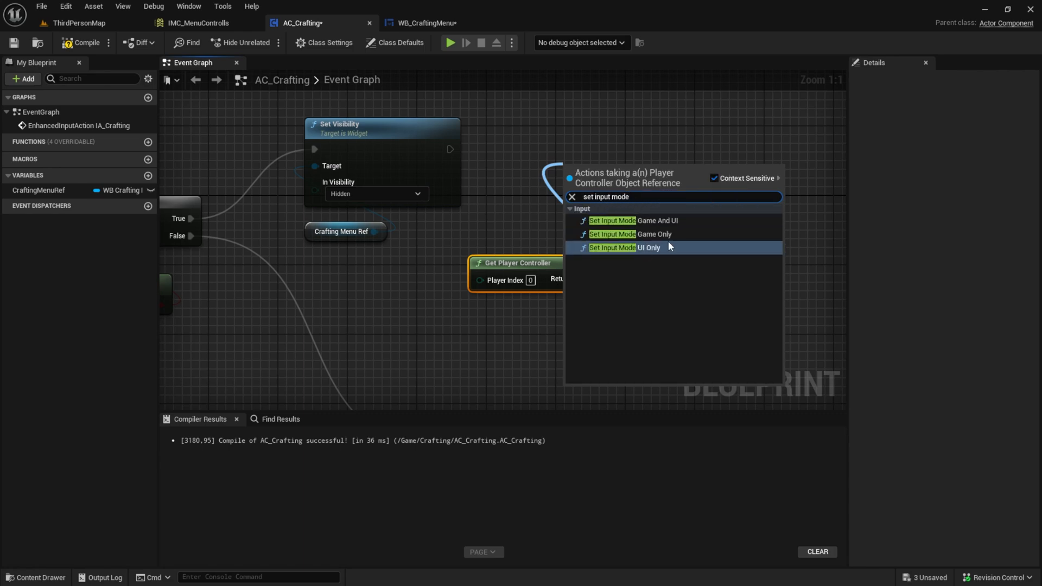
{"action": "left_click", "coordinate": [630, 234]}
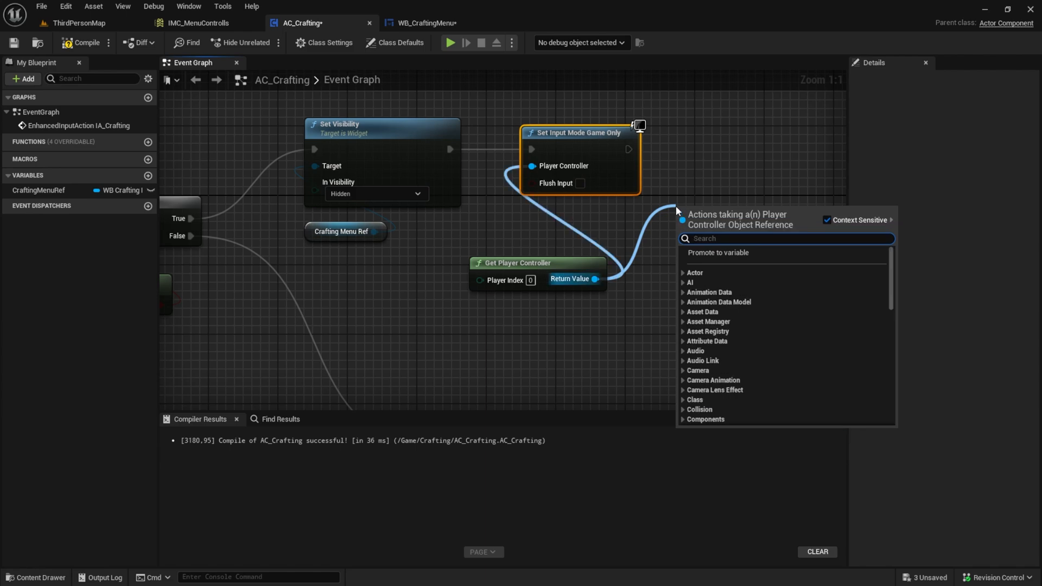
{"action": "type", "text": "show mou"}
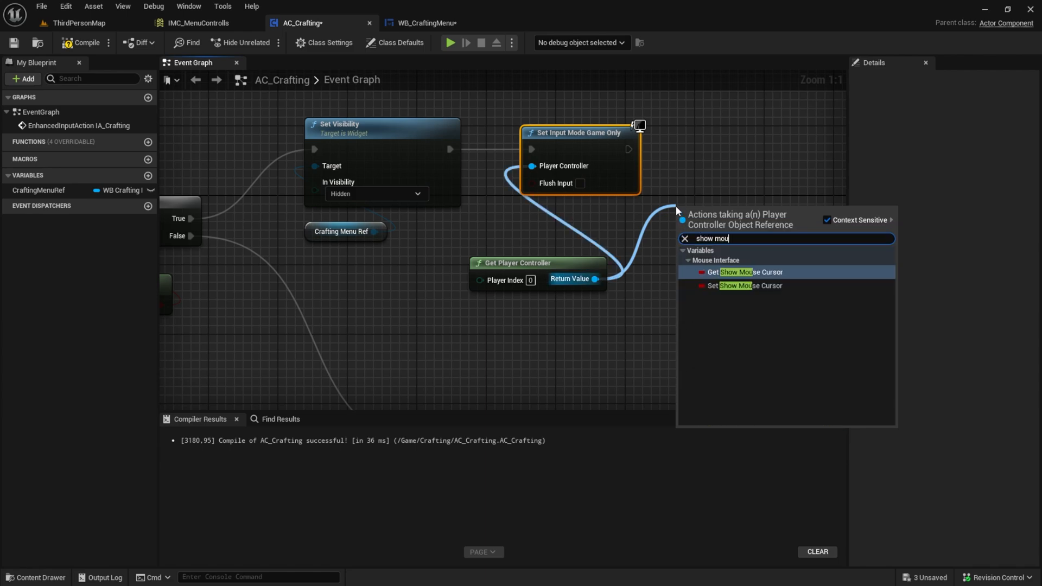
{"action": "left_click", "coordinate": [752, 285]}
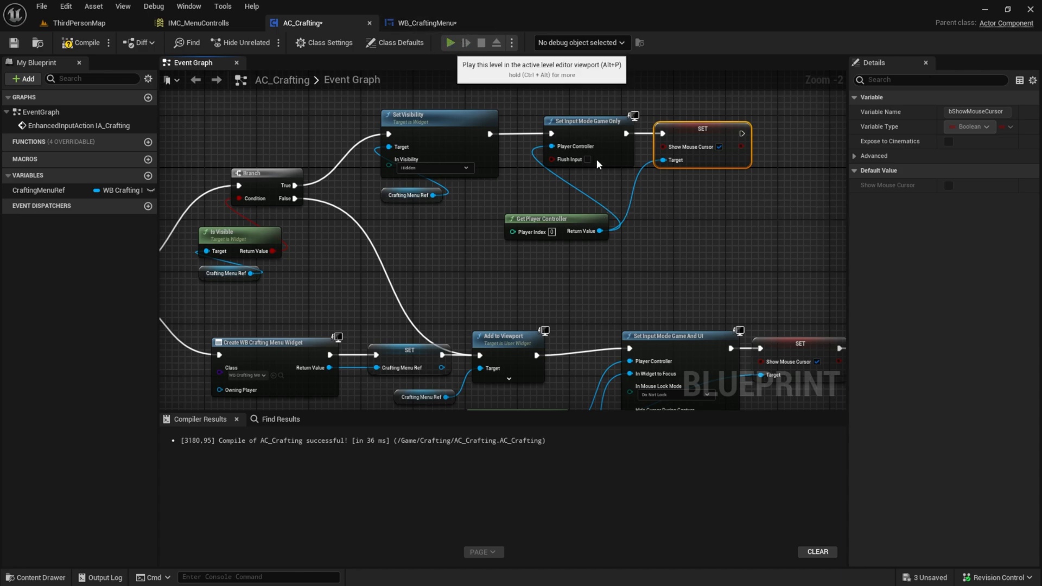
- Compile AC_Crafting, put a breakpoint on the Is Valid node, and save
{"action": "left_click", "coordinate": [450, 42]}
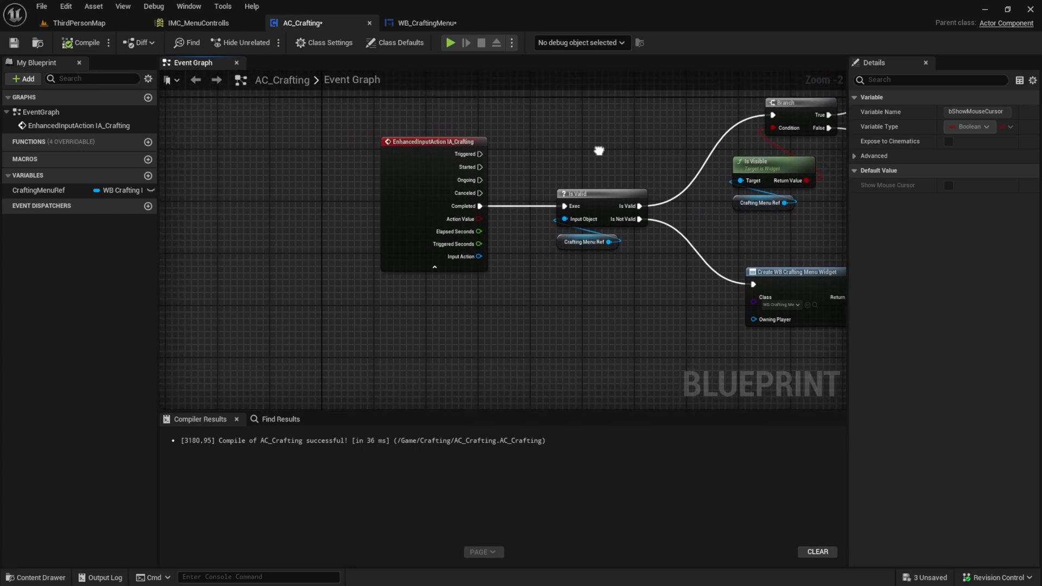
{"action": "left_click", "coordinate": [600, 193]}
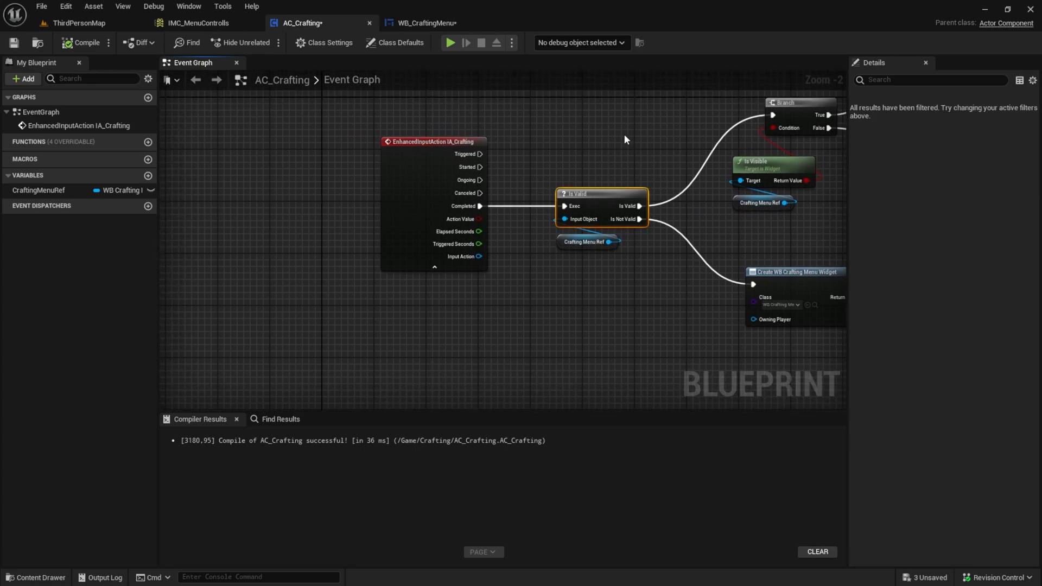
{"action": "mouse_move", "coordinate": [592, 132]}
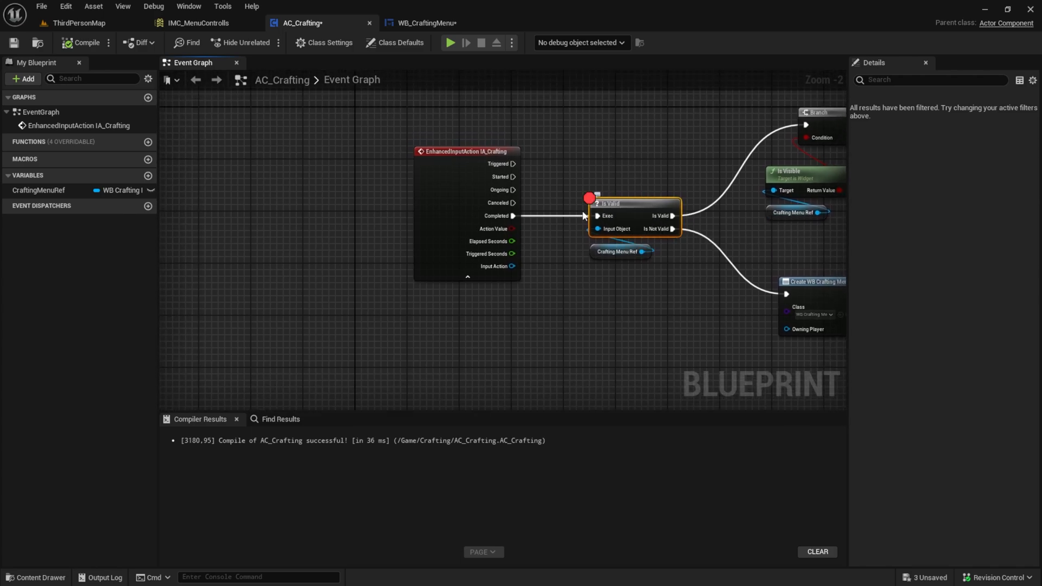
{"action": "left_click", "coordinate": [452, 43]}
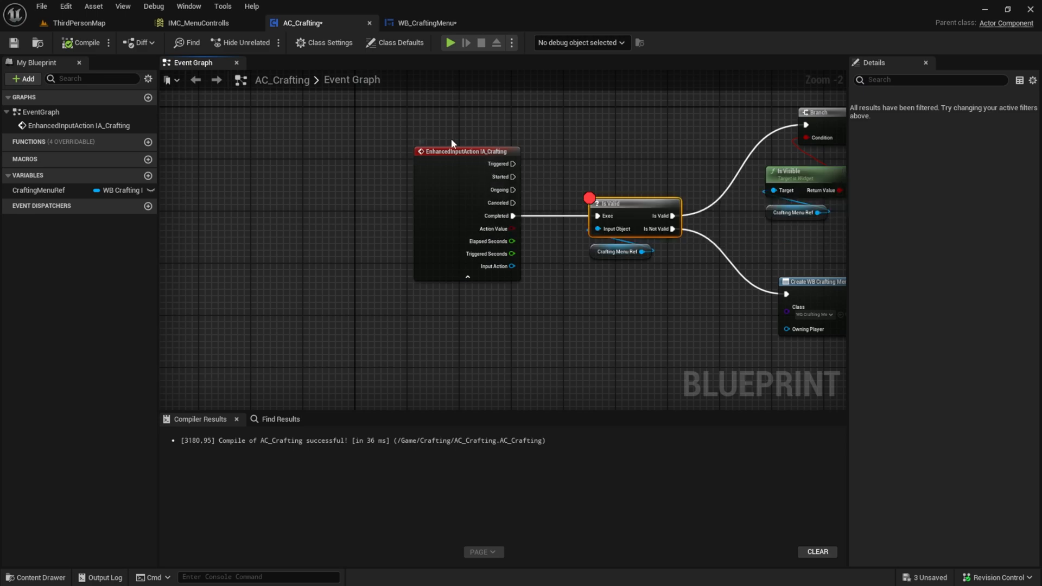
{"action": "mouse_move", "coordinate": [479, 187]}
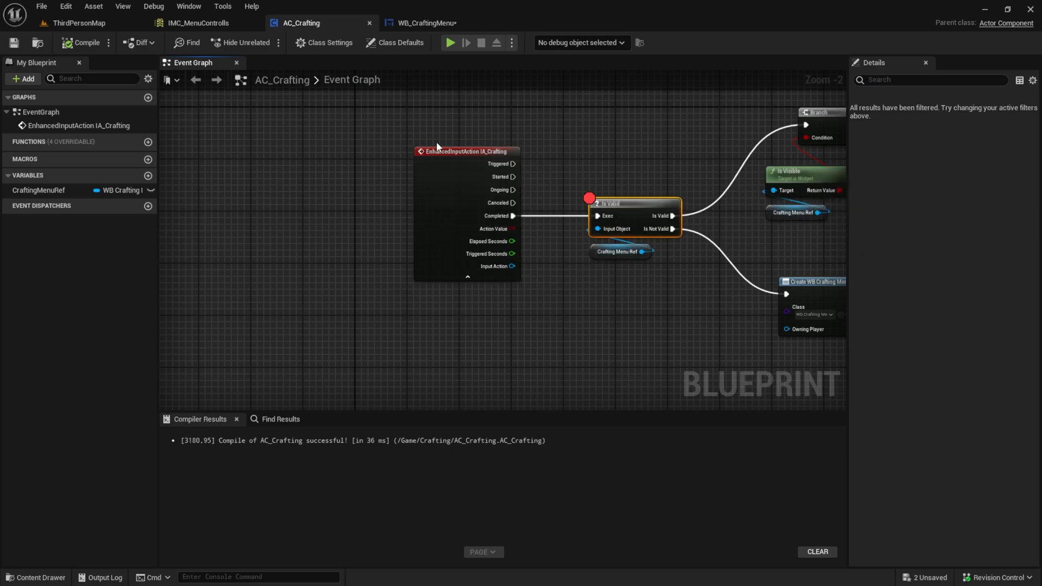
- Open BP_ThirdPersonCharacter from the Blueprints folder and add an AC_Crafting component
{"action": "left_click", "coordinate": [36, 576]}
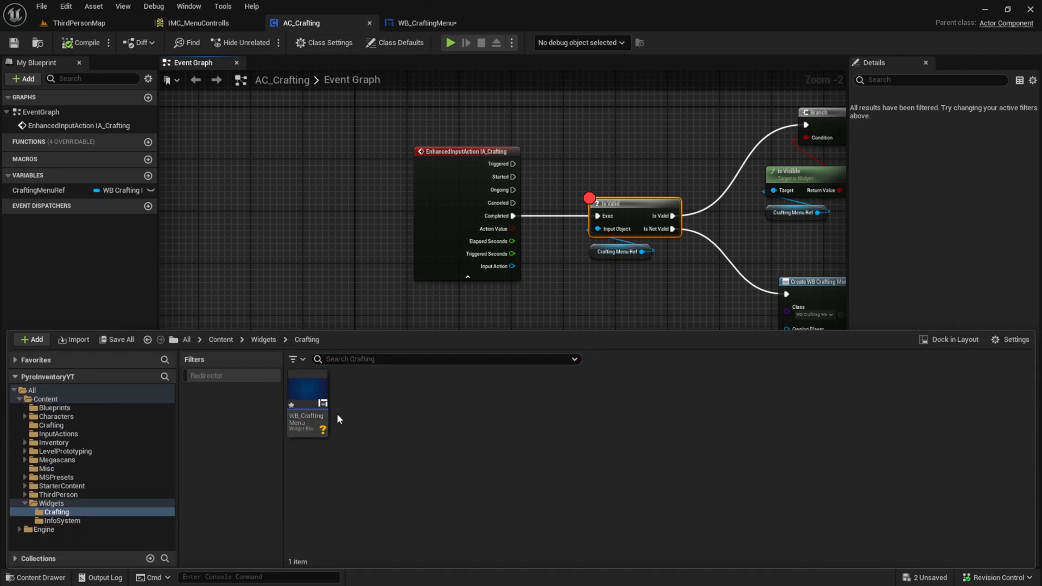
{"action": "left_click", "coordinate": [55, 416]}
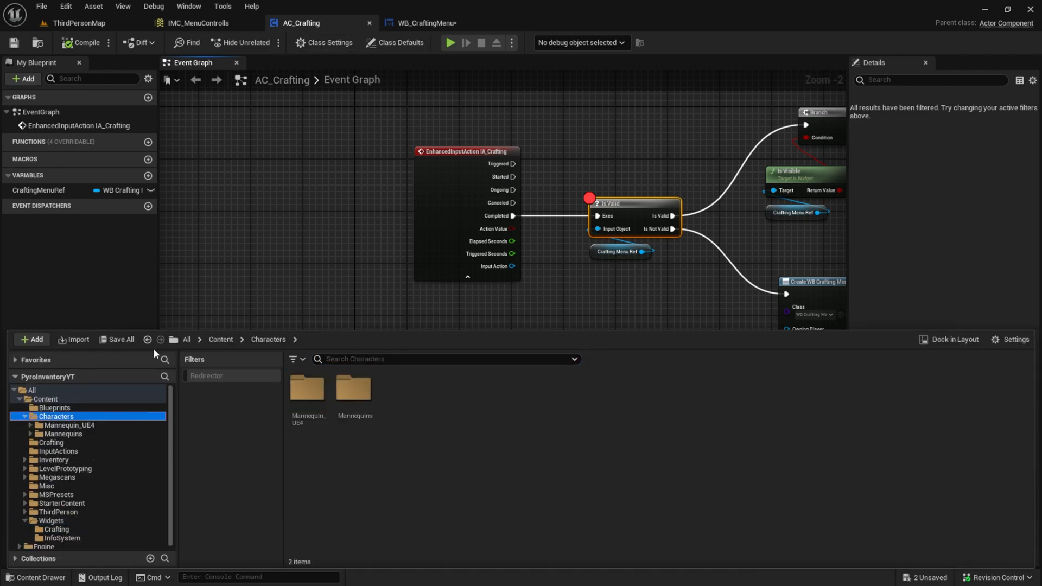
{"action": "mouse_move", "coordinate": [75, 445]}
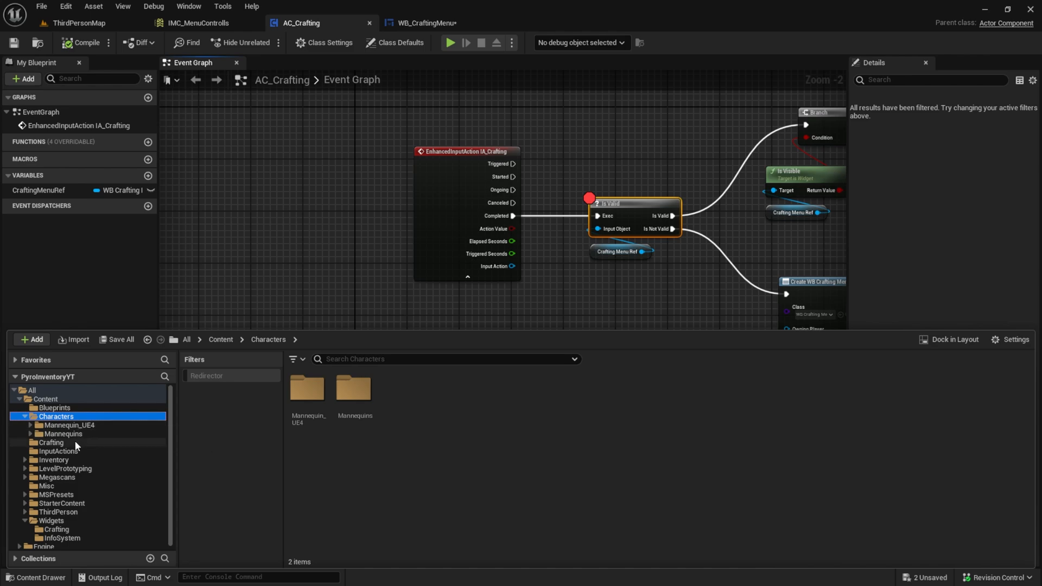
{"action": "left_click", "coordinate": [52, 408]}
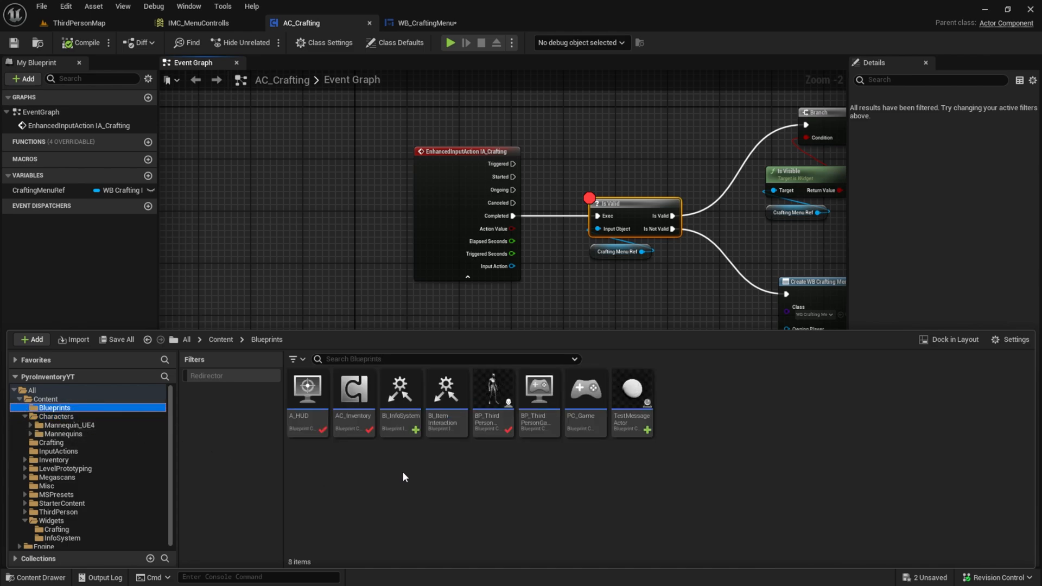
{"action": "double_click", "coordinate": [493, 392]}
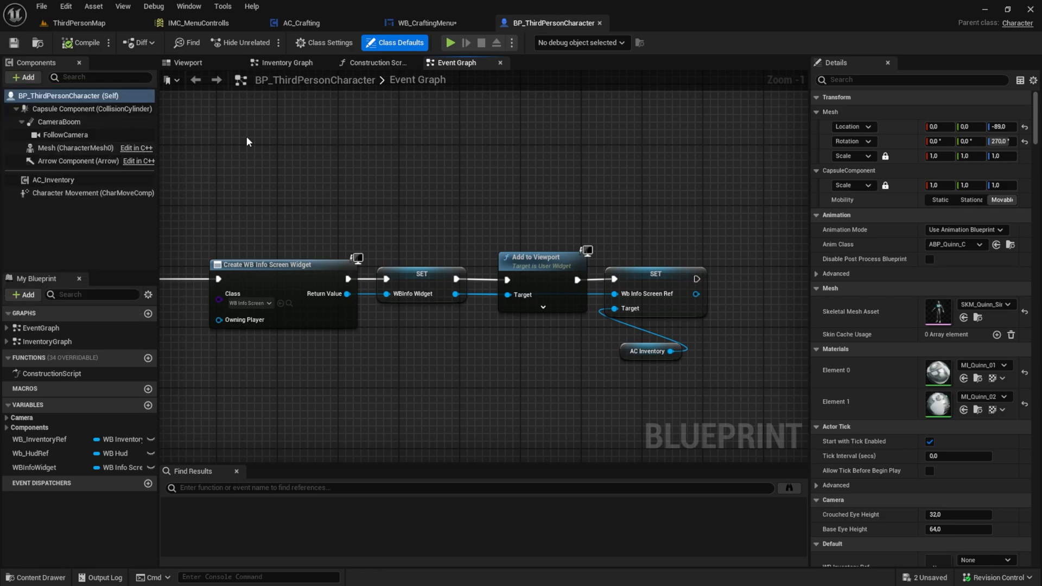
{"action": "left_click", "coordinate": [51, 194]}
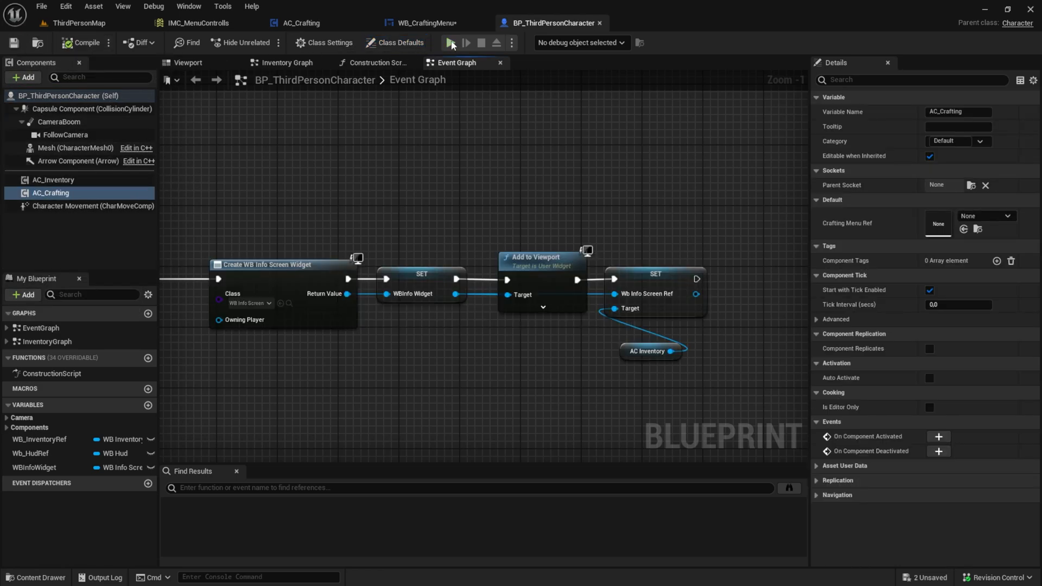
- Run a debug play, inspect the Create Widget return value at the breakpoint, then stop
{"action": "left_click", "coordinate": [452, 43]}
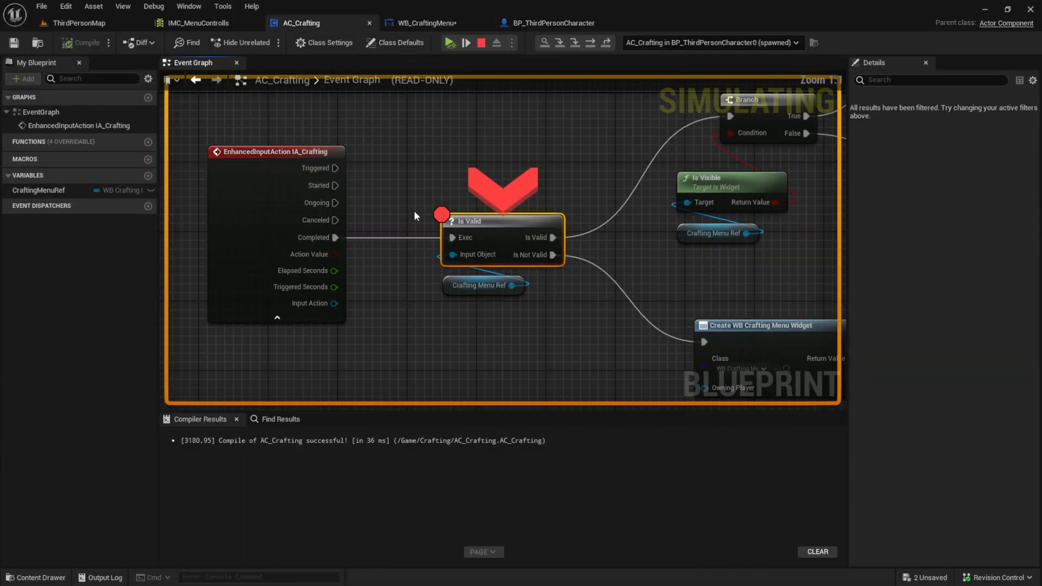
{"action": "mouse_move", "coordinate": [480, 323]}
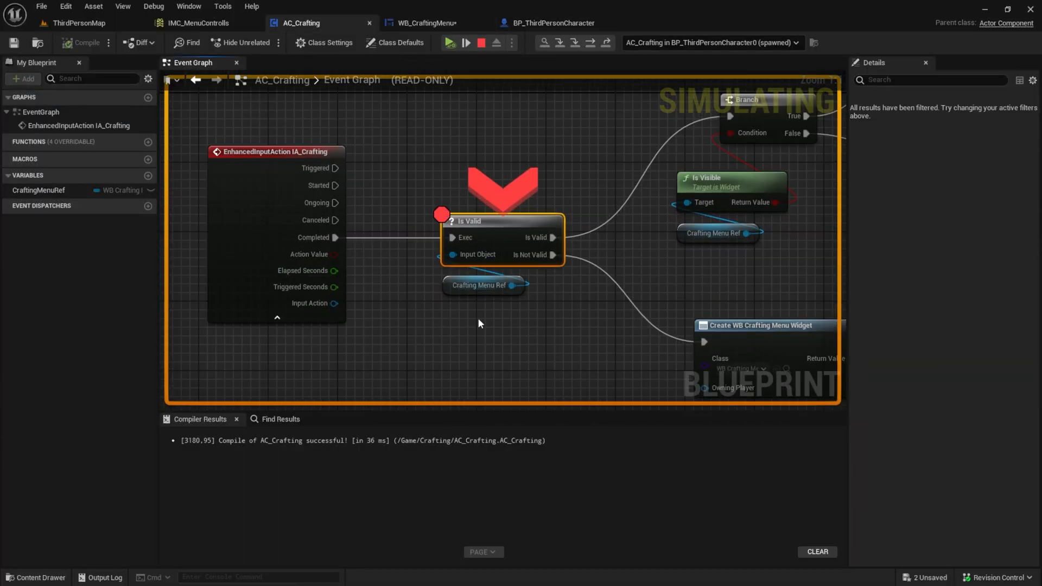
{"action": "mouse_move", "coordinate": [563, 280]}
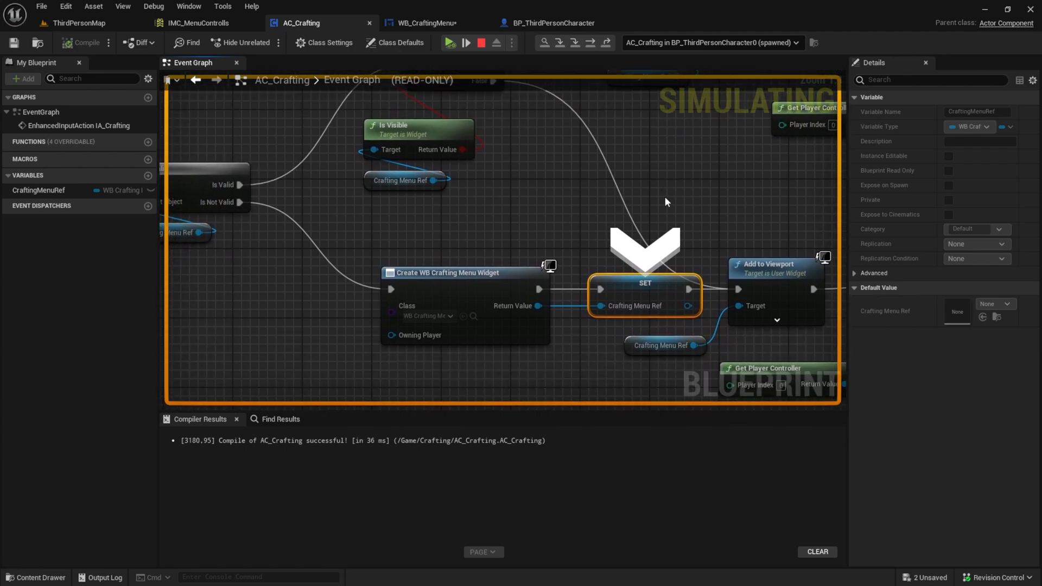
{"action": "mouse_move", "coordinate": [537, 307]}
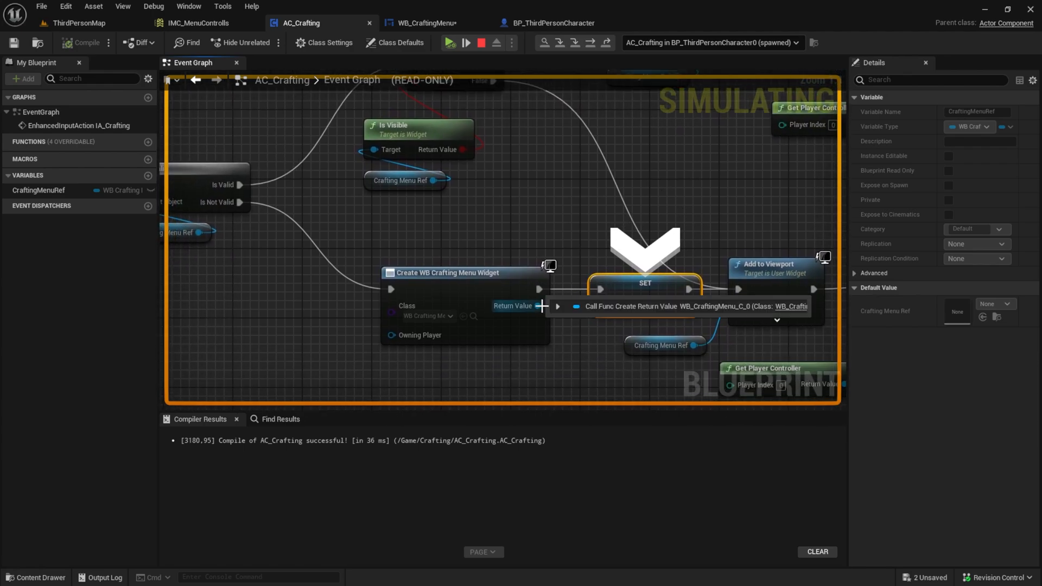
{"action": "left_click", "coordinate": [539, 306]}
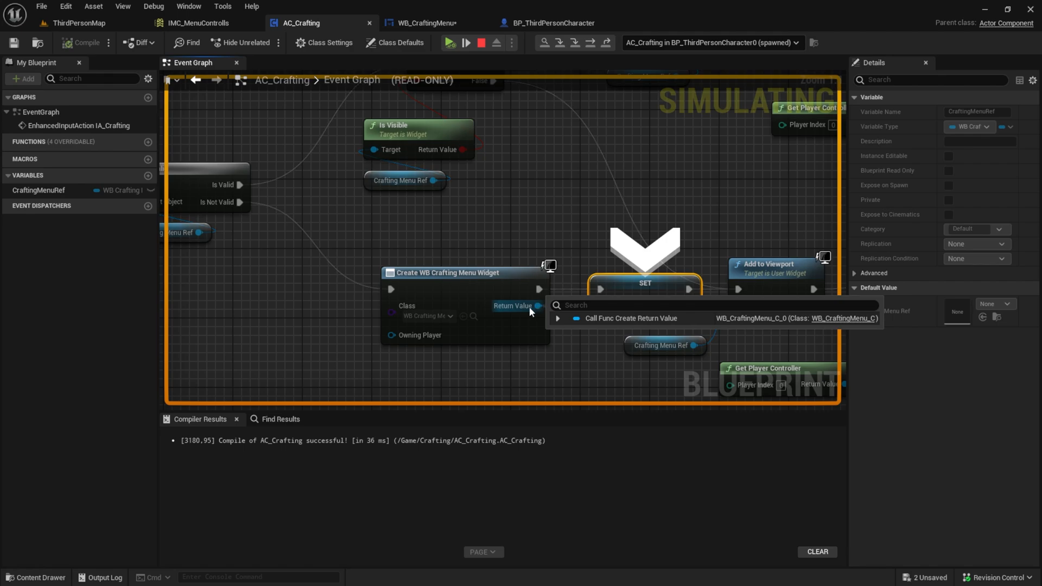
{"action": "left_click", "coordinate": [559, 318]}
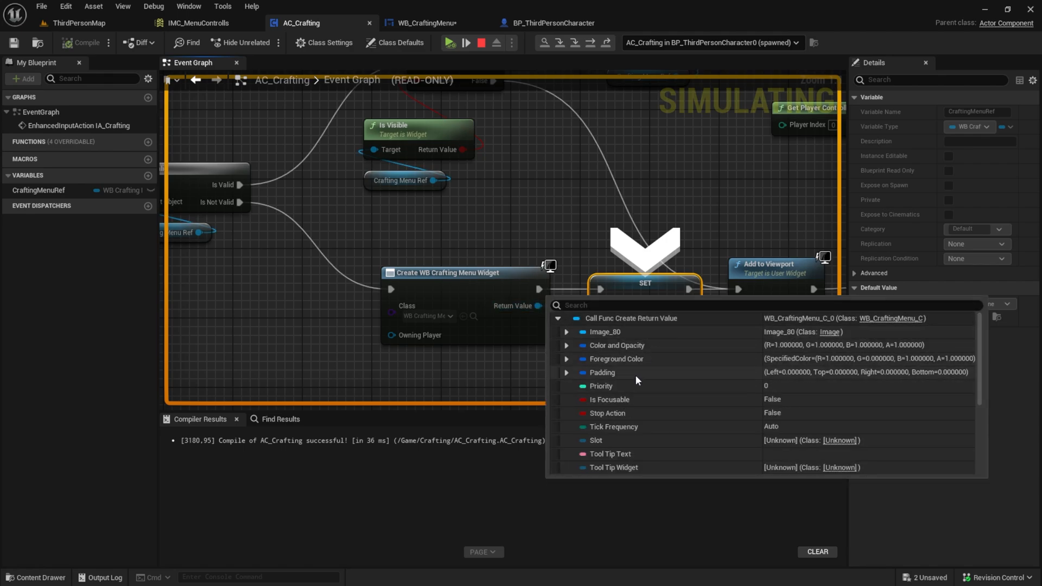
{"action": "mouse_move", "coordinate": [726, 415]}
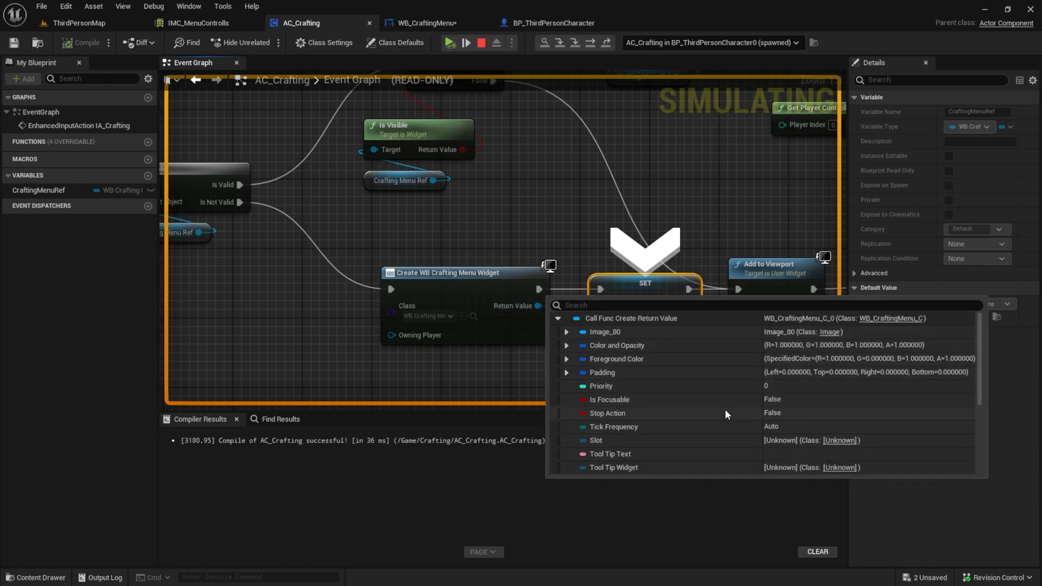
{"action": "mouse_move", "coordinate": [731, 381]}
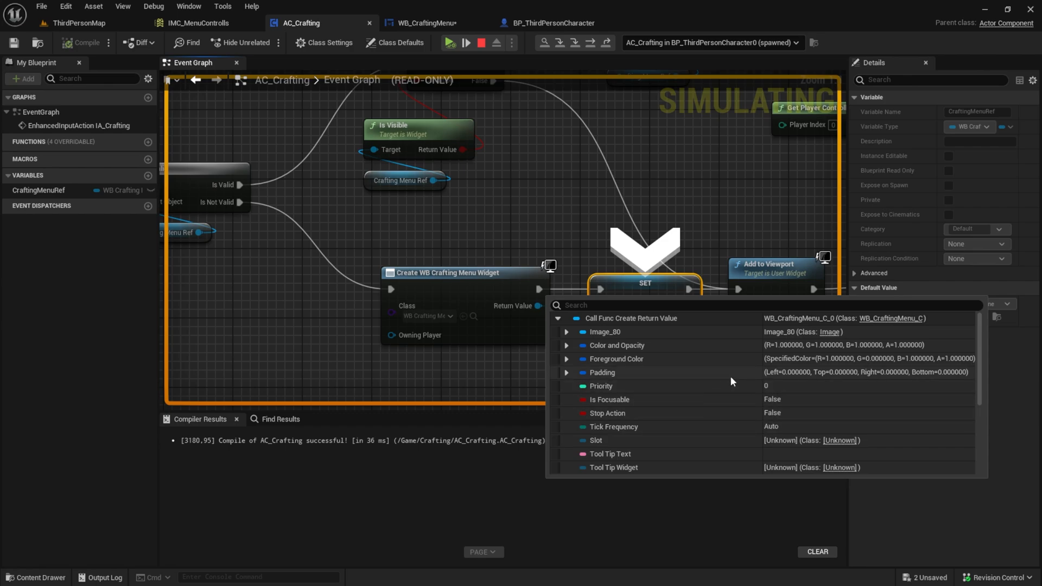
{"action": "mouse_move", "coordinate": [731, 378]}
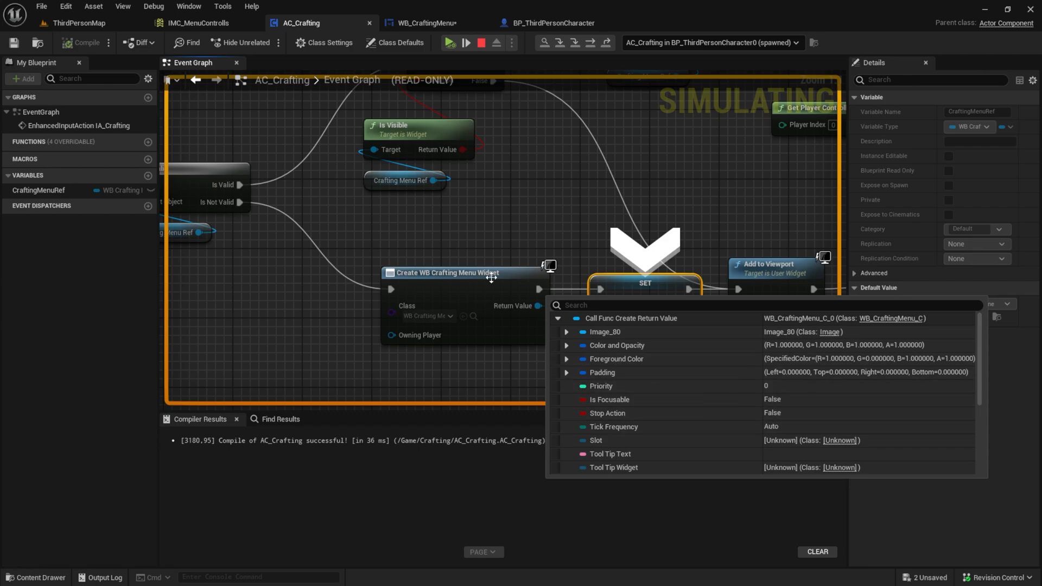
{"action": "left_click", "coordinate": [609, 214]}
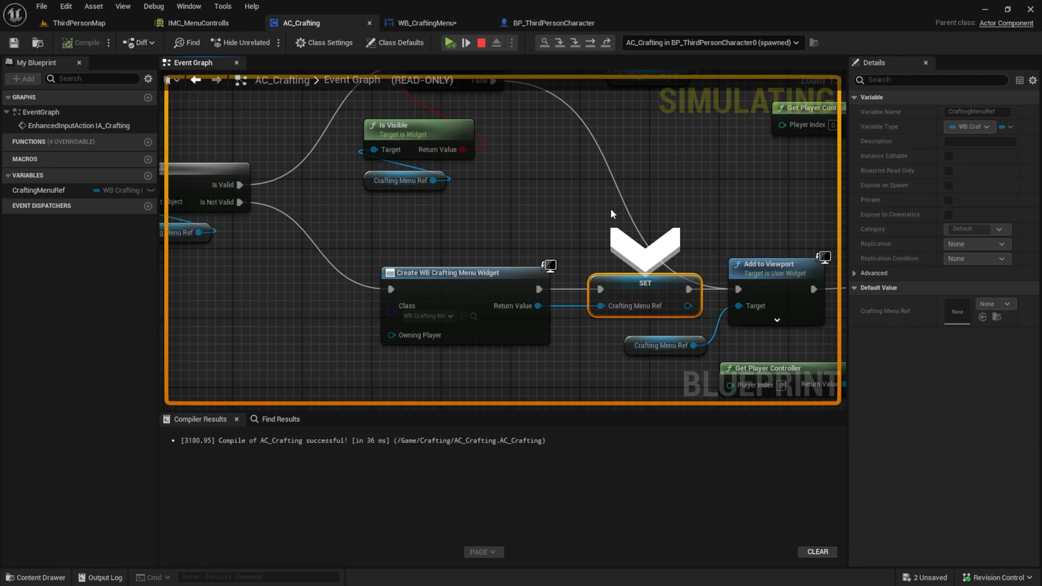
{"action": "mouse_move", "coordinate": [645, 204]}
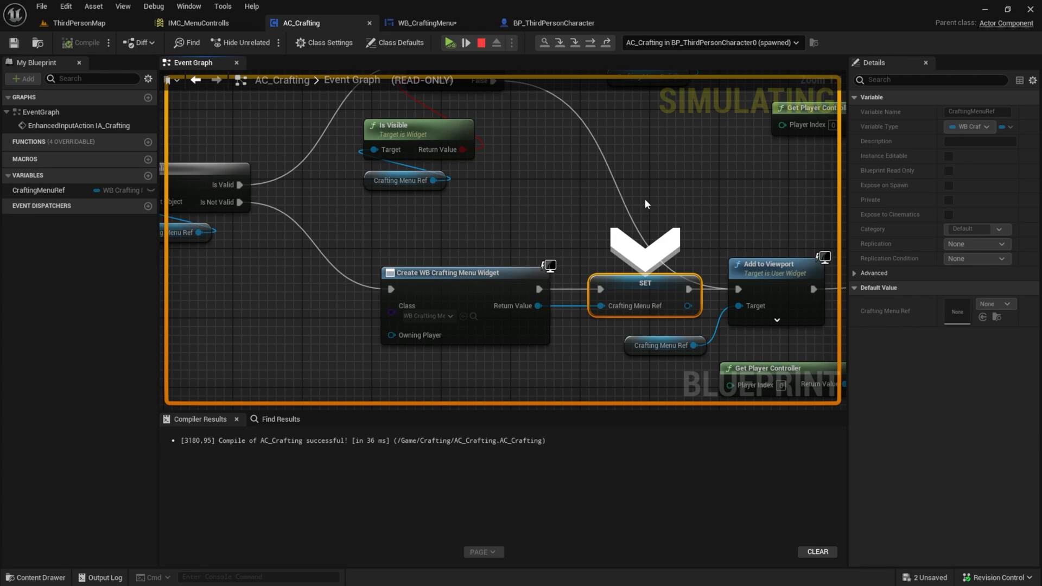
{"action": "mouse_move", "coordinate": [626, 181]}
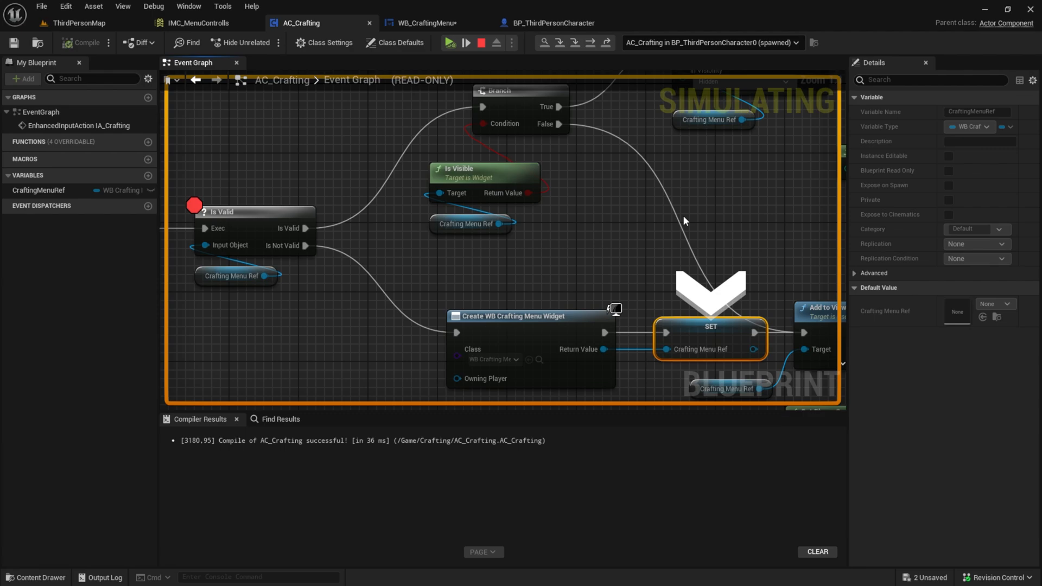
{"action": "left_click", "coordinate": [495, 42]}
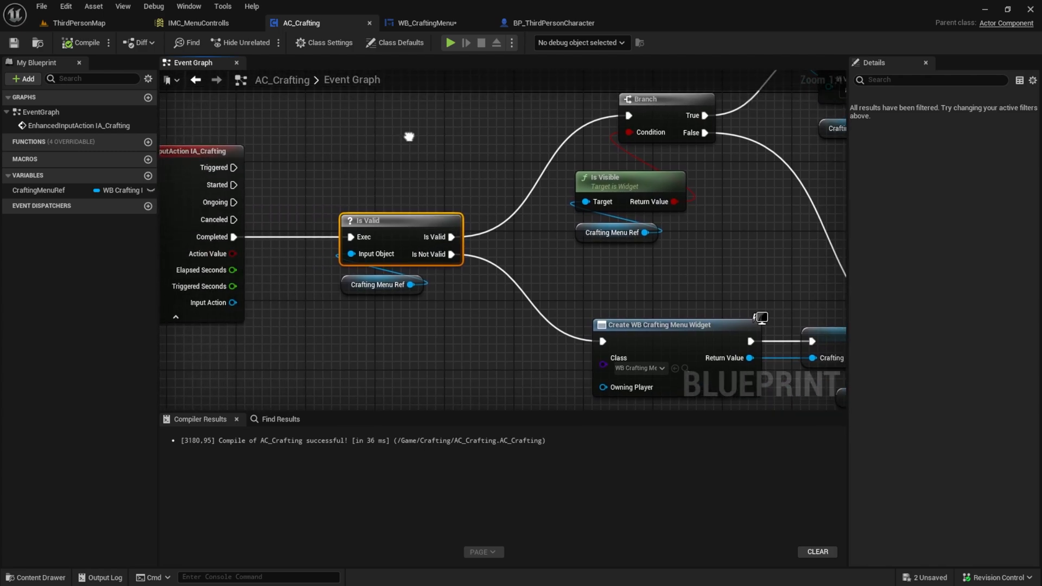
- Run a standalone preview showing the blue crafting background, then return to ThirdPersonMap
{"action": "left_click", "coordinate": [452, 42]}
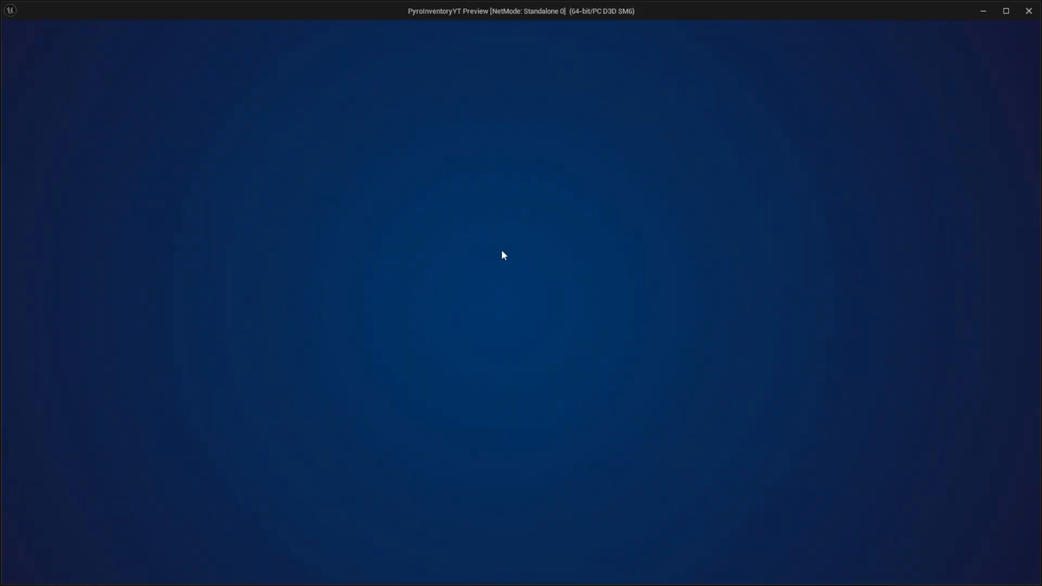
{"action": "mouse_move", "coordinate": [470, 258]}
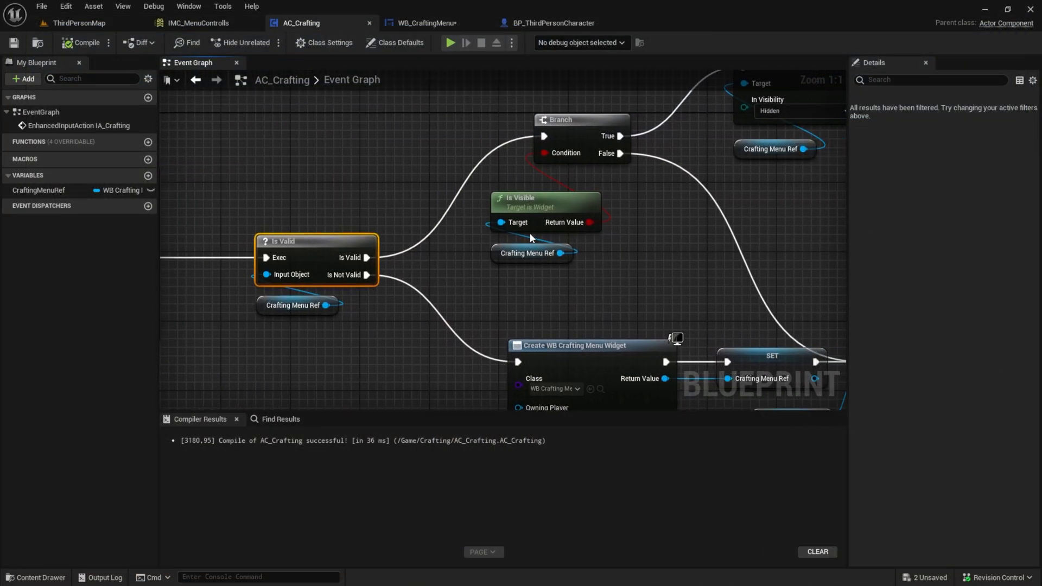
{"action": "left_click_drag", "start_coordinate": [532, 239], "coordinate": [499, 213]}
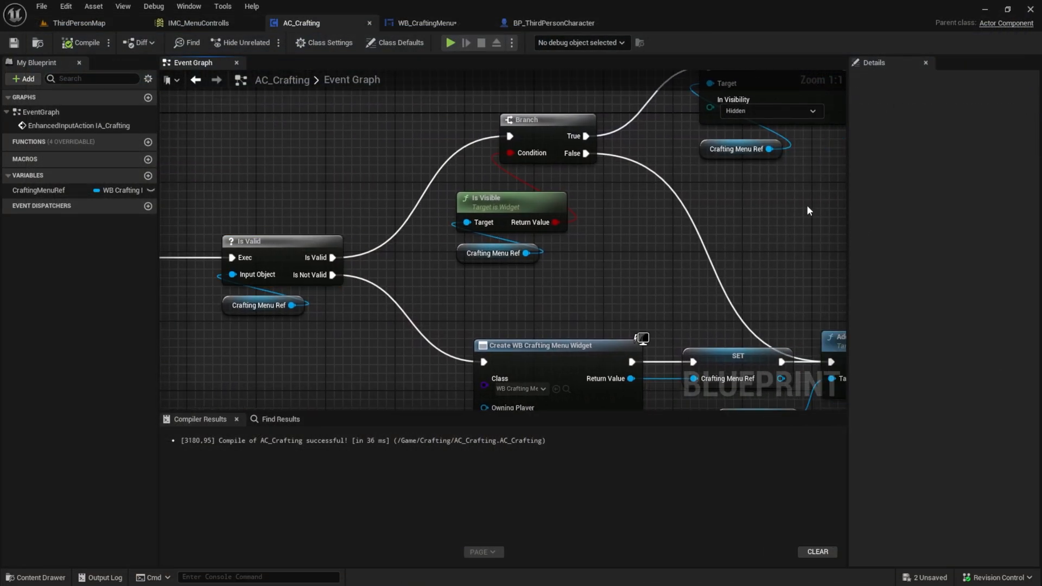
{"action": "left_click", "coordinate": [78, 23]}
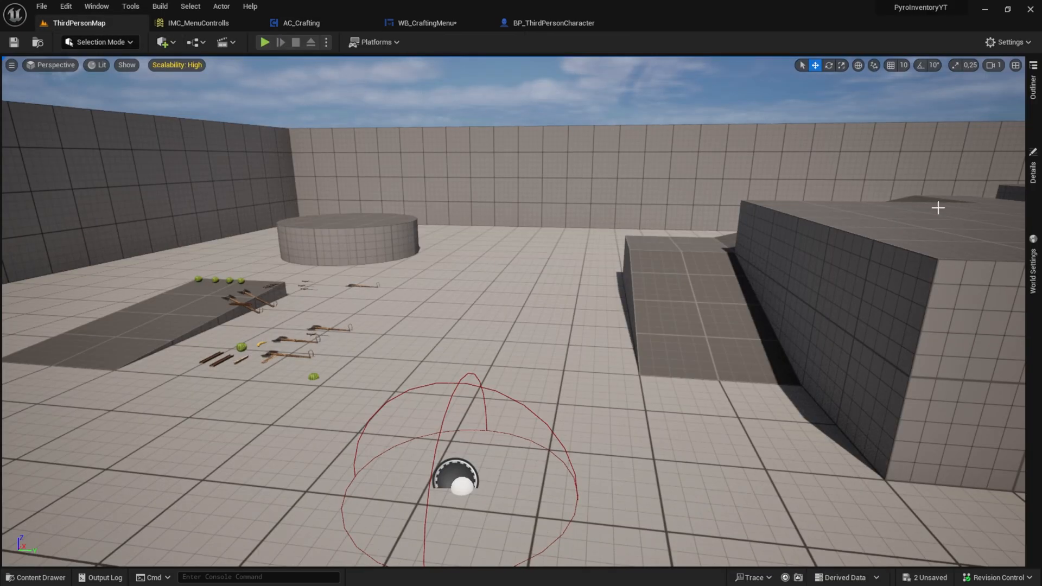
- Open the PC_Game player controller from World Settings' Player Controller Class
{"action": "left_click", "coordinate": [1034, 272]}
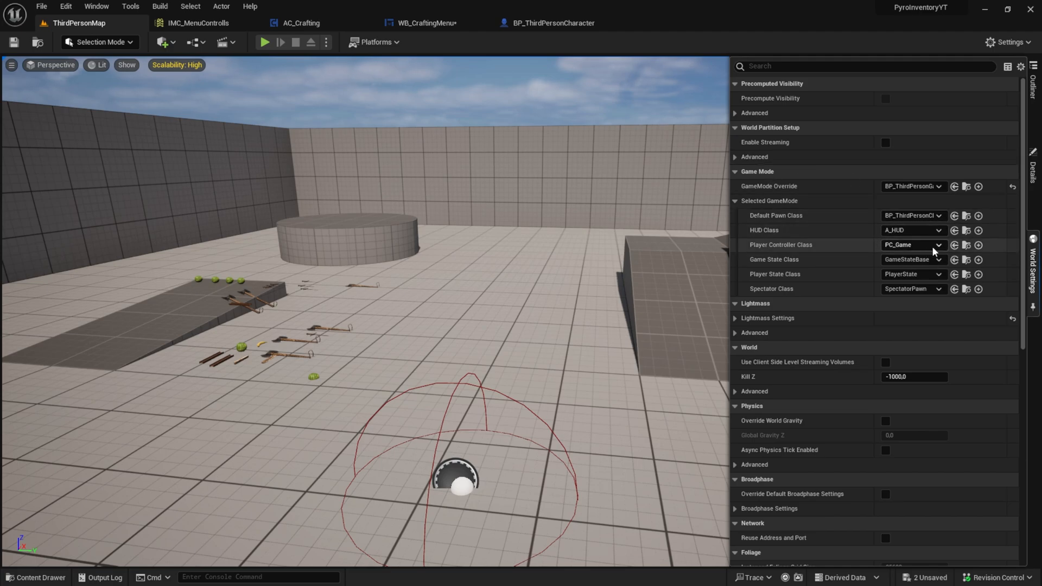
{"action": "left_click", "coordinate": [36, 576]}
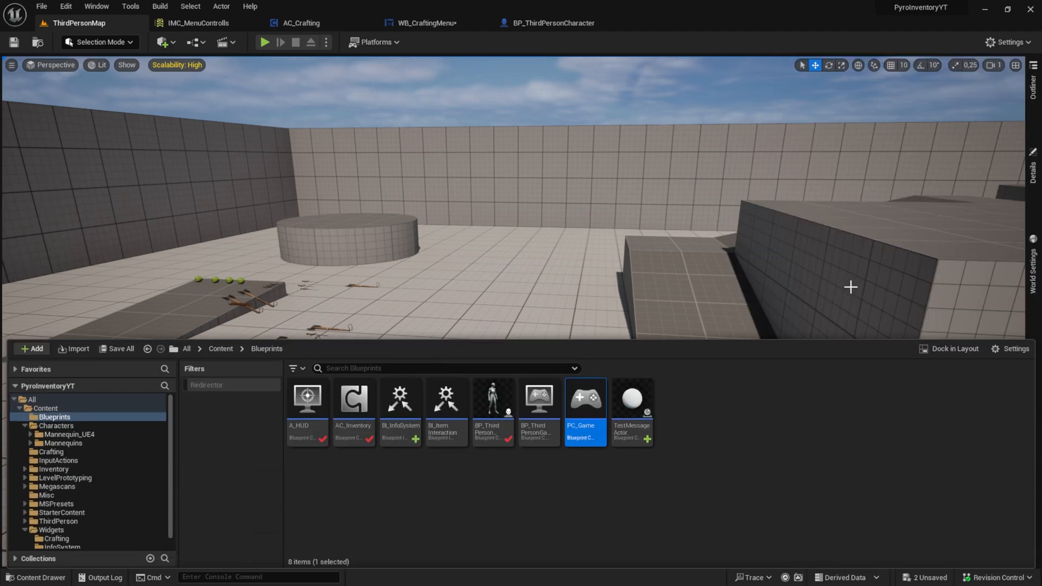
{"action": "double_click", "coordinate": [584, 398]}
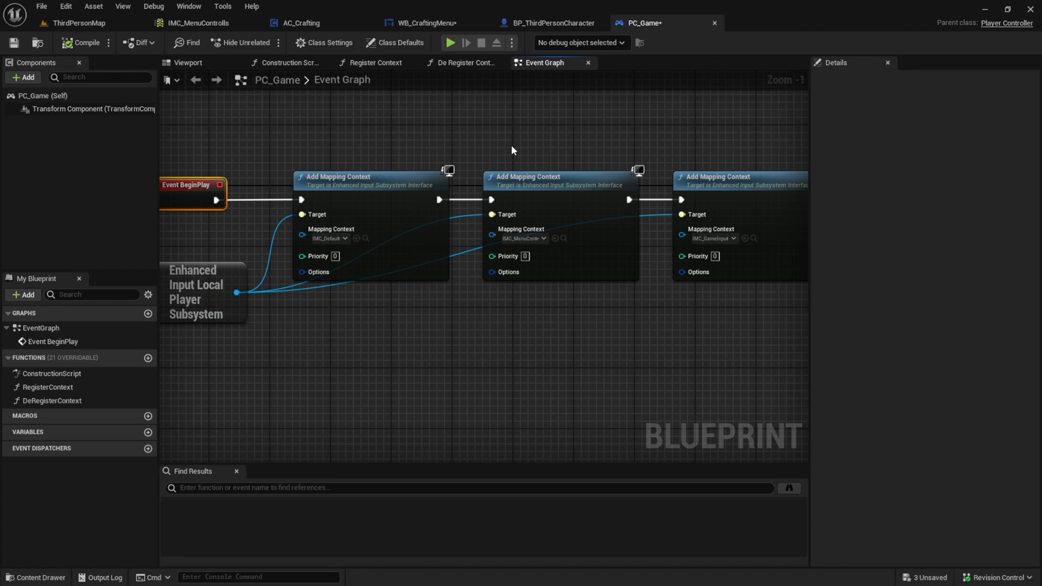
- Review PC_Game's Register and De Register Context functions, then return to AC_Crafting
{"action": "scroll", "scroll_direction": "down", "scroll_amount": 3}
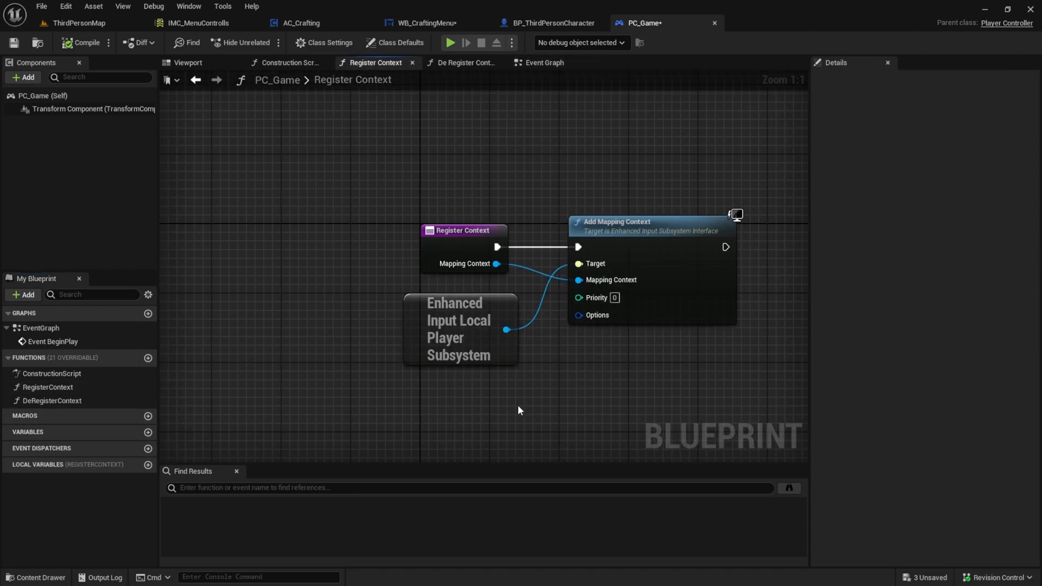
{"action": "left_click", "coordinate": [464, 63]}
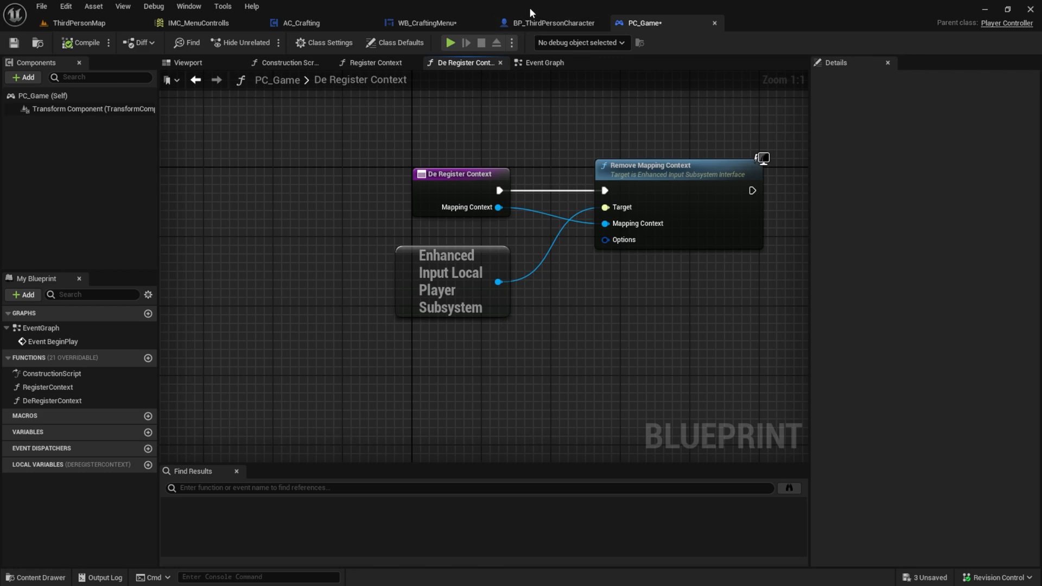
{"action": "mouse_move", "coordinate": [431, 22]}
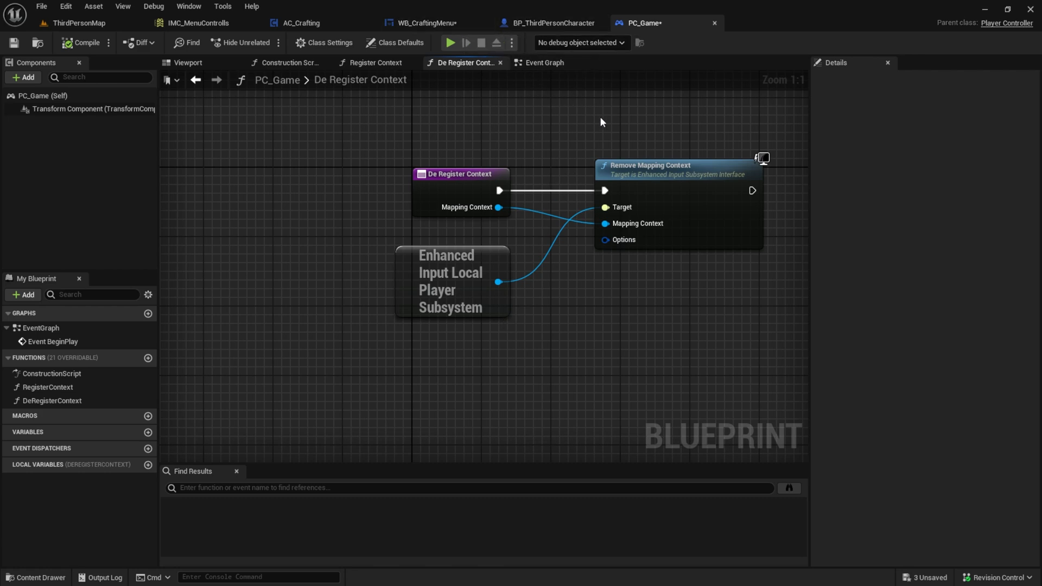
{"action": "left_click", "coordinate": [301, 23]}
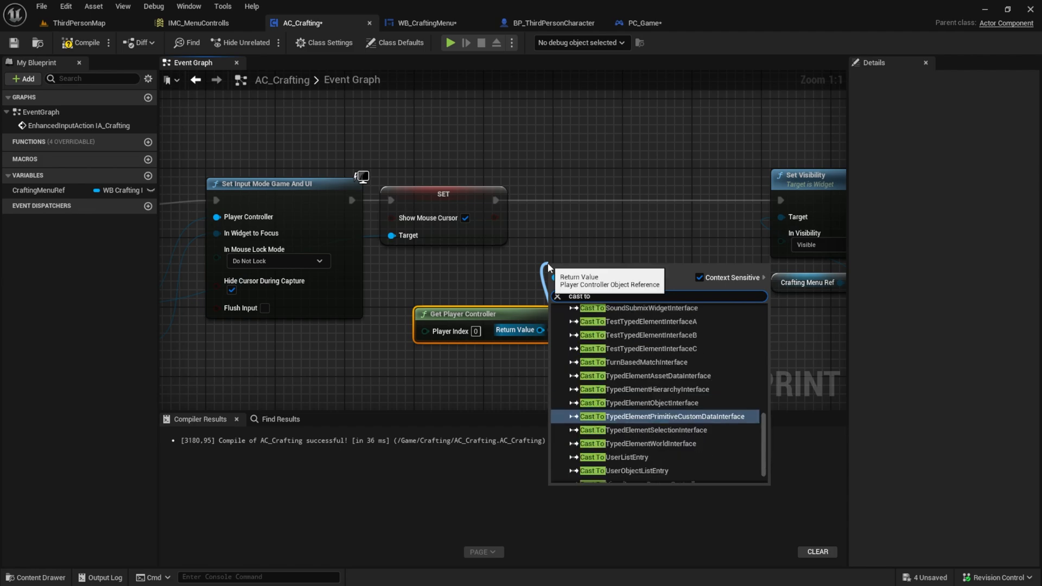
- Add a Cast To PC_Game node from the Get Player Controller return value
{"action": "type", "text": "pc_g"}
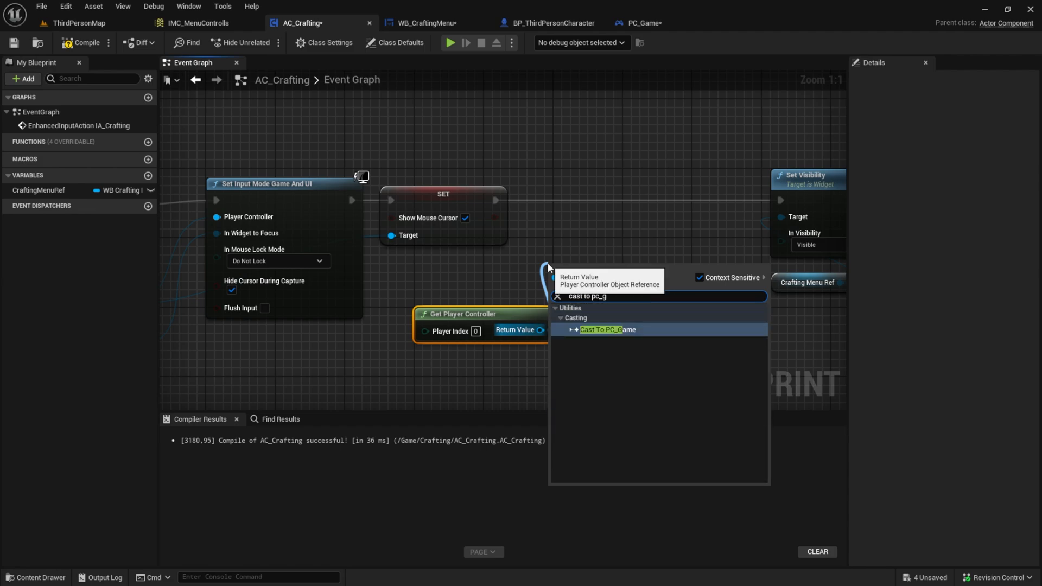
{"action": "left_click", "coordinate": [608, 329]}
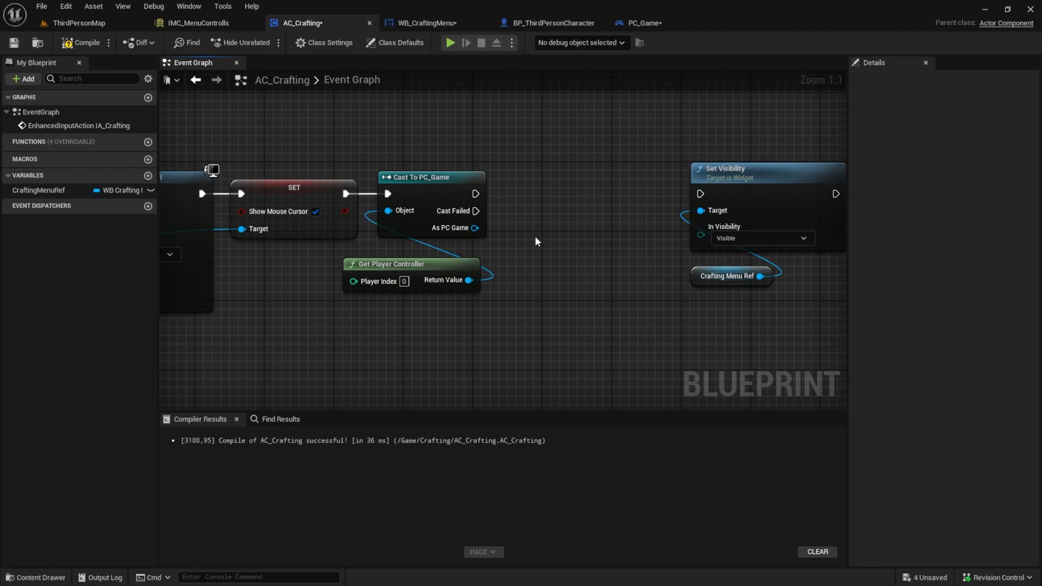
{"action": "mouse_move", "coordinate": [472, 227]}
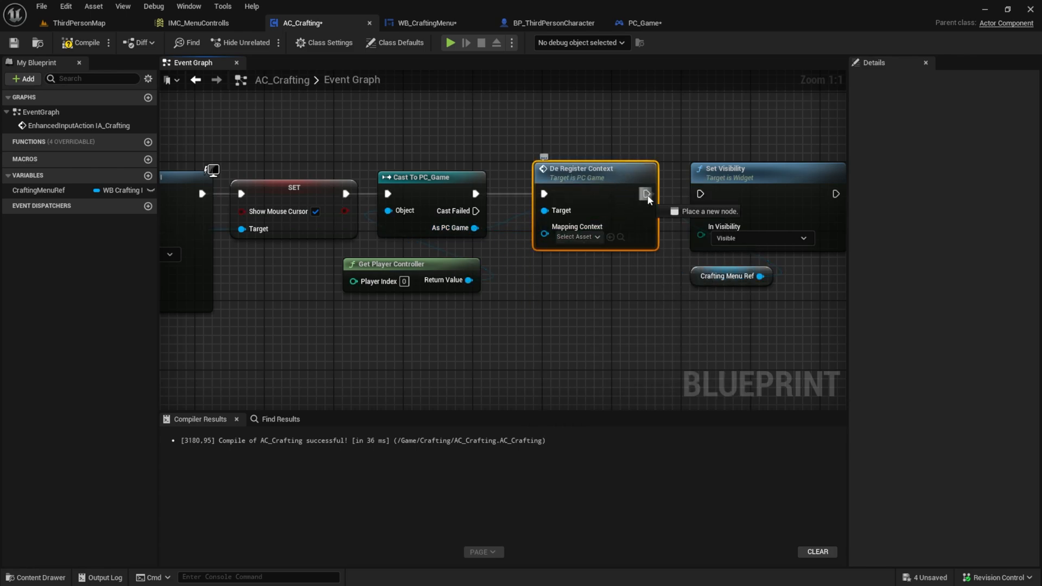
- Browse Blueprints, Inventory and InputActions folders looking for the mapping context to remove
{"action": "left_click", "coordinate": [576, 238]}
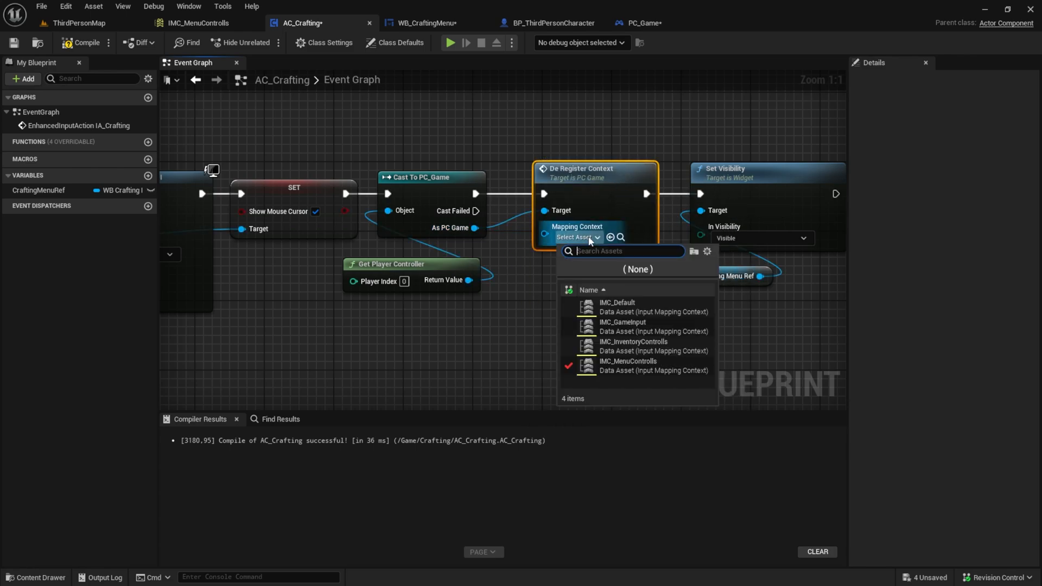
{"action": "left_click", "coordinate": [616, 303]}
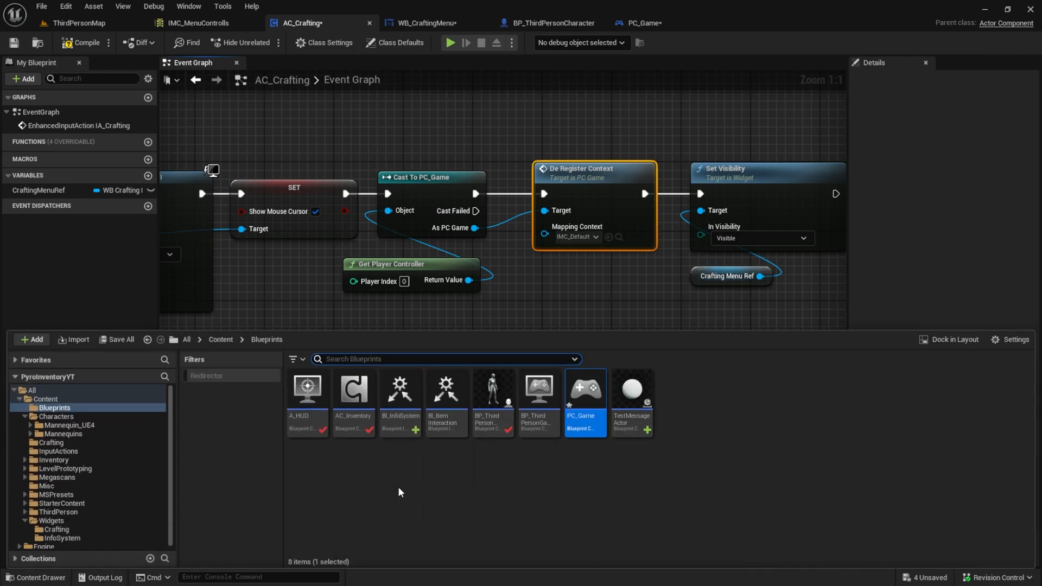
{"action": "left_click", "coordinate": [54, 459]}
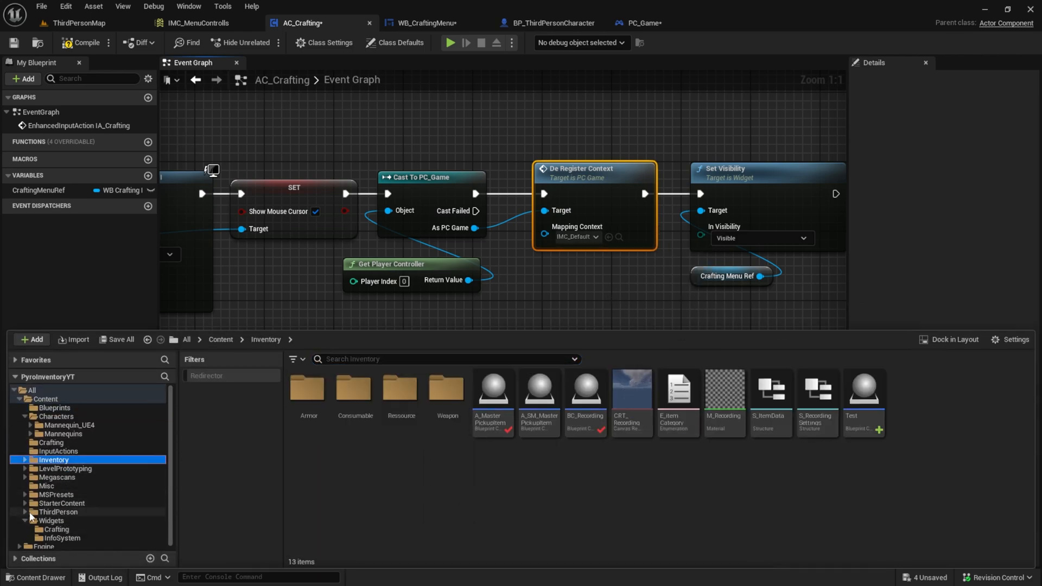
{"action": "left_click", "coordinate": [60, 529]}
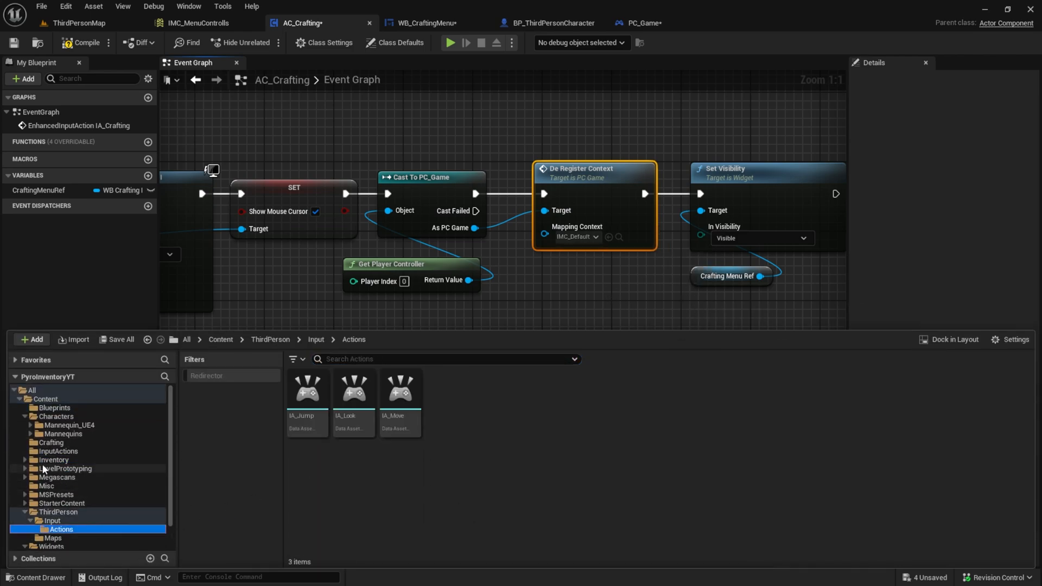
{"action": "left_click", "coordinate": [57, 452]}
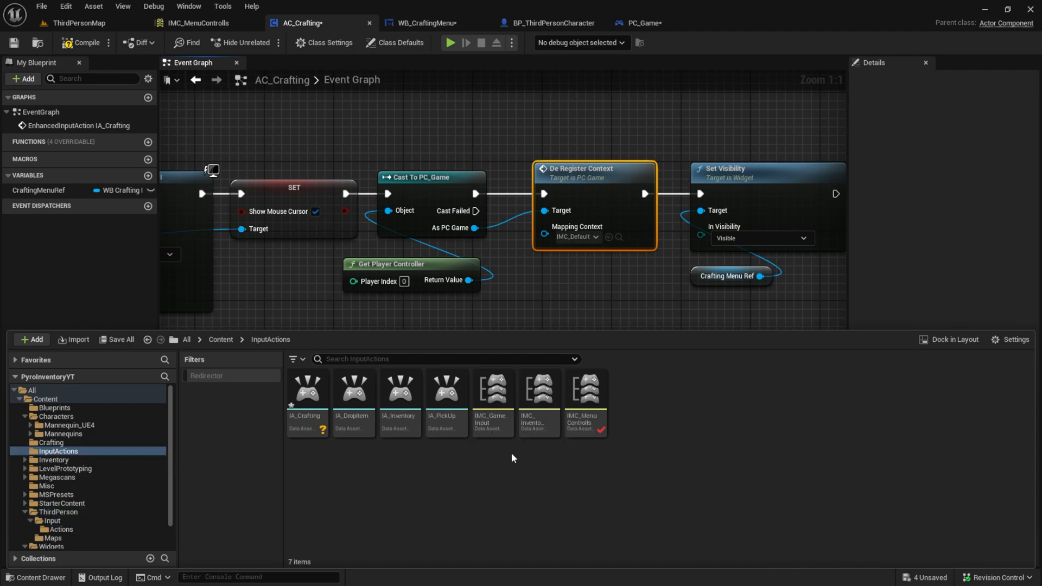
{"action": "left_click", "coordinate": [493, 389]}
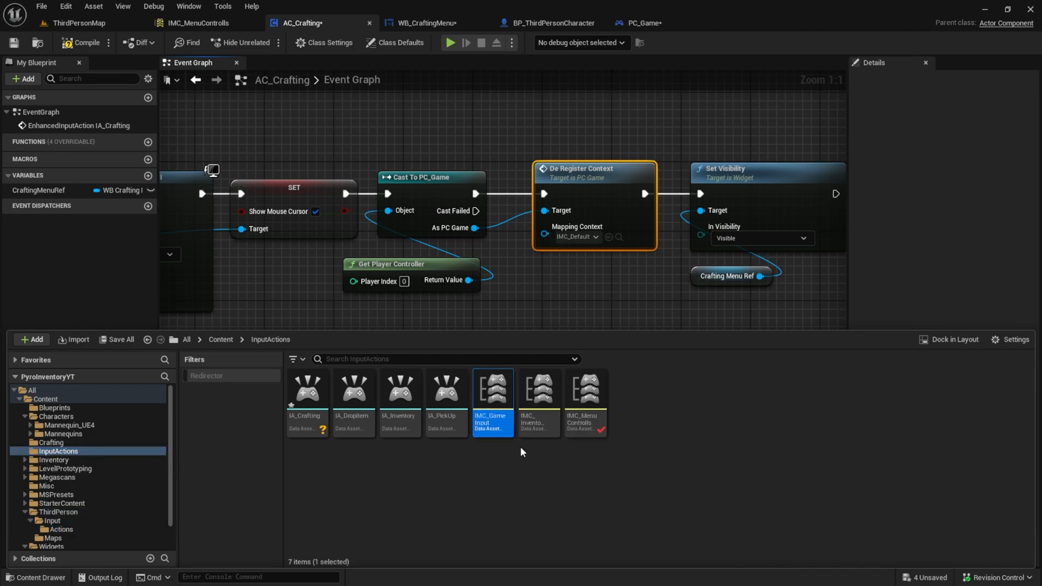
{"action": "left_click", "coordinate": [585, 388]}
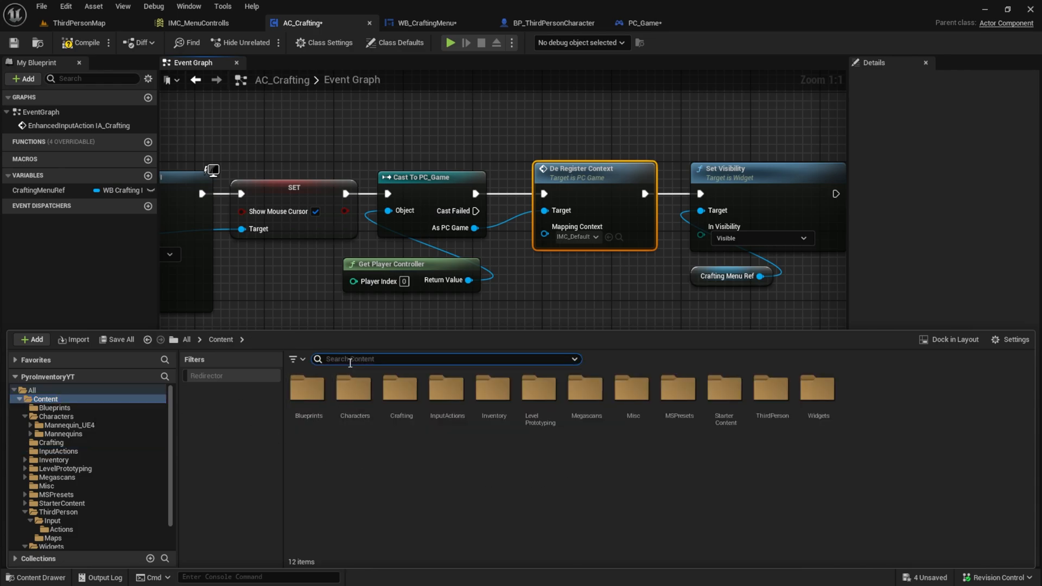
- Search 'default', open IMC_Default and expand IA_Move's bindings, then go to BP_ThirdPersonCharacter
{"action": "type", "text": "defasu"}
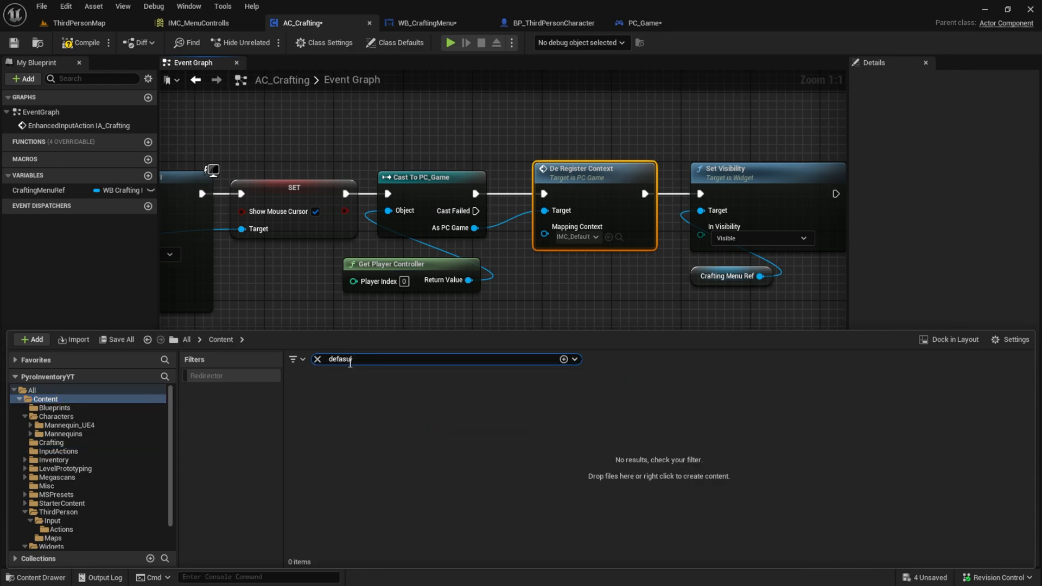
{"action": "type", "text": "default"}
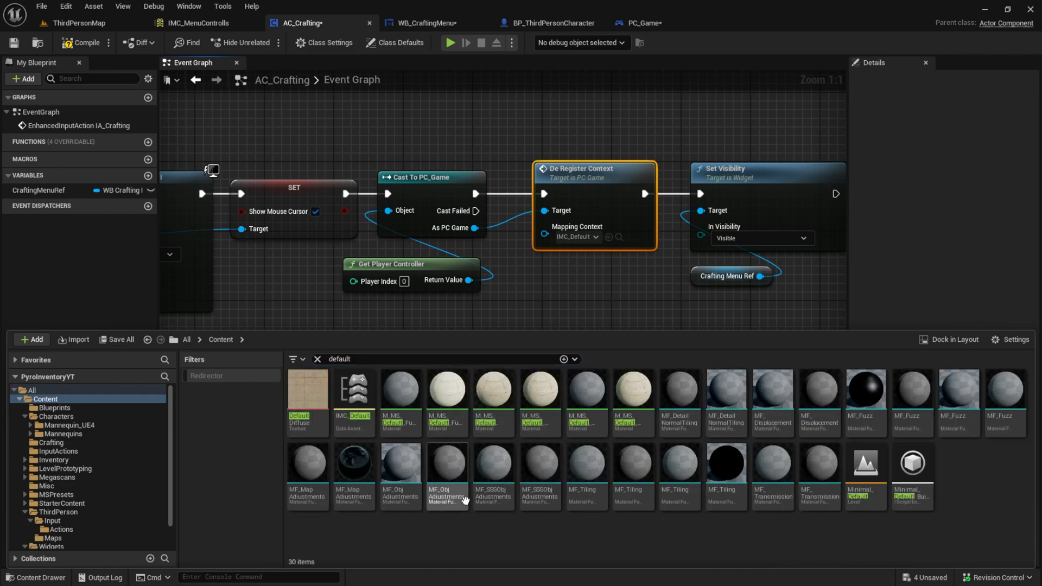
{"action": "left_click", "coordinate": [354, 390]}
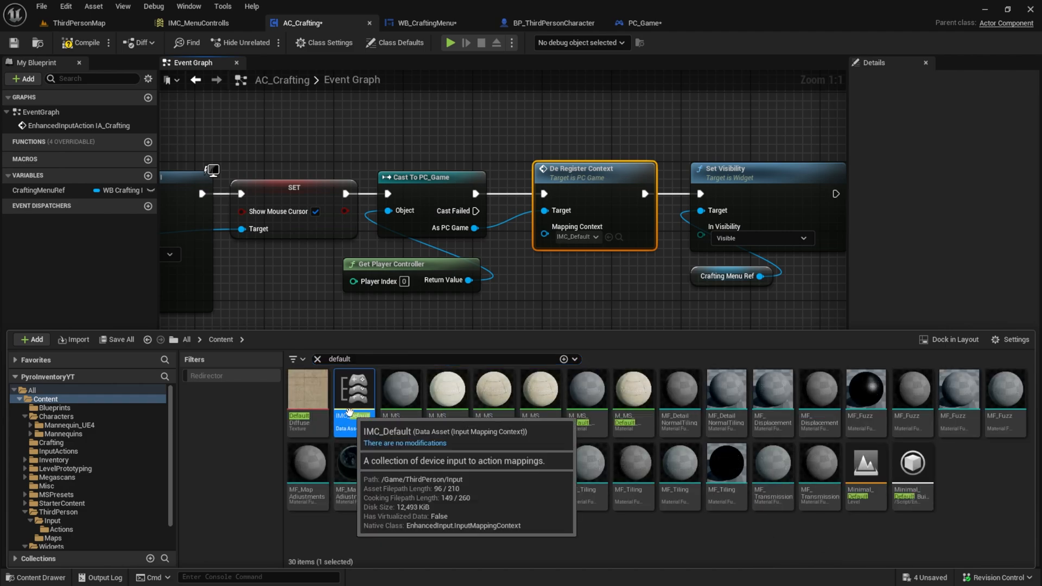
{"action": "double_click", "coordinate": [354, 390]}
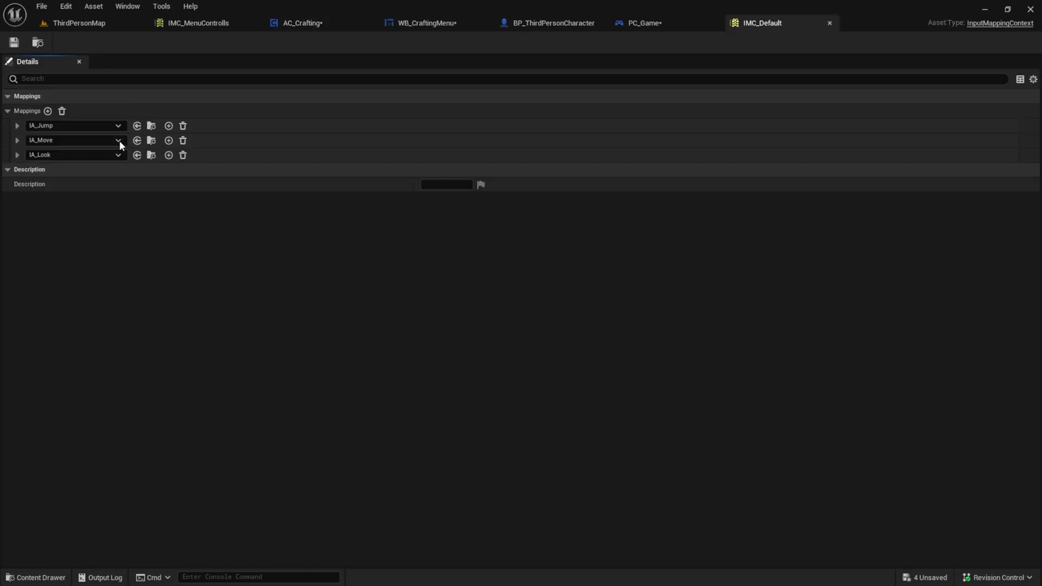
{"action": "left_click", "coordinate": [73, 126]}
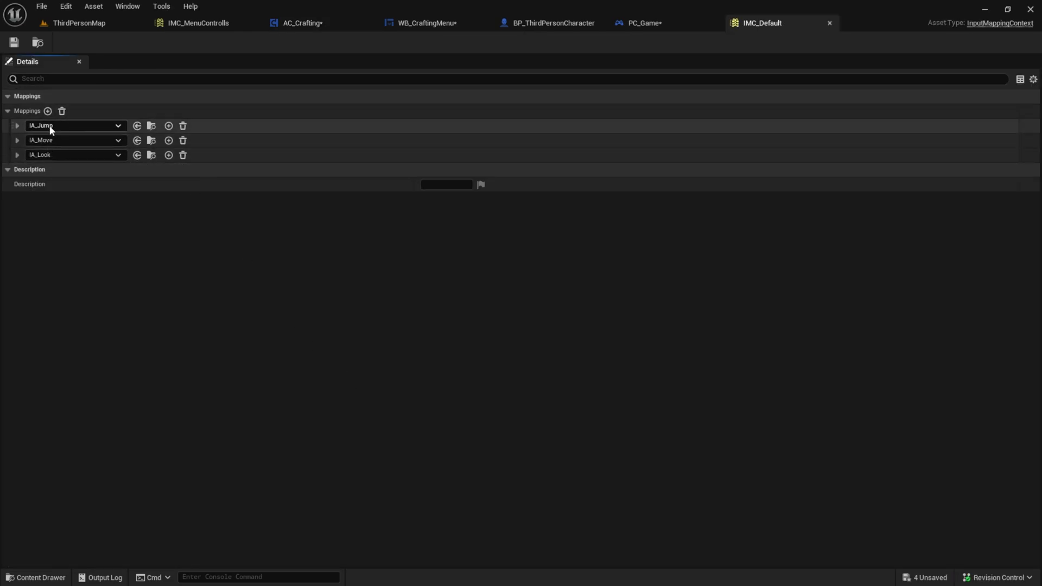
{"action": "left_click", "coordinate": [16, 140]}
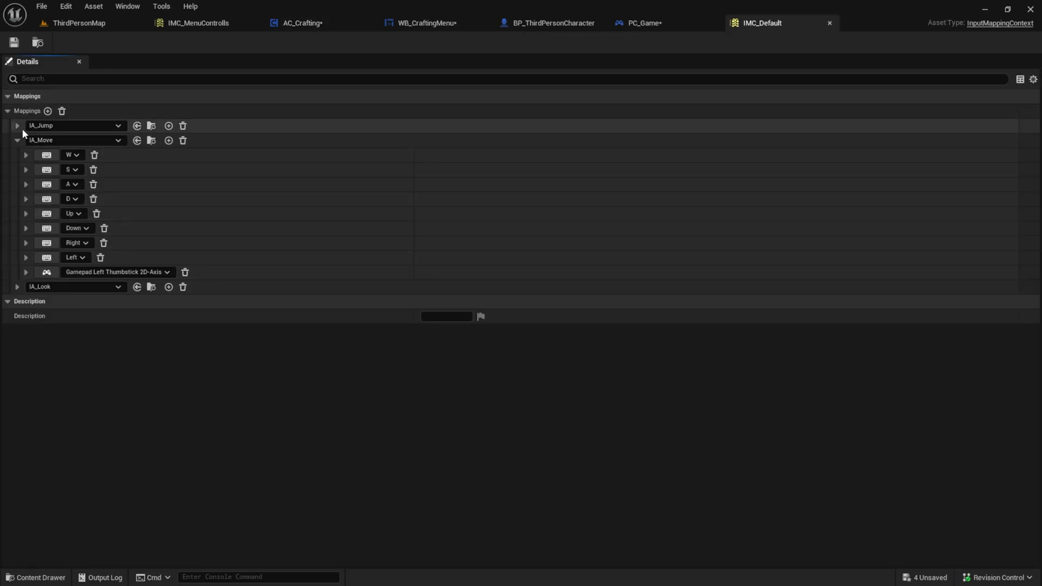
{"action": "left_click", "coordinate": [551, 23]}
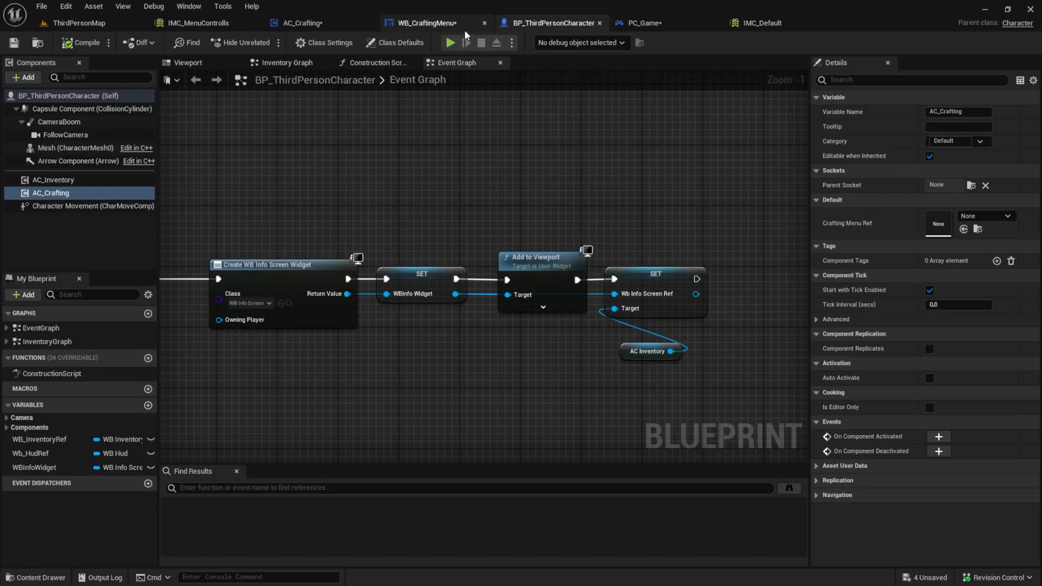
- Give Image_80 50-unit offsets on all sides in WB_CraftingMenu and preview the inset menu in play
{"action": "left_click", "coordinate": [431, 23]}
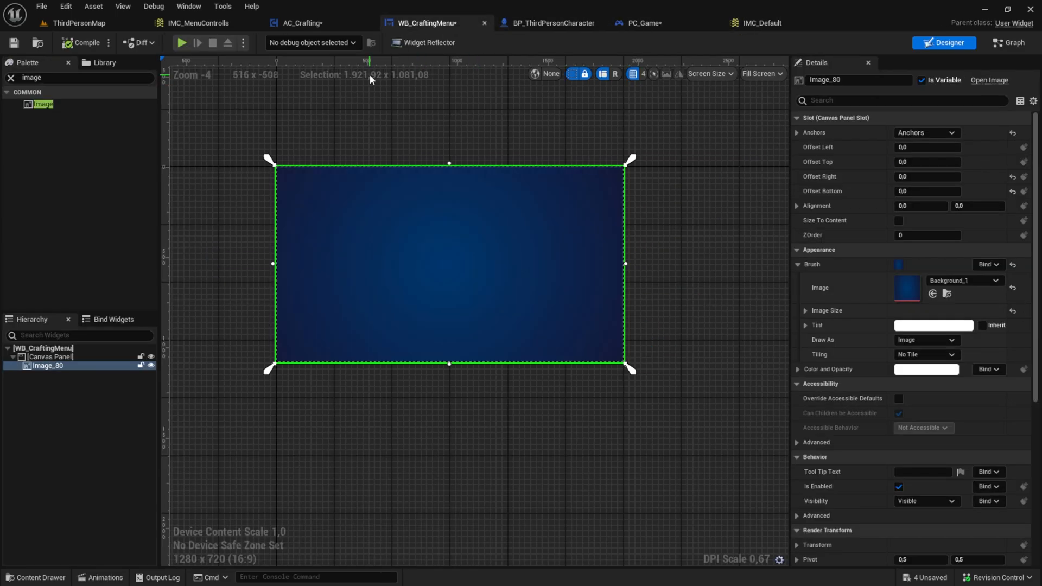
{"action": "mouse_move", "coordinate": [655, 146]}
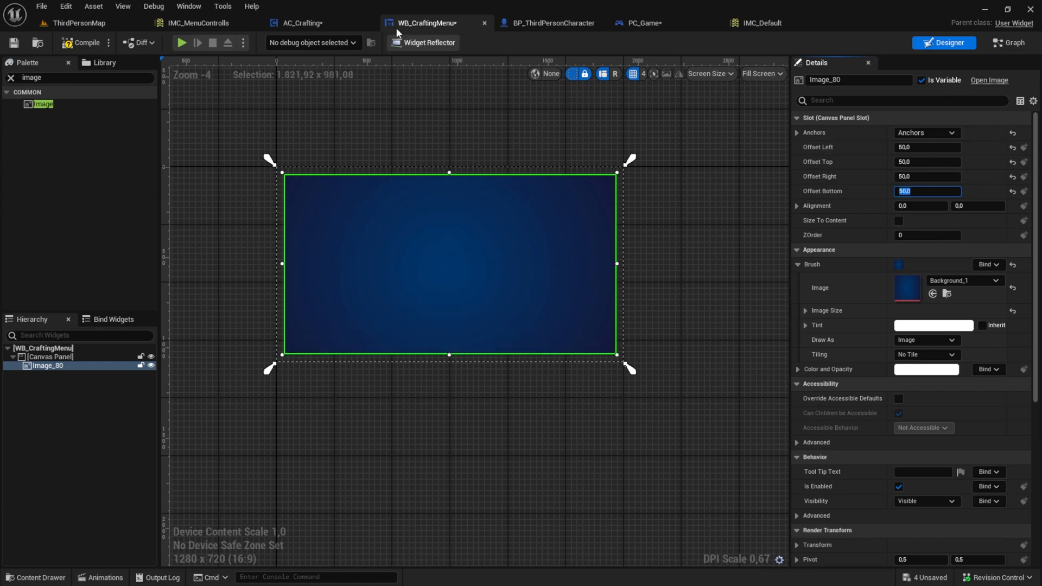
{"action": "left_click", "coordinate": [183, 42]}
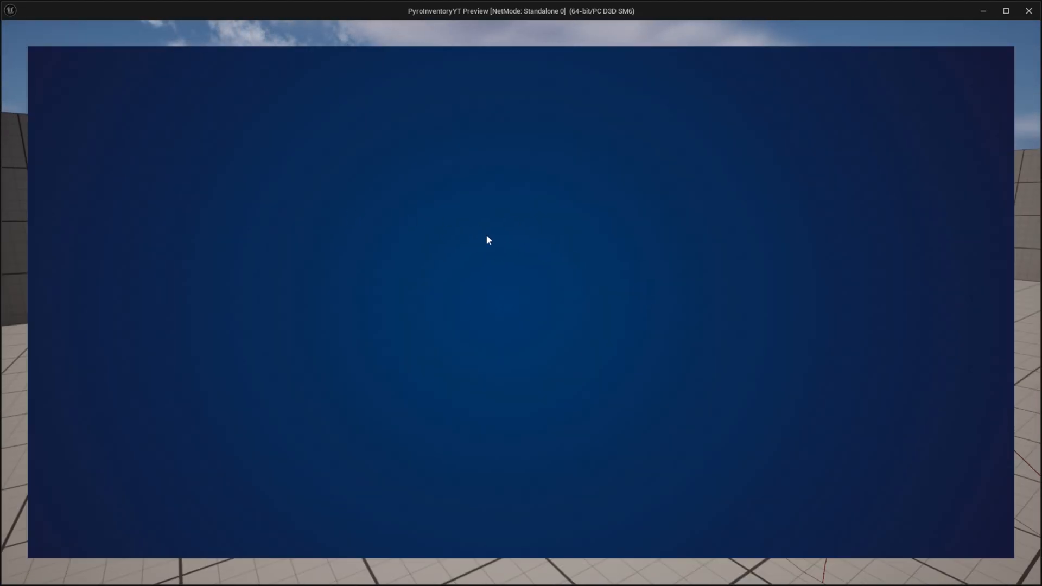
{"action": "mouse_move", "coordinate": [519, 234]}
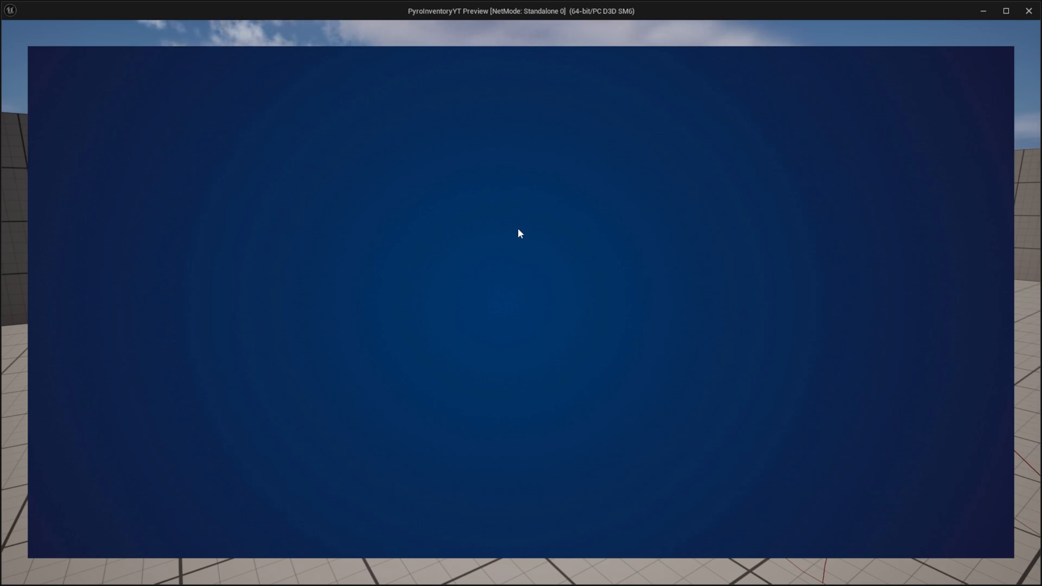
{"action": "mouse_move", "coordinate": [38, 115]}
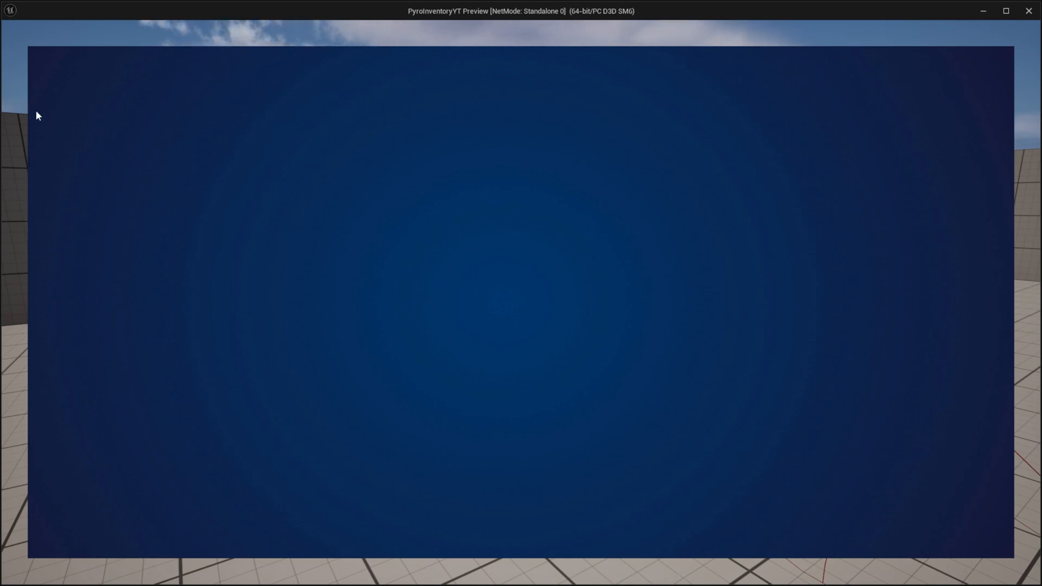
{"action": "mouse_move", "coordinate": [761, 283]}
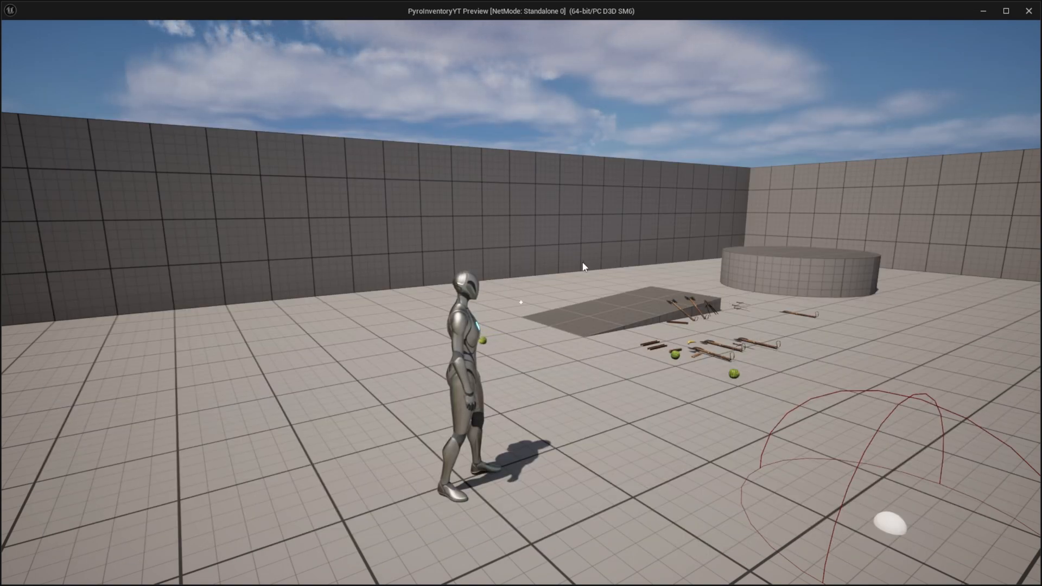
{"action": "mouse_move", "coordinate": [678, 263]}
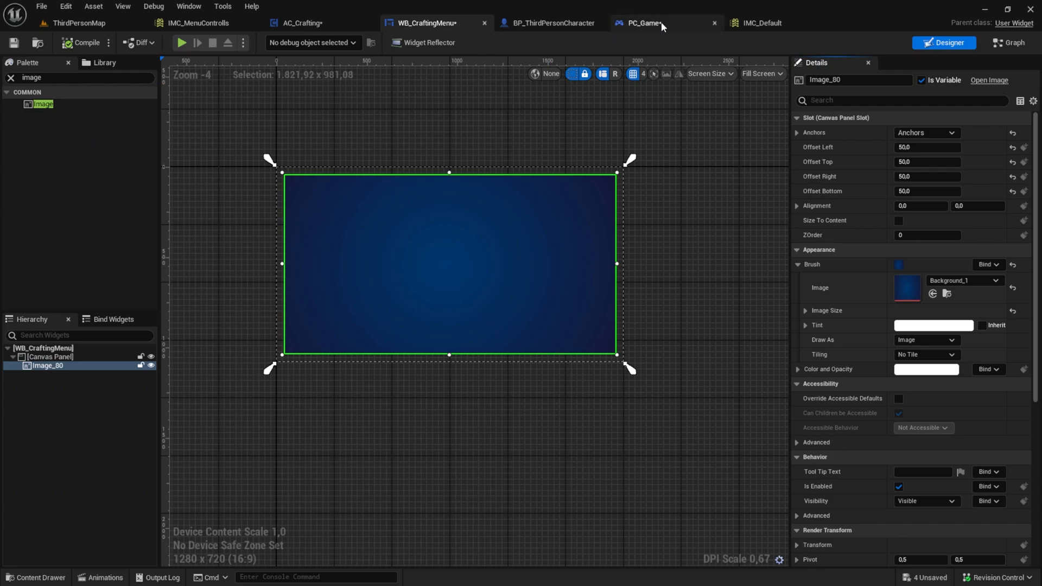
- Add a Register Context call from As PC Game with Mapping Context IMC_Default
{"action": "left_click", "coordinate": [552, 23]}
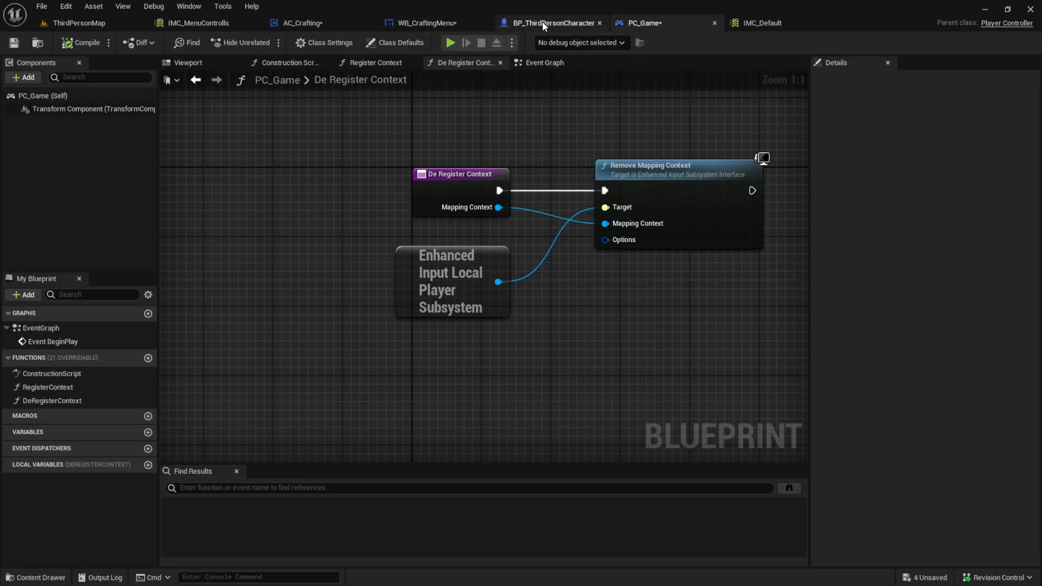
{"action": "left_click", "coordinate": [550, 22]}
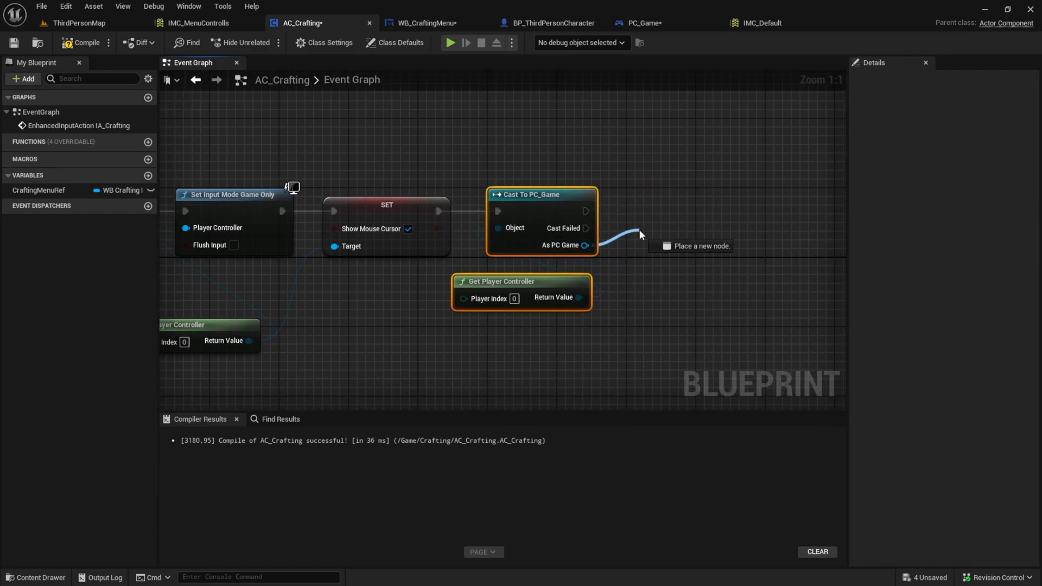
{"action": "left_click", "coordinate": [641, 234]}
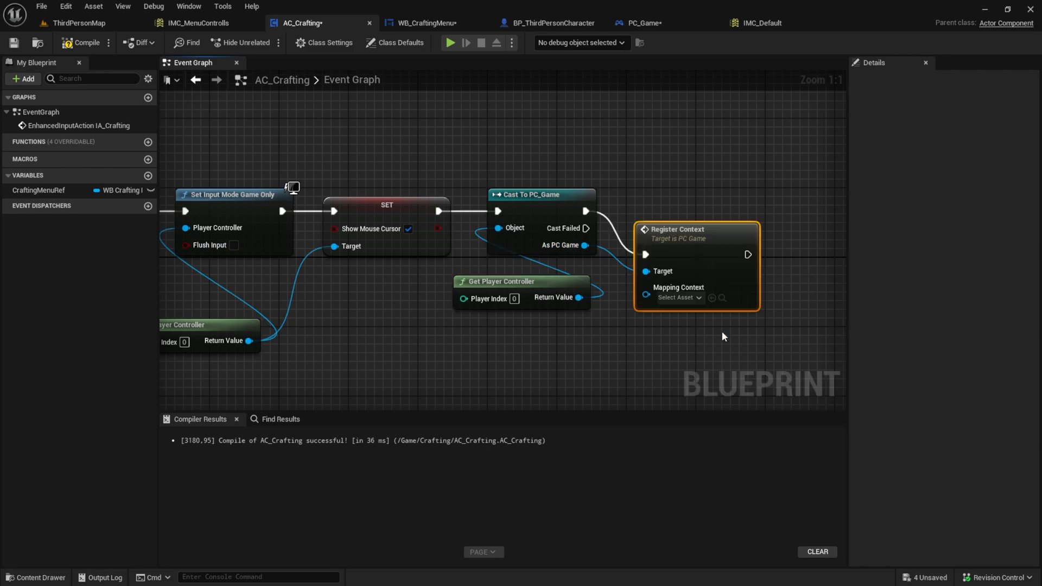
{"action": "left_click", "coordinate": [676, 297]}
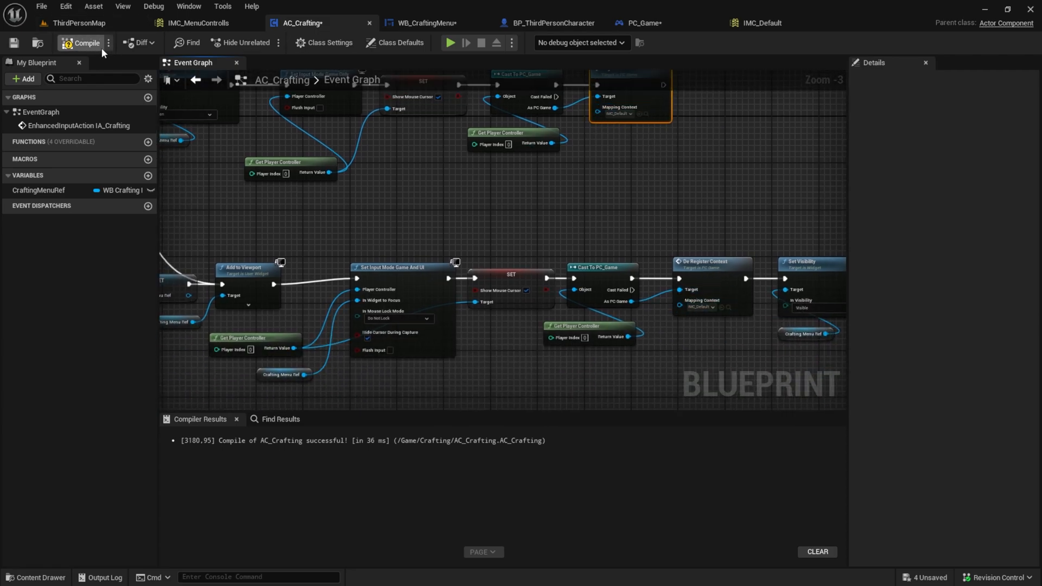
- Compile AC_Crafting and run a quick play test of the menu
{"action": "left_click", "coordinate": [449, 42]}
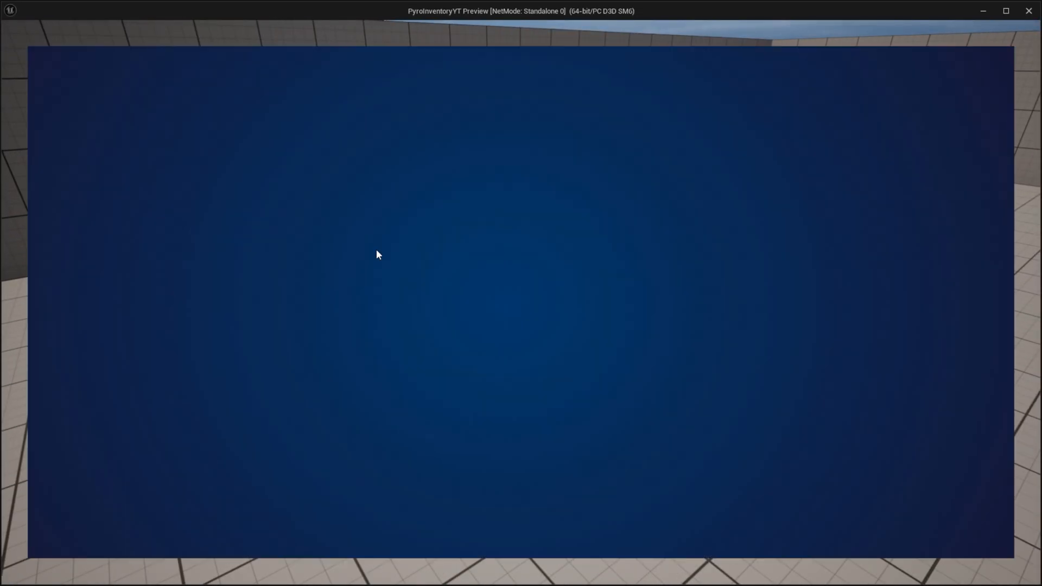
{"action": "mouse_move", "coordinate": [525, 253]}
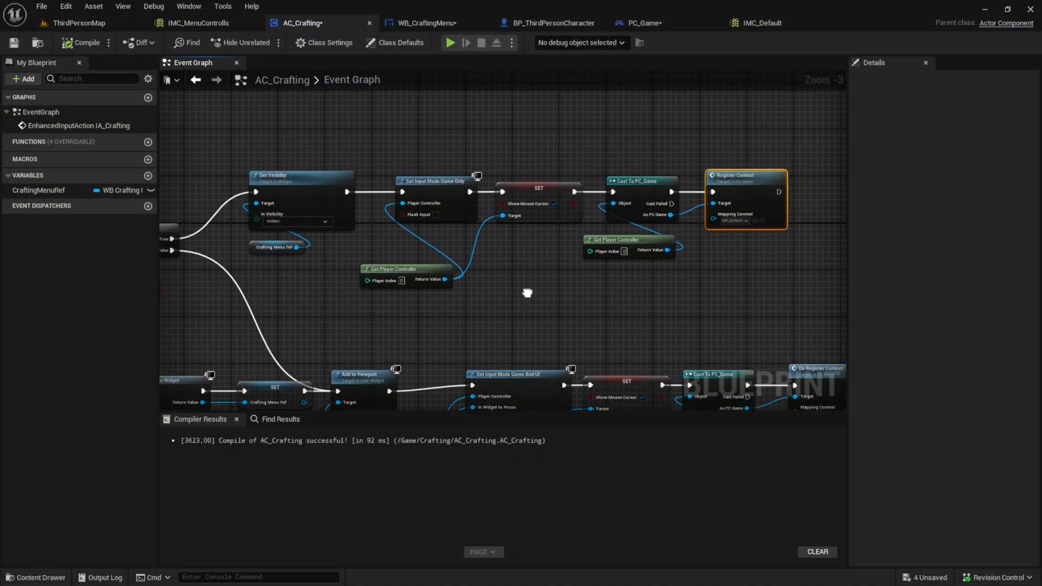
{"action": "scroll", "scroll_direction": "up", "scroll_amount": 3}
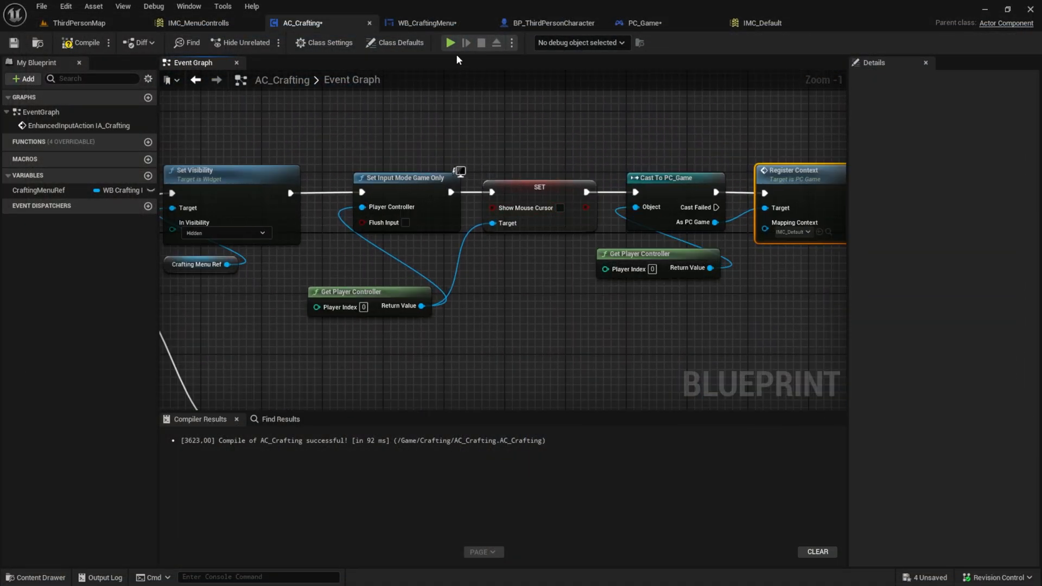
{"action": "left_click", "coordinate": [451, 43]}
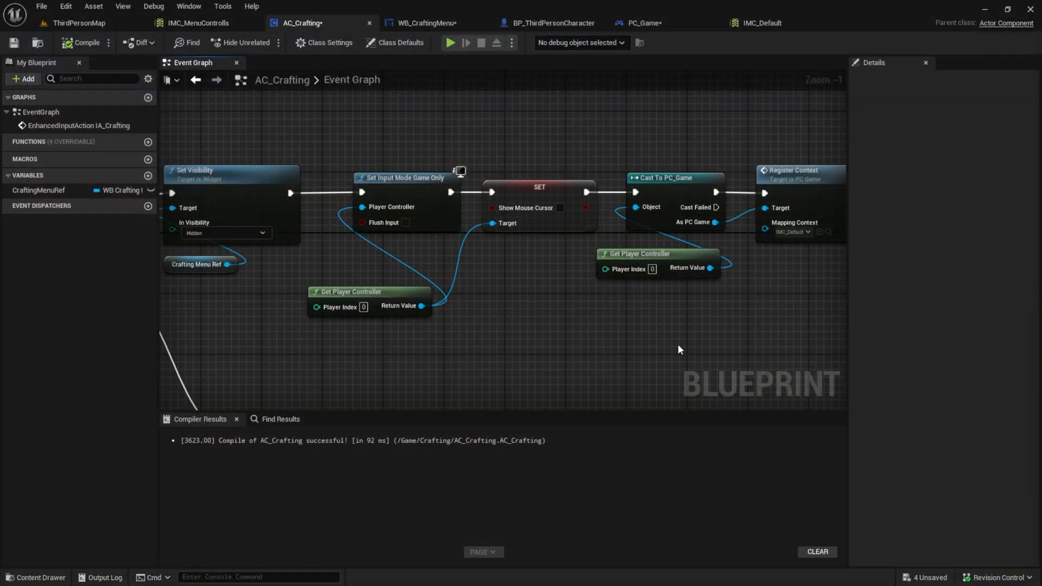
- Clear the Content Drawer search and return to the WB_CraftingMenu designer
{"action": "left_click", "coordinate": [37, 577]}
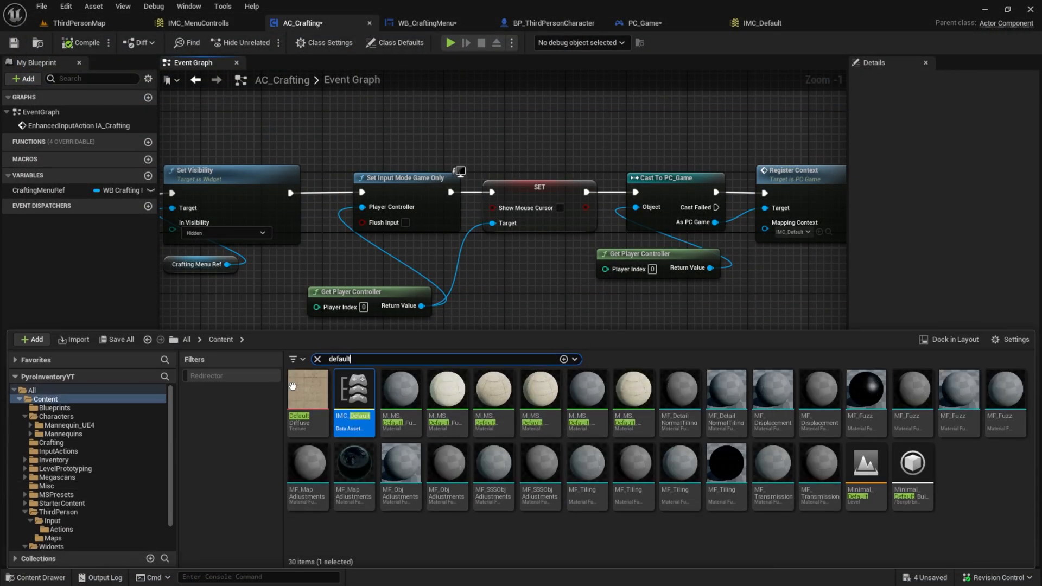
{"action": "left_click", "coordinate": [319, 359]}
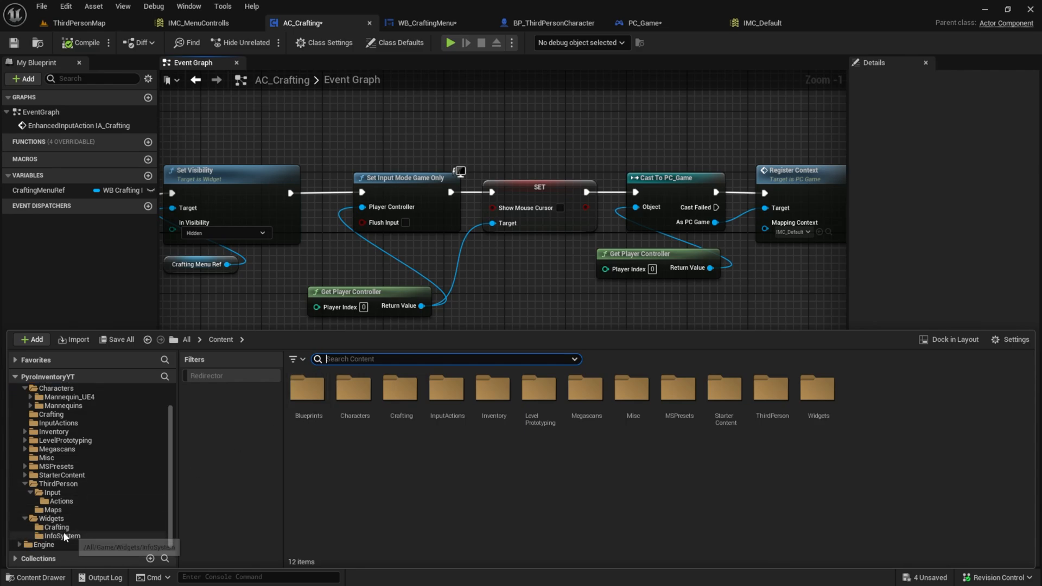
{"action": "left_click", "coordinate": [426, 23]}
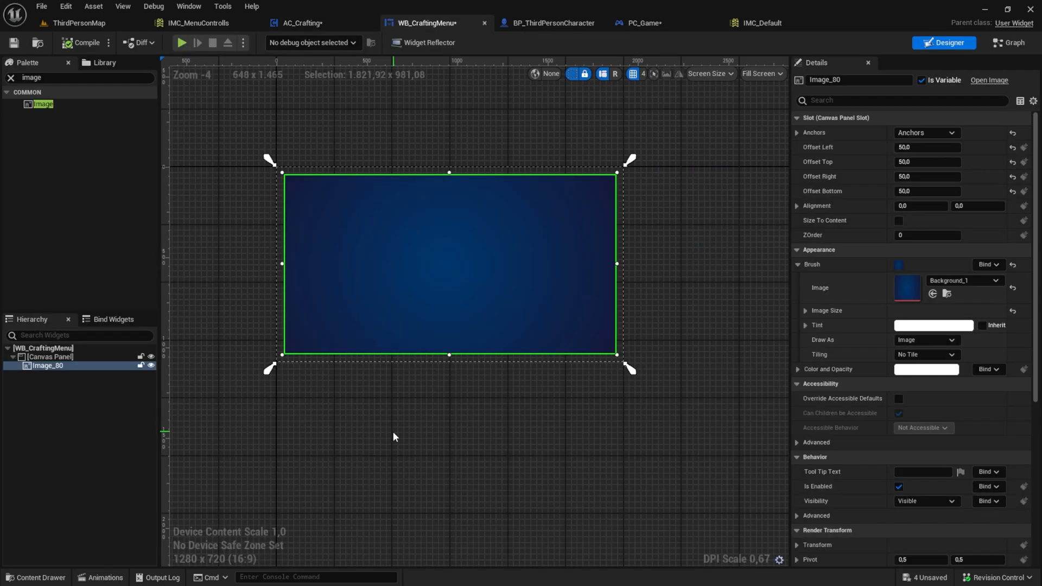
- Add a Horizontal Box and anchor it to stretch along the top edge
{"action": "scroll", "scroll_direction": "up", "scroll_amount": 3}
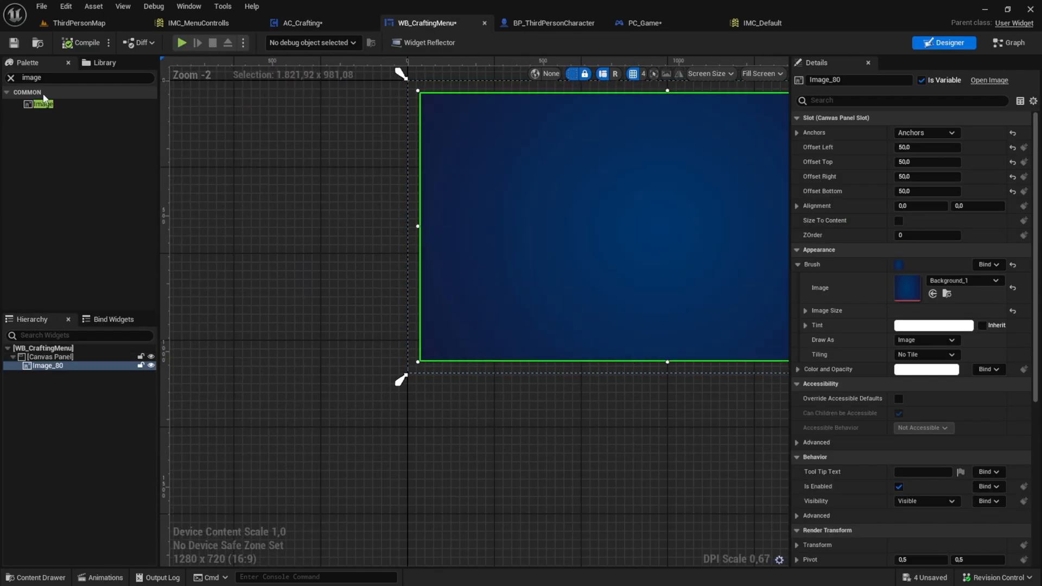
{"action": "type", "text": "hori"}
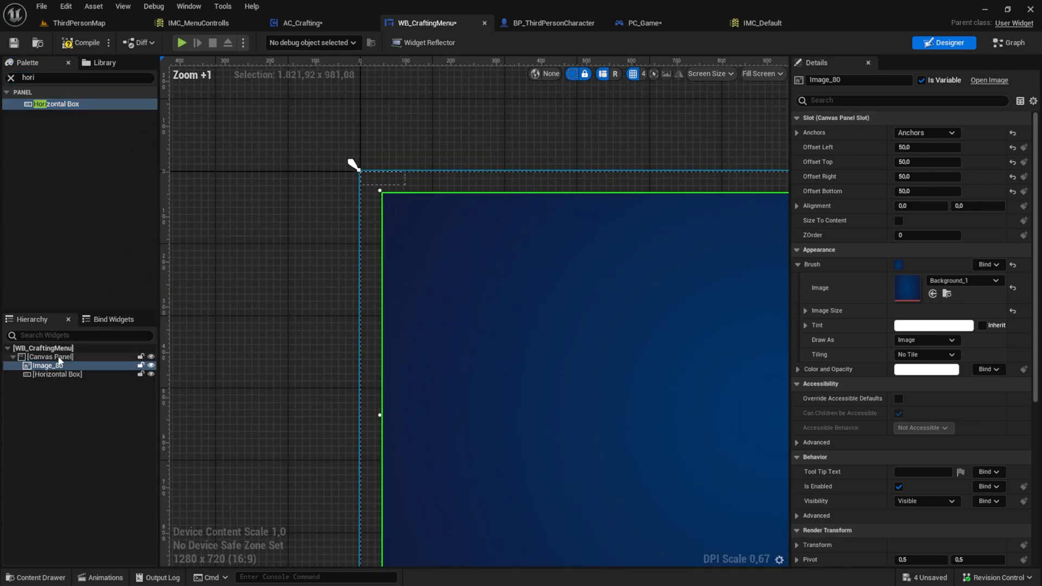
{"action": "left_click", "coordinate": [57, 375]}
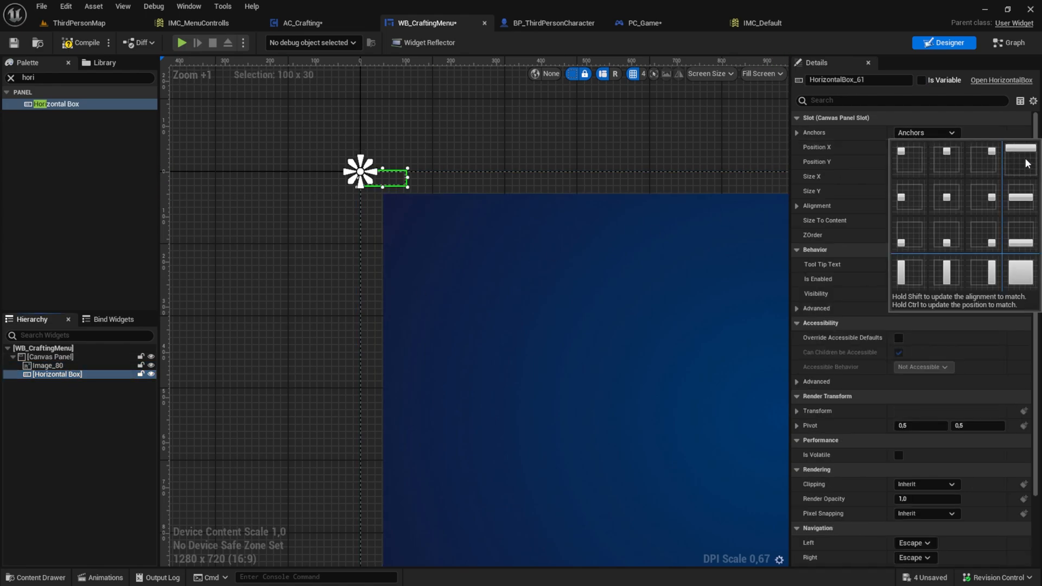
{"action": "left_click", "coordinate": [1022, 271]}
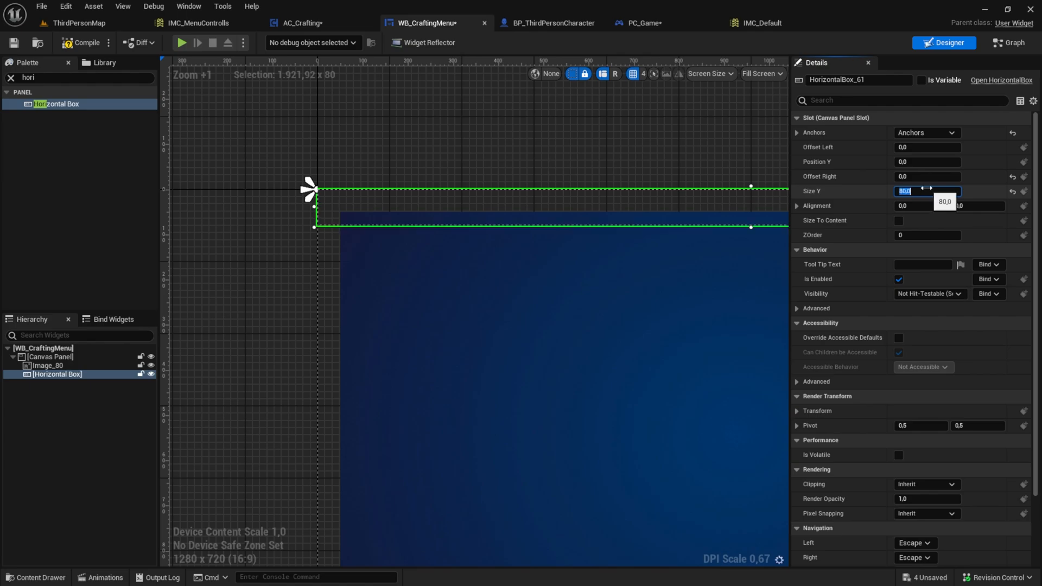
- Inset the horizontal box 100 from left, top and right with height 80
{"action": "left_click", "coordinate": [927, 146]}
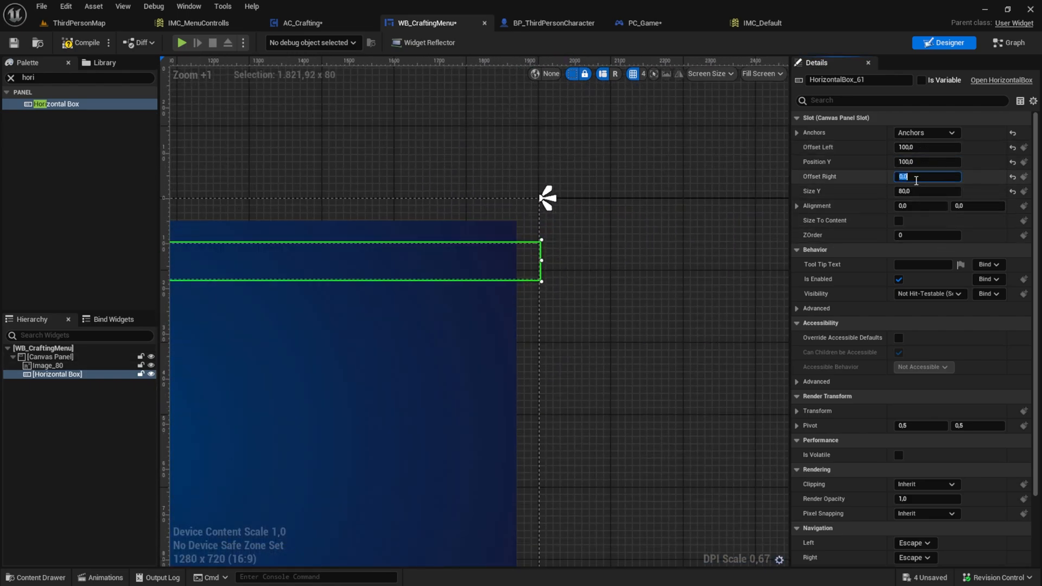
{"action": "type", "text": "100.0"}
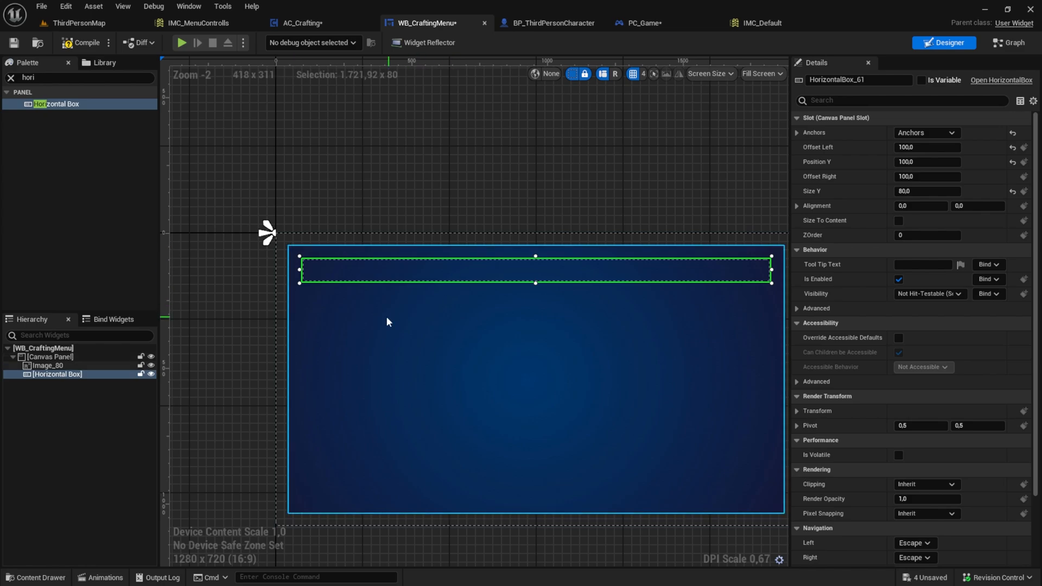
- Place a Size Box in the horizontal box with 80 by 80 overrides
{"action": "scroll", "scroll_direction": "down", "scroll_amount": 3}
{"action": "type", "text": "size"}
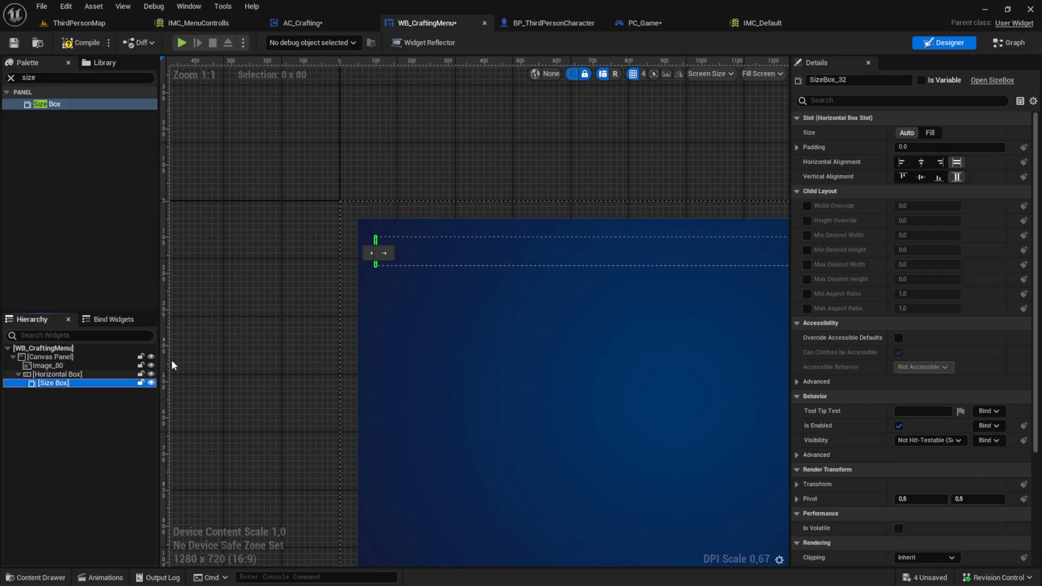
{"action": "left_click", "coordinate": [807, 205]}
{"action": "type", "text": "B"}
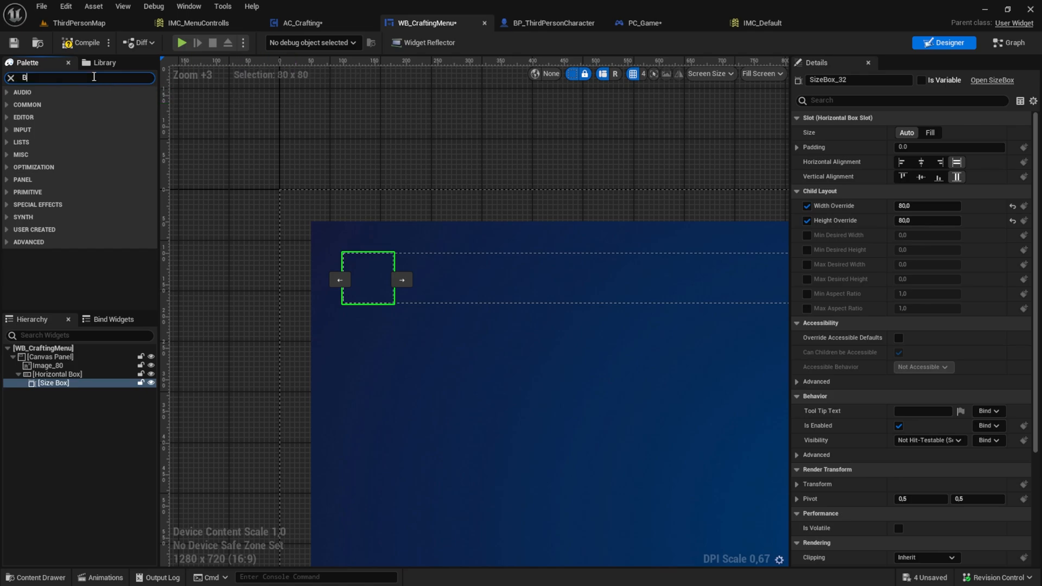
- Put a Button in the size box containing a Text widget reading 'A'
{"action": "type", "text": "utton"}
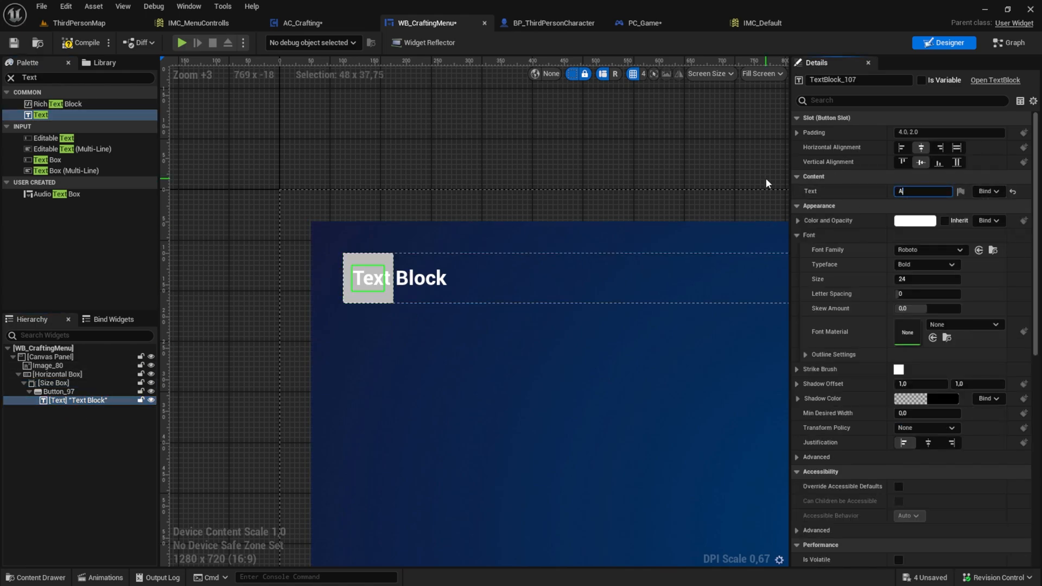
{"action": "type", "text": "A"}
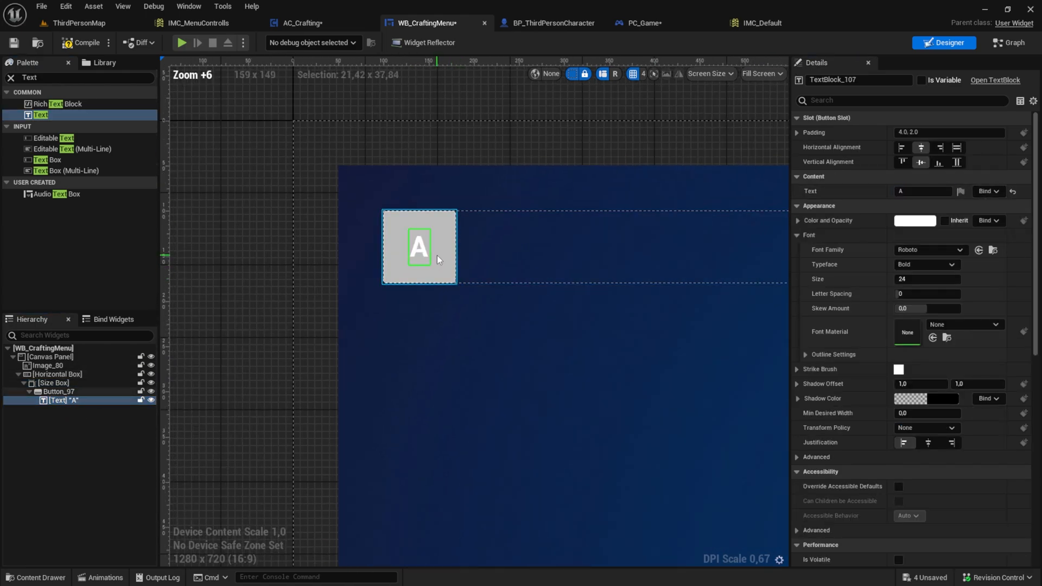
- Give Button_97's Normal style a dark rounded fill with a light outline
{"action": "left_click", "coordinate": [54, 392]}
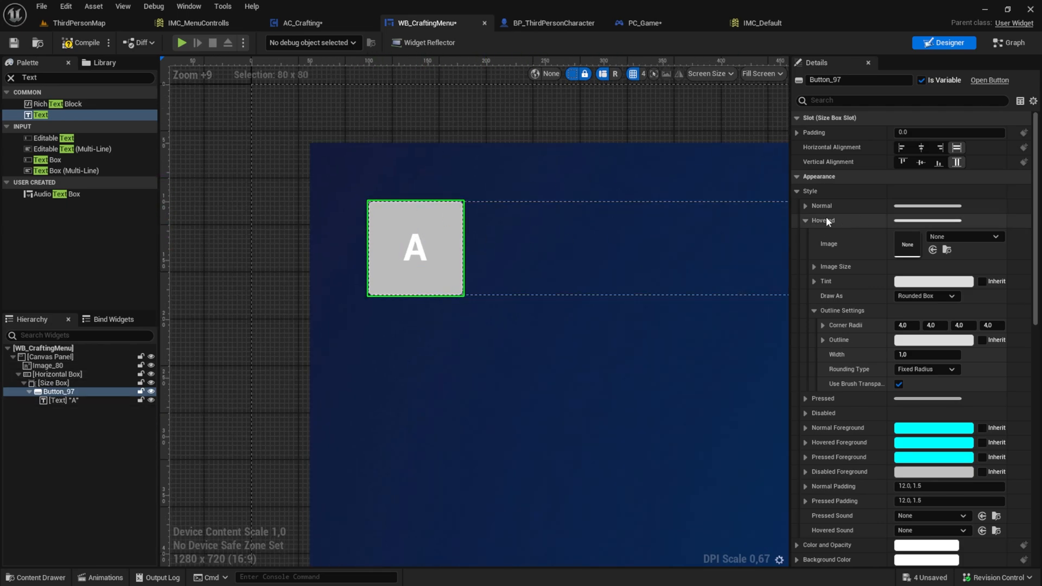
{"action": "left_click", "coordinate": [822, 205]}
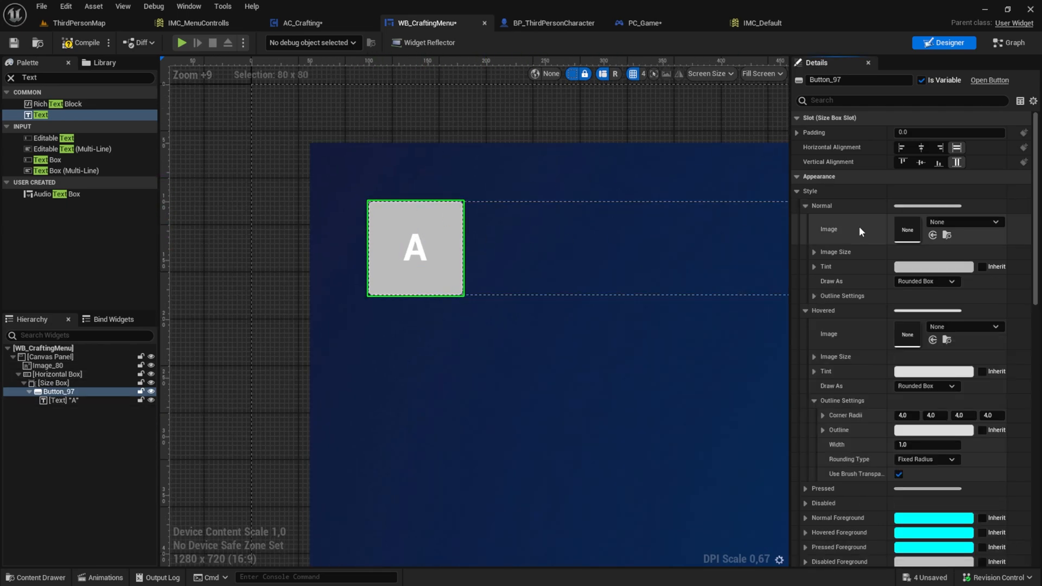
{"action": "mouse_move", "coordinate": [858, 267]}
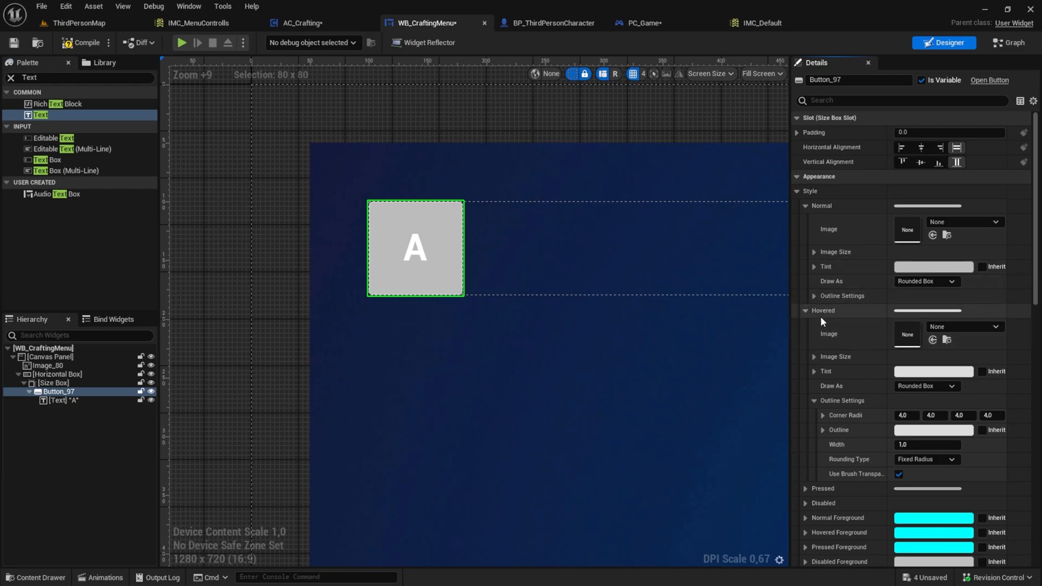
{"action": "left_click", "coordinate": [805, 311]}
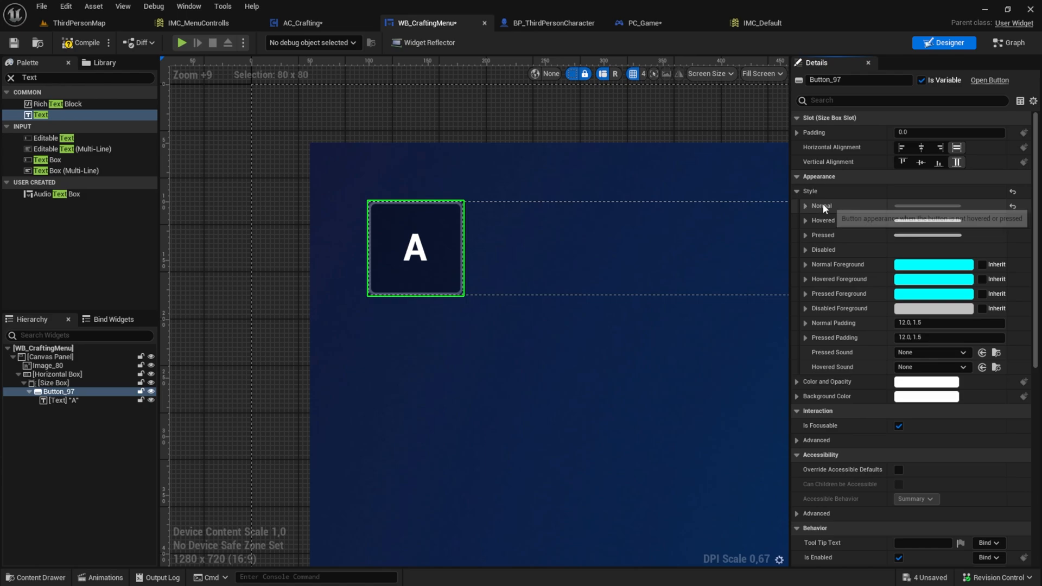
- Set the button's Hovered tint to a semi-transparent dark colour
{"action": "right_click", "coordinate": [822, 220]}
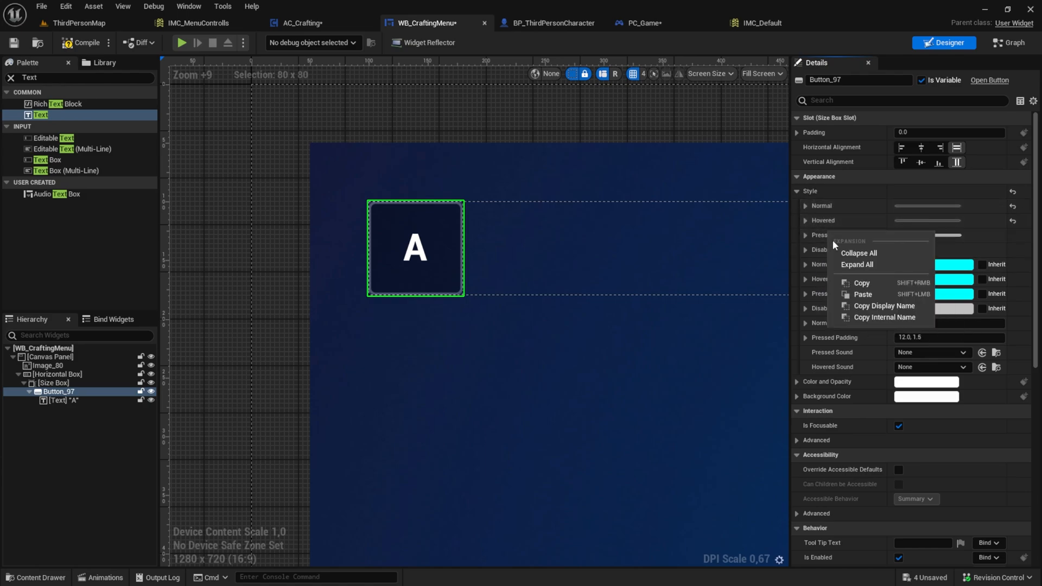
{"action": "left_click", "coordinate": [807, 221]}
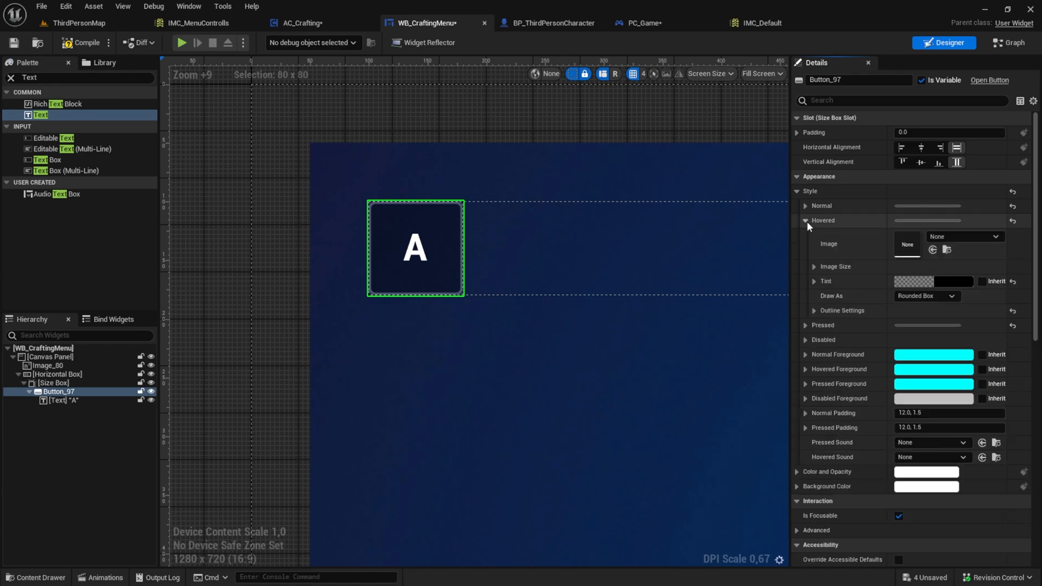
{"action": "left_click", "coordinate": [953, 281]}
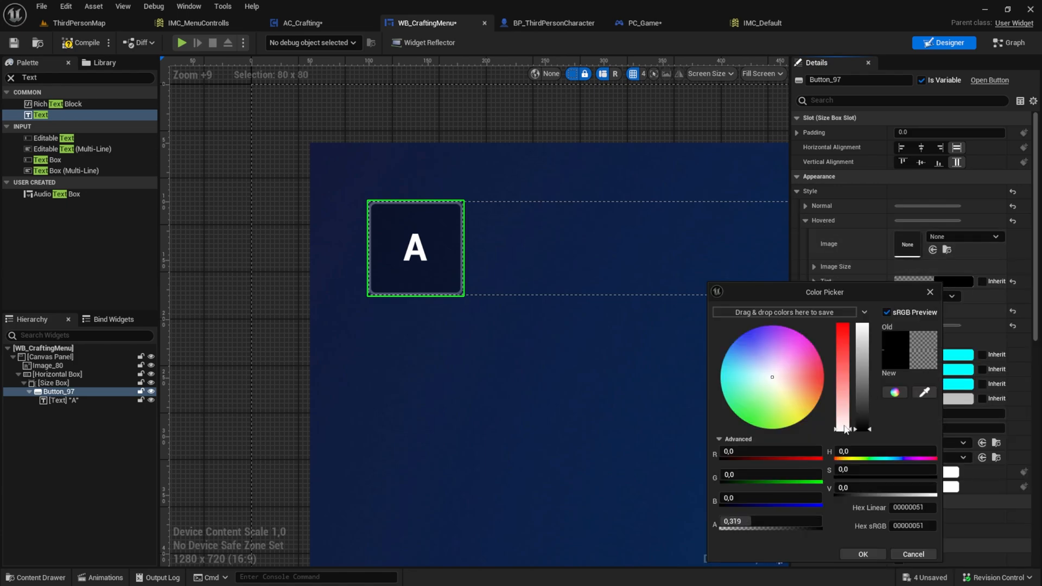
{"action": "triple_click", "coordinate": [771, 520]}
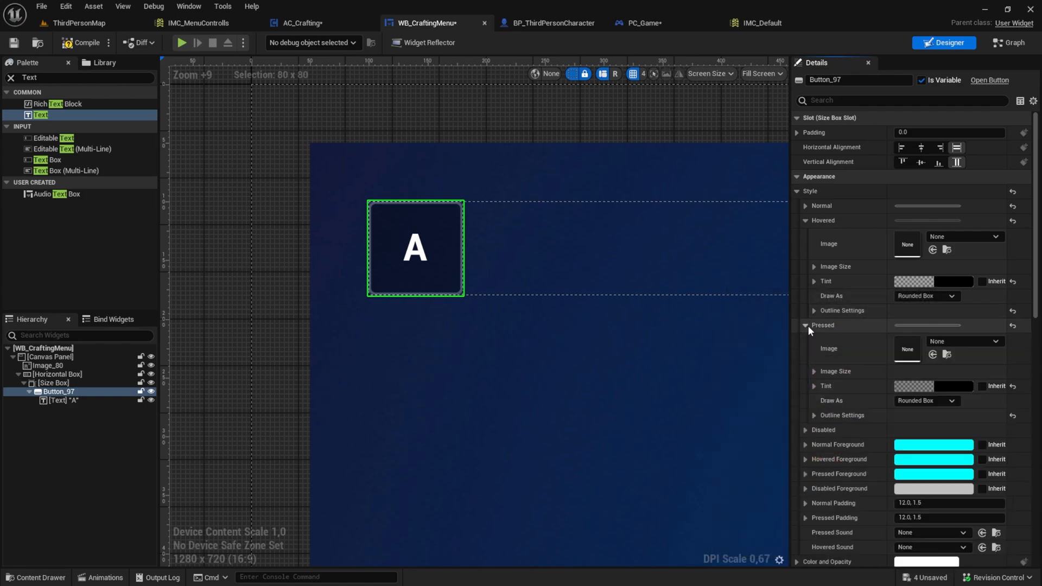
{"action": "mouse_move", "coordinate": [834, 393]}
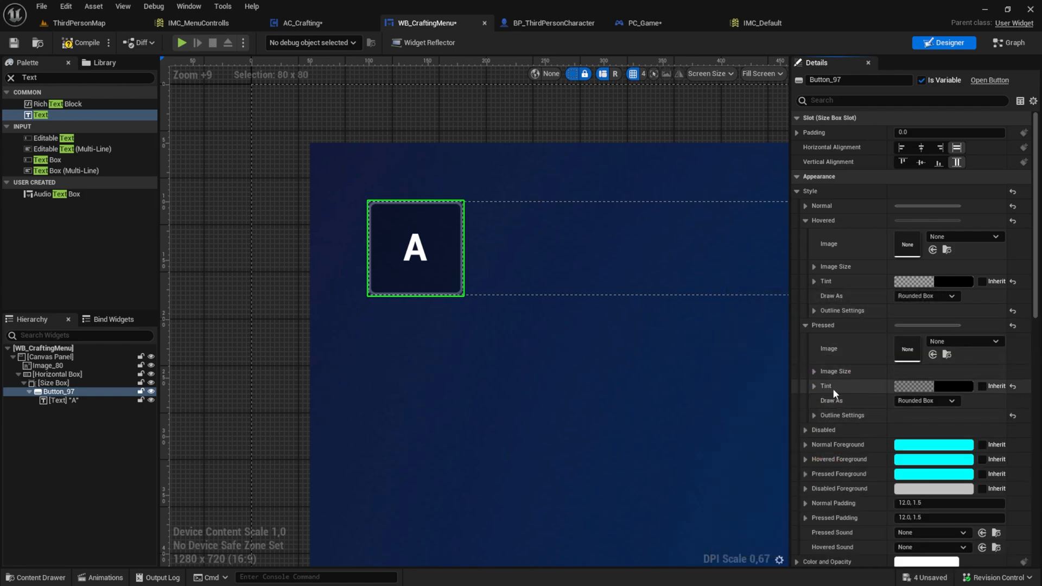
- Set the Pressed tint to a slightly lighter semi-transparent colour
{"action": "left_click", "coordinate": [973, 386]}
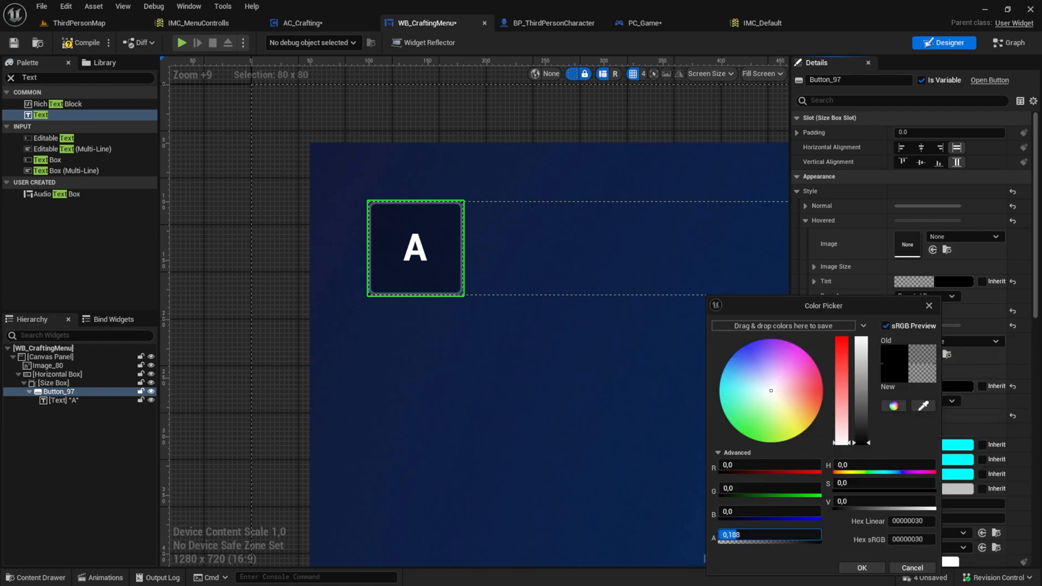
{"action": "left_click", "coordinate": [771, 388]}
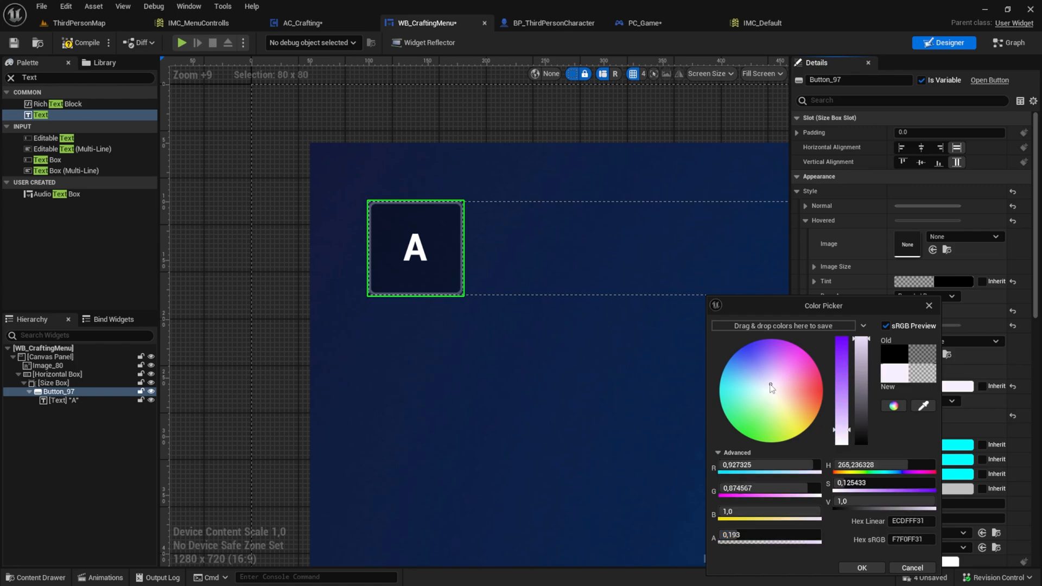
{"action": "left_click", "coordinate": [757, 371]}
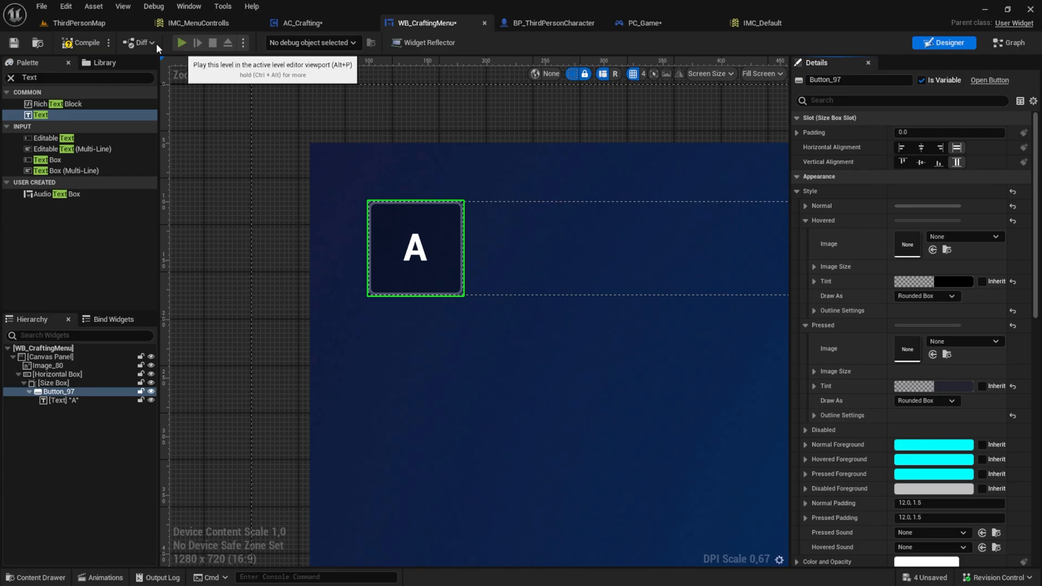
- Preview the A button in play, then give its hovered outline corner radius 6, width 2
{"action": "left_click", "coordinate": [181, 43]}
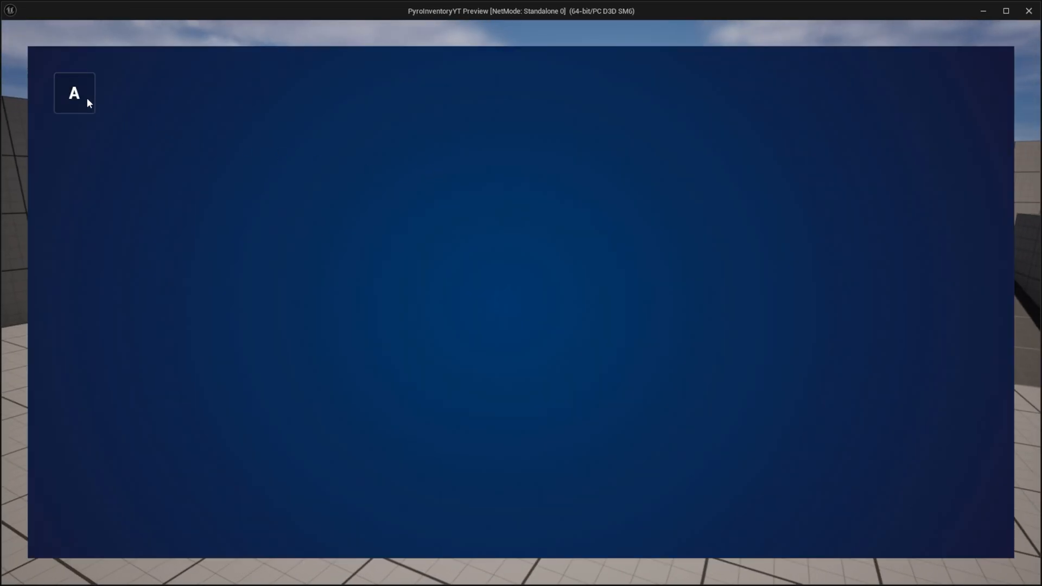
{"action": "mouse_move", "coordinate": [91, 106]}
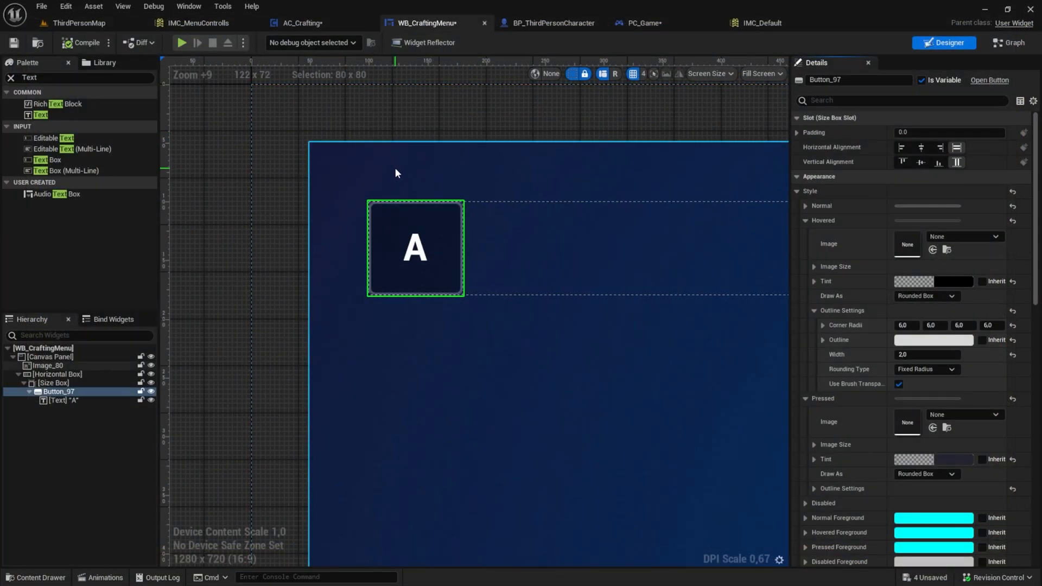
{"action": "left_click", "coordinate": [64, 401]}
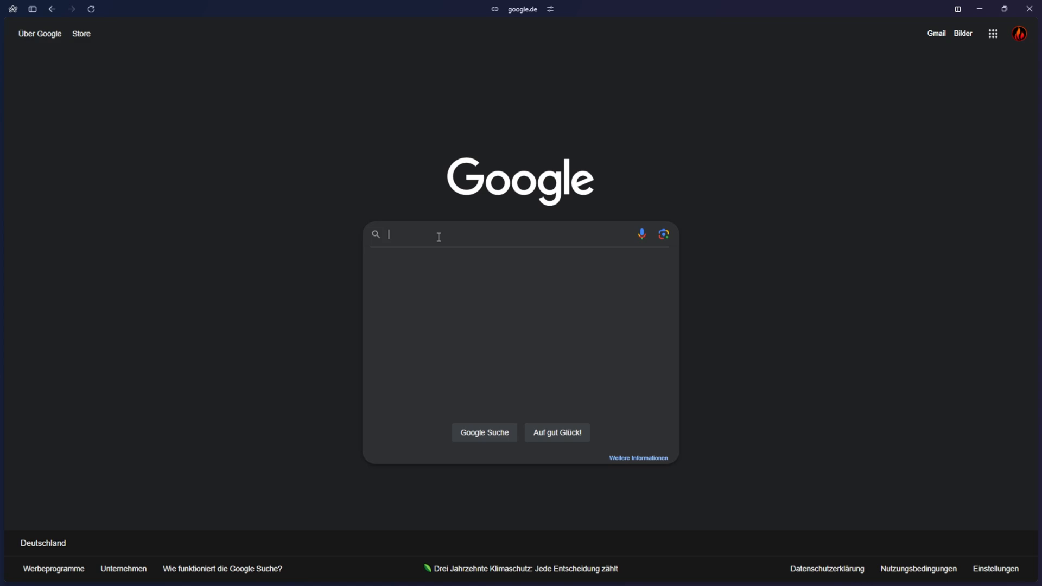
- Google 'material icons' and reach the font folder of google/material-design-icons on GitHub
{"action": "type", "text": "material icons download"}
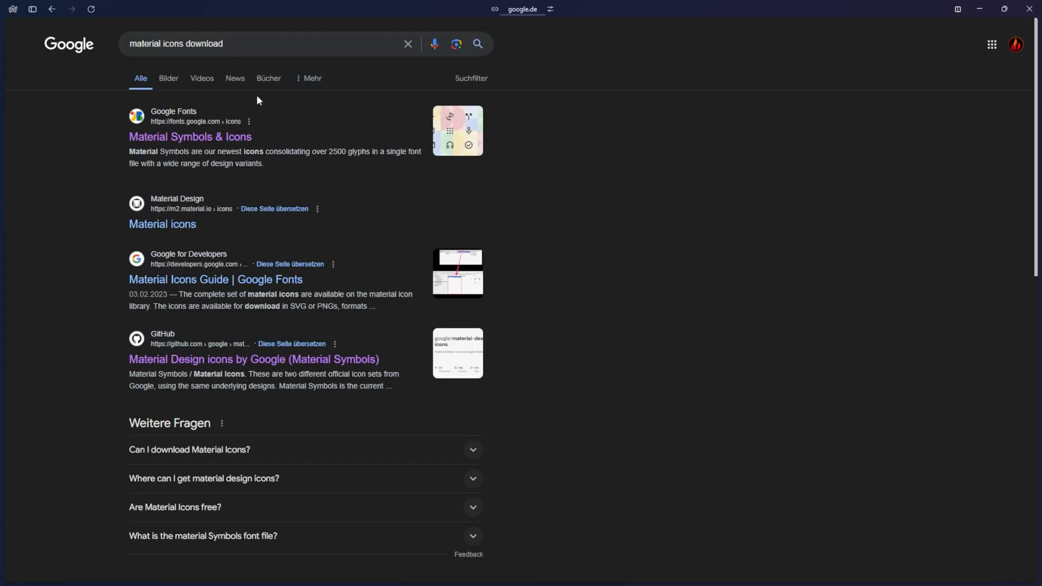
{"action": "left_click", "coordinate": [189, 137]}
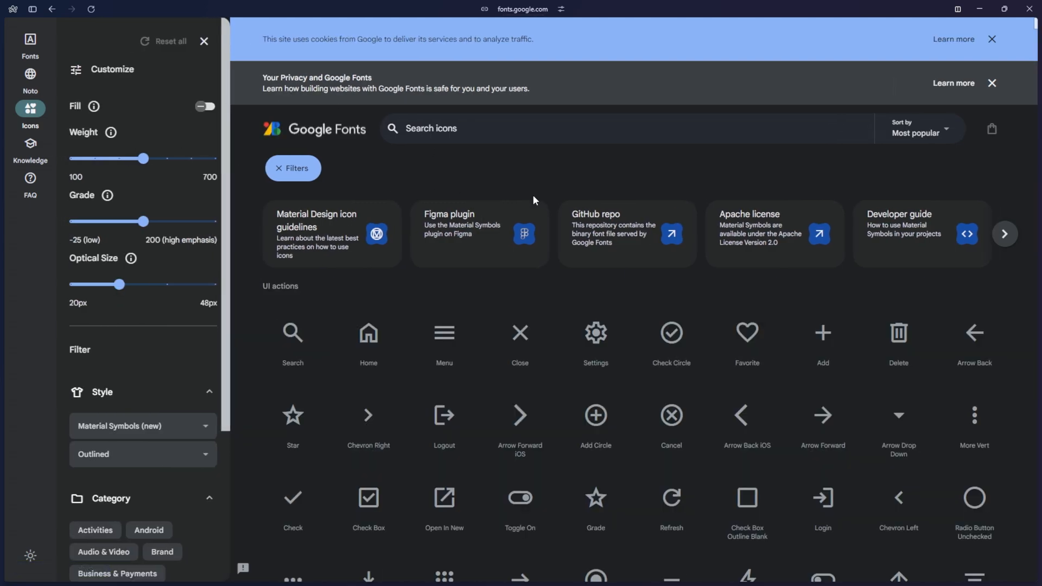
{"action": "mouse_move", "coordinate": [624, 253]}
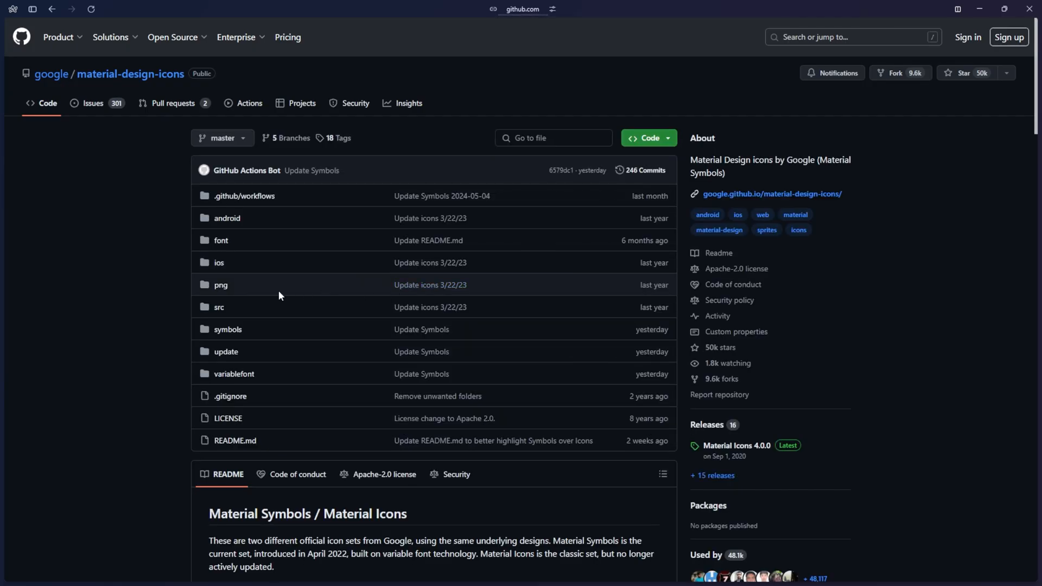
{"action": "mouse_move", "coordinate": [170, 302]}
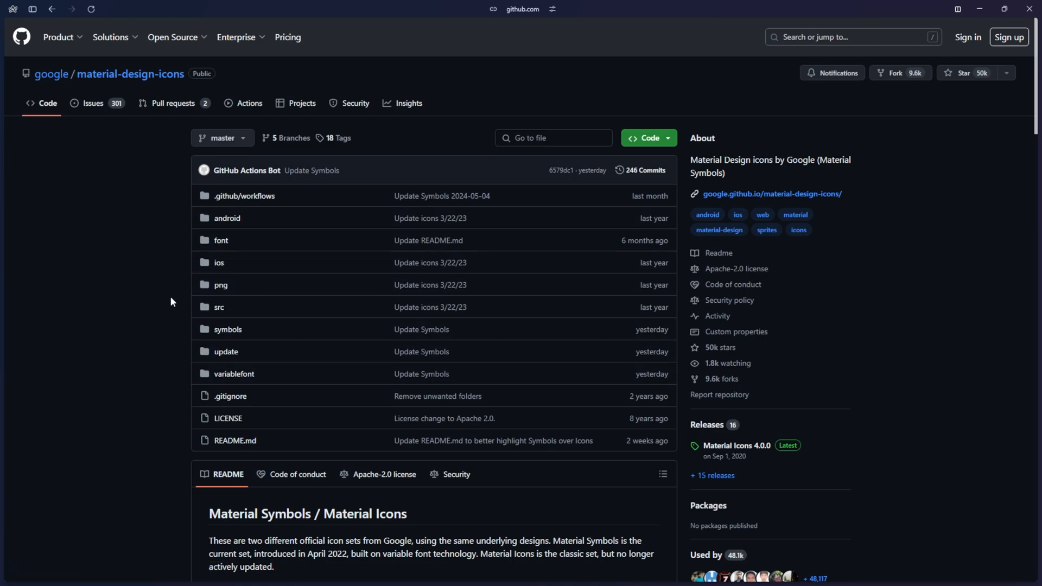
{"action": "left_click", "coordinate": [221, 240]}
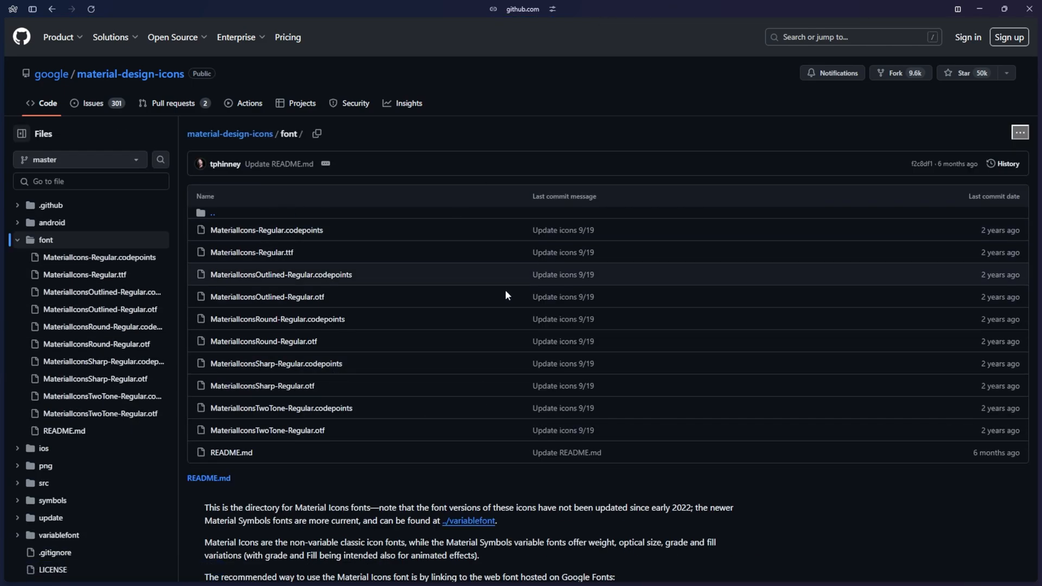
{"action": "mouse_move", "coordinate": [267, 296]}
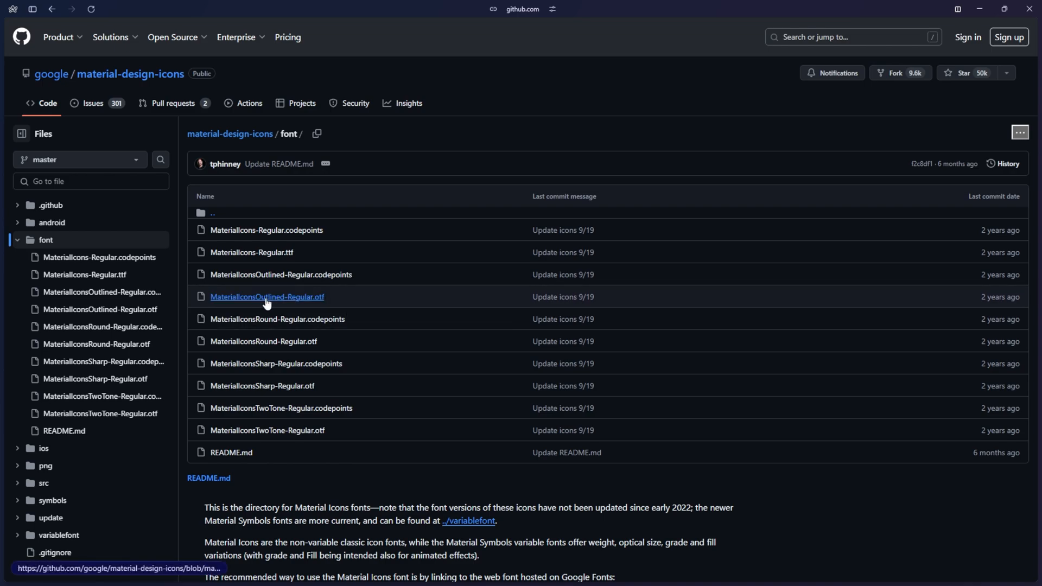
- Download MaterialIconsOutlined-Regular.otf and show it in its folder
{"action": "left_click", "coordinate": [267, 297]}
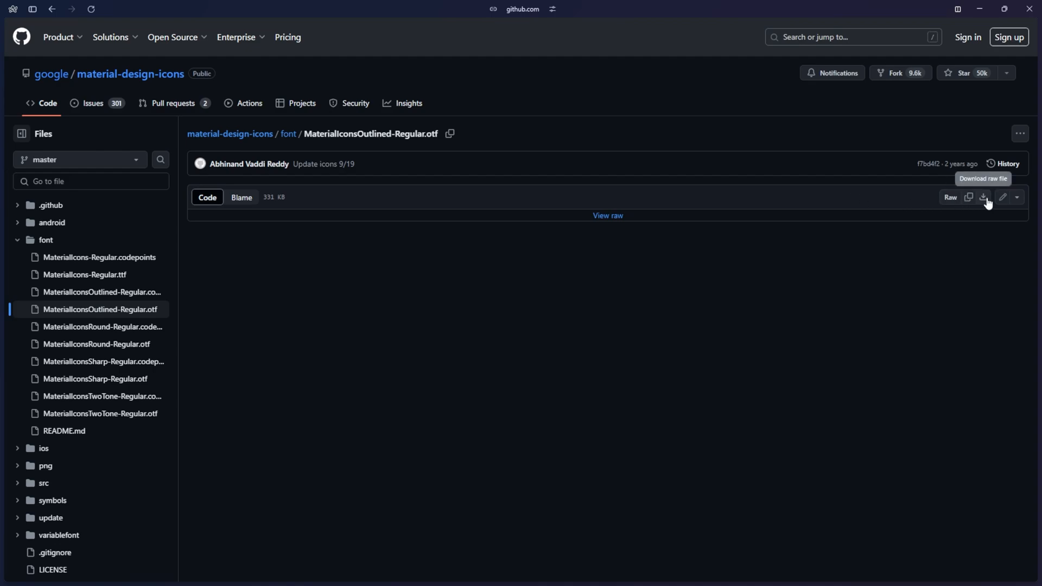
{"action": "left_click", "coordinate": [984, 198]}
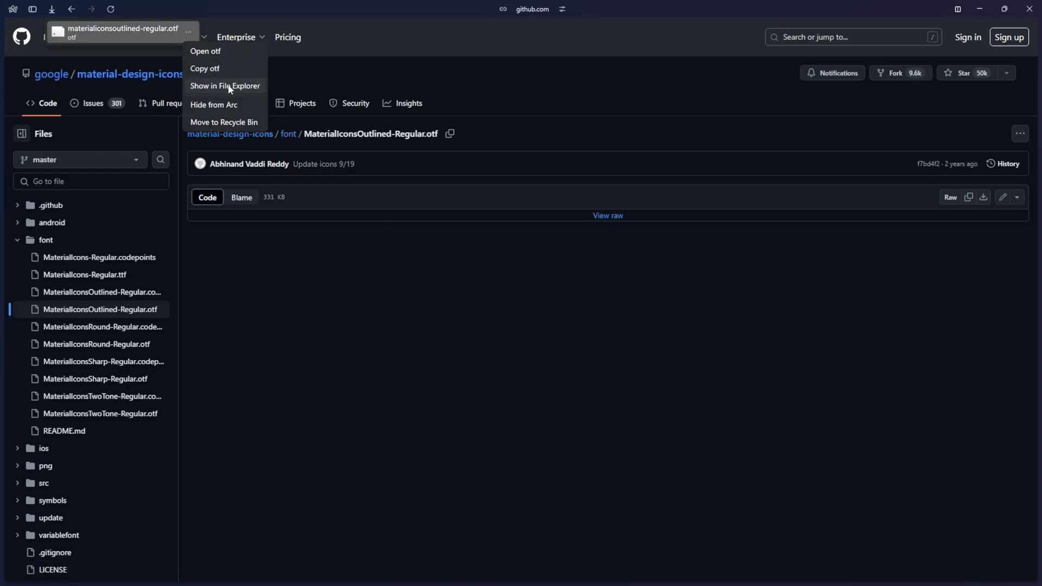
{"action": "left_click", "coordinate": [205, 69]}
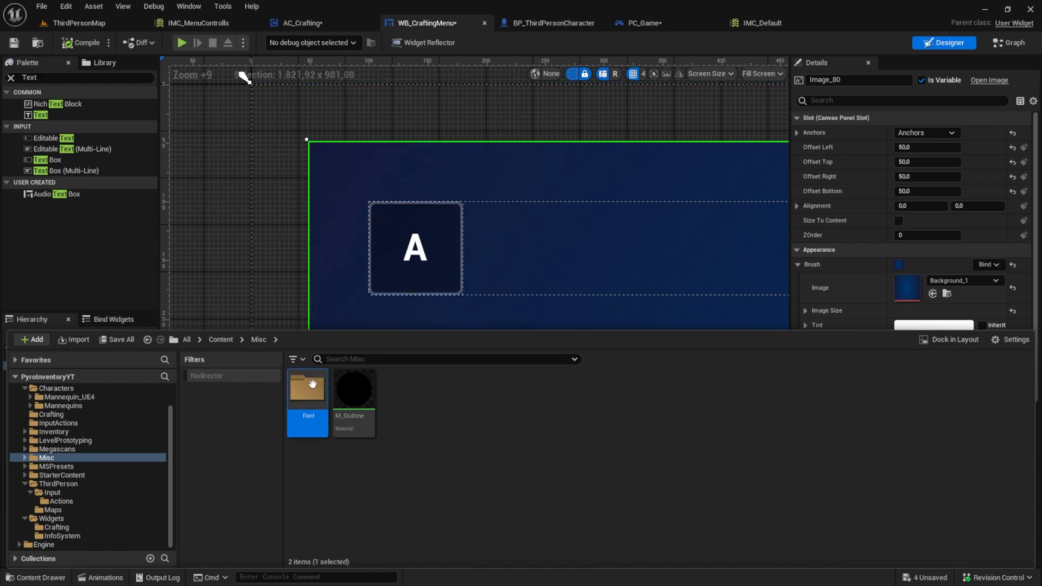
- Import the .otf into Misc/Font as a Font asset and save all assets
{"action": "double_click", "coordinate": [307, 389]}
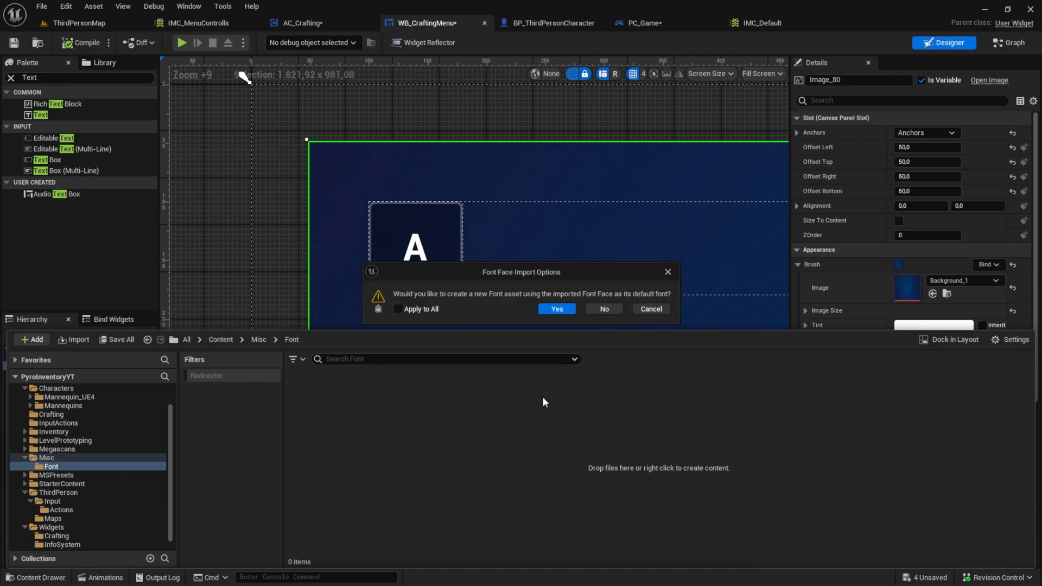
{"action": "mouse_move", "coordinate": [544, 343]}
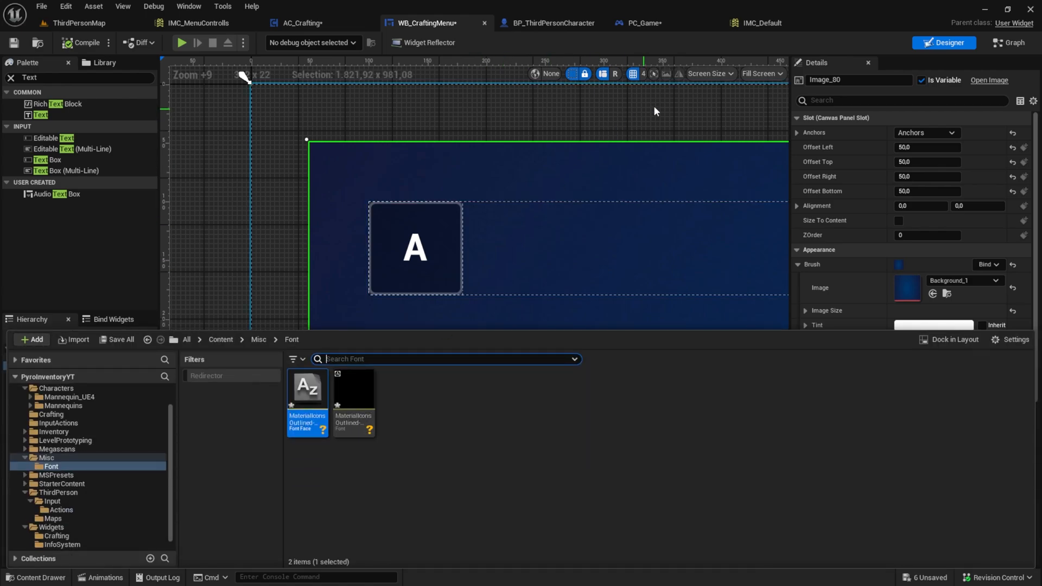
{"action": "left_click", "coordinate": [119, 340]}
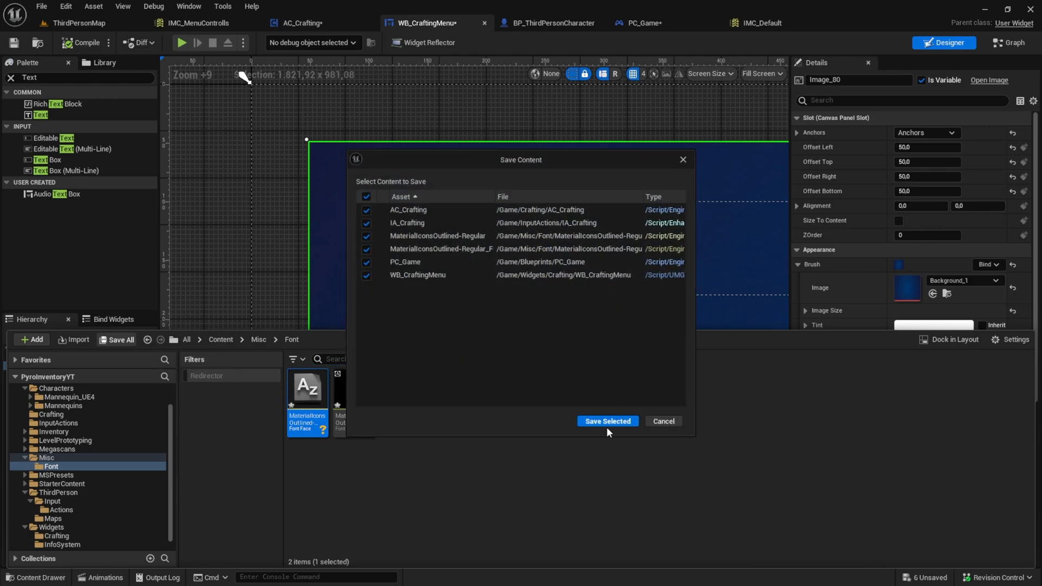
{"action": "left_click", "coordinate": [606, 422]}
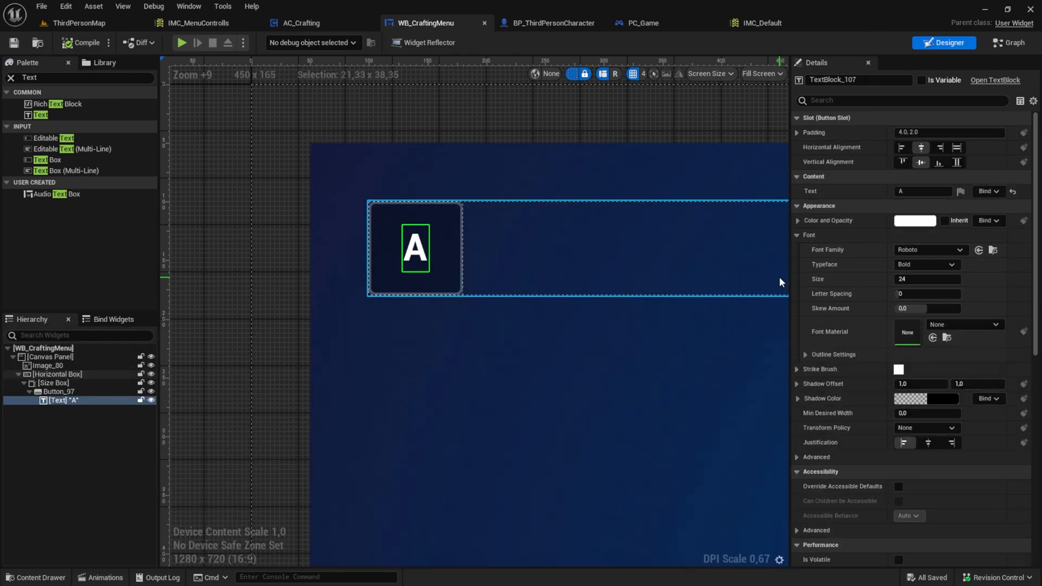
- Set the text block's Font Family to MaterialIconsOutlined-Regular_Font
{"action": "left_click", "coordinate": [938, 324]}
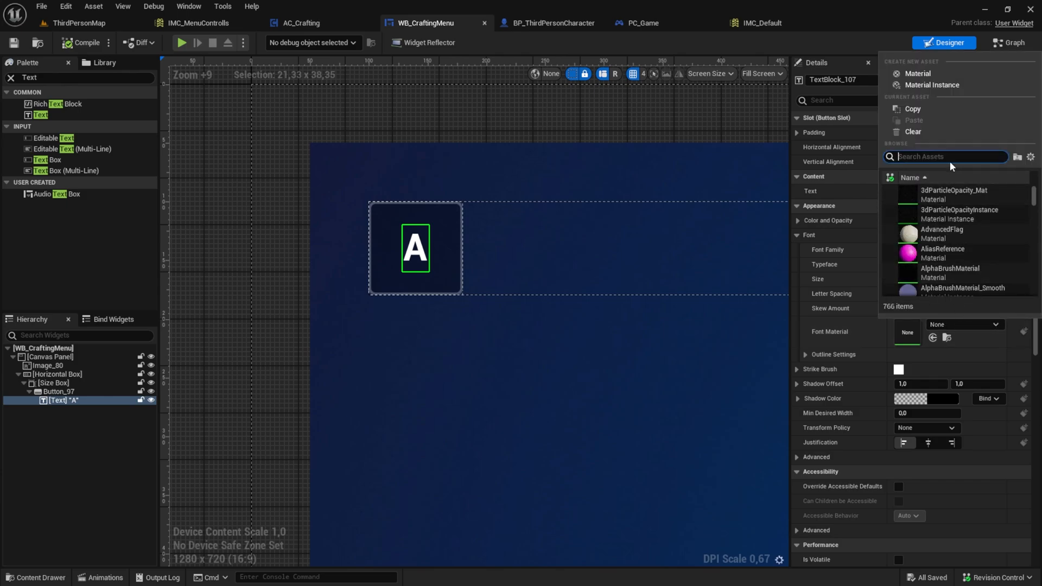
{"action": "type", "text": "material icon"}
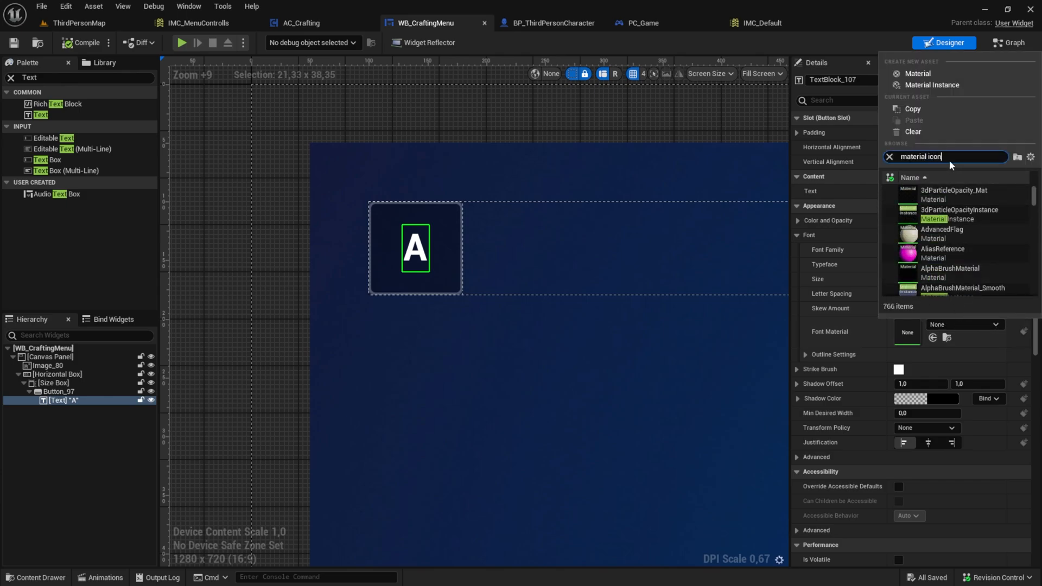
{"action": "left_click", "coordinate": [889, 156]}
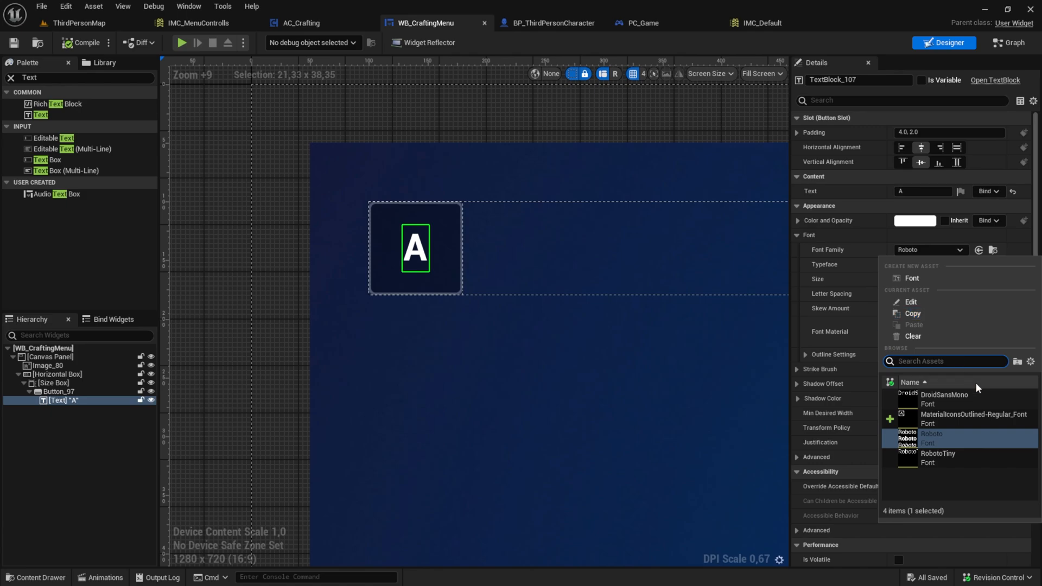
{"action": "mouse_move", "coordinate": [974, 419]}
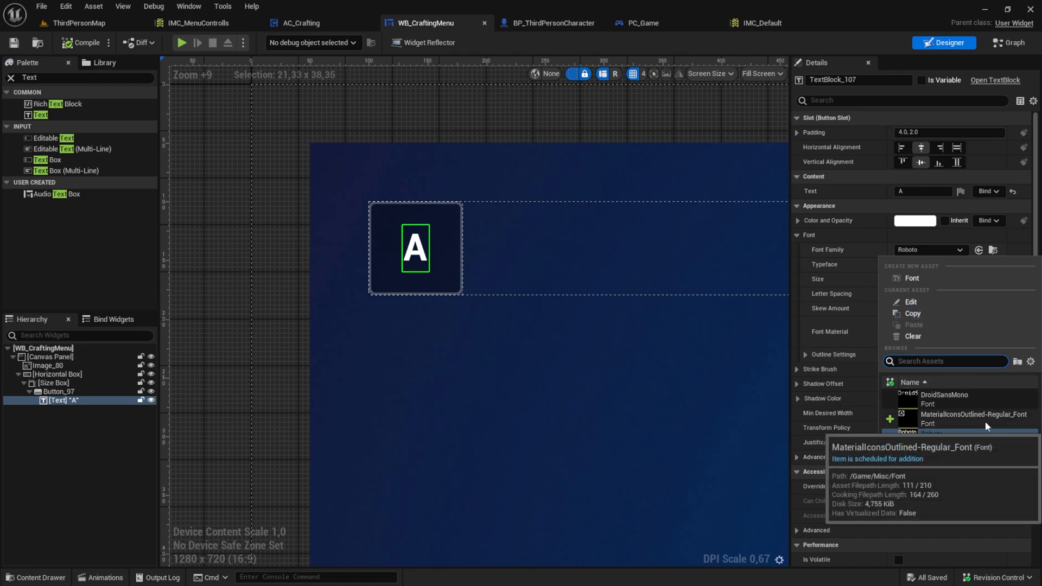
{"action": "left_click", "coordinate": [972, 418]}
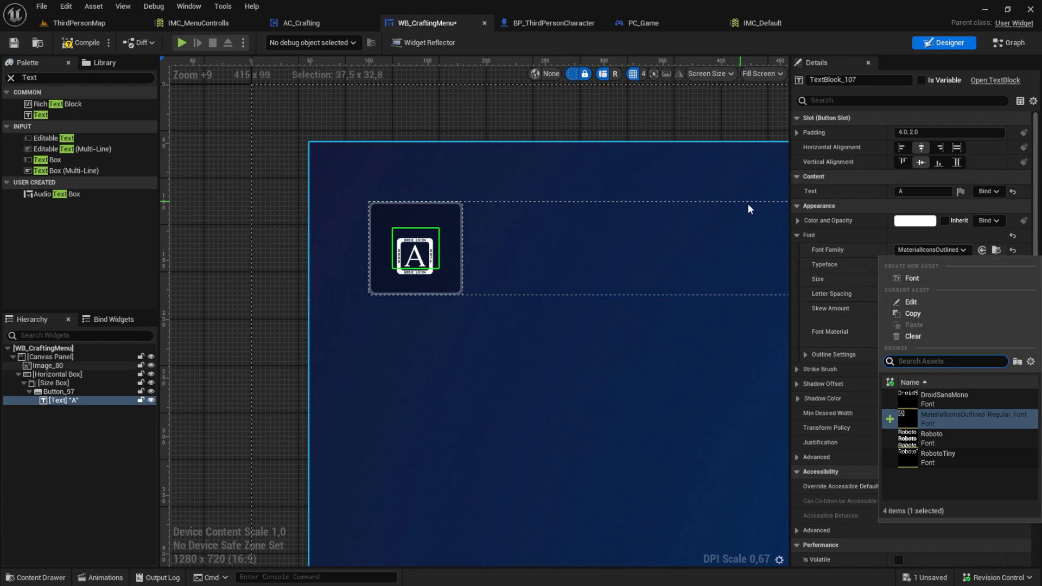
{"action": "left_click", "coordinate": [975, 413]}
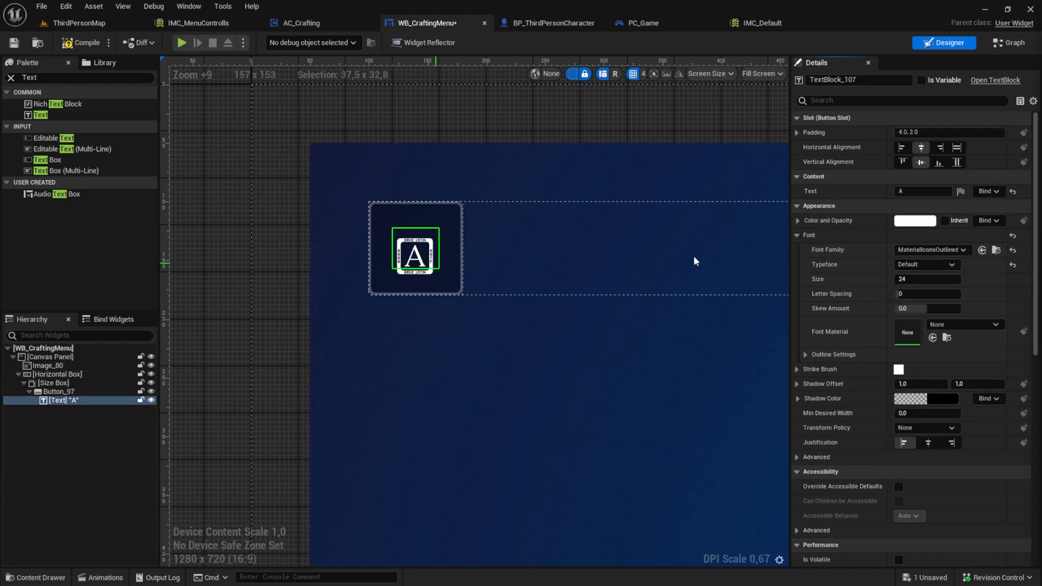
- Override the Text Shaping Method under Localization Advanced and set it to Full Shaping
{"action": "scroll", "scroll_direction": "down", "scroll_amount": 3}
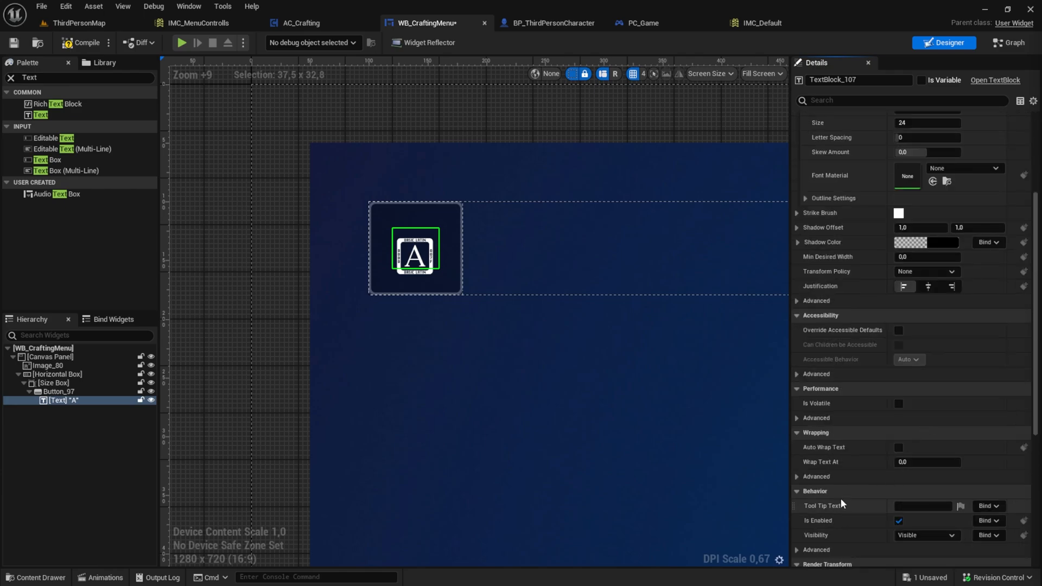
{"action": "scroll", "scroll_direction": "down", "scroll_amount": 3}
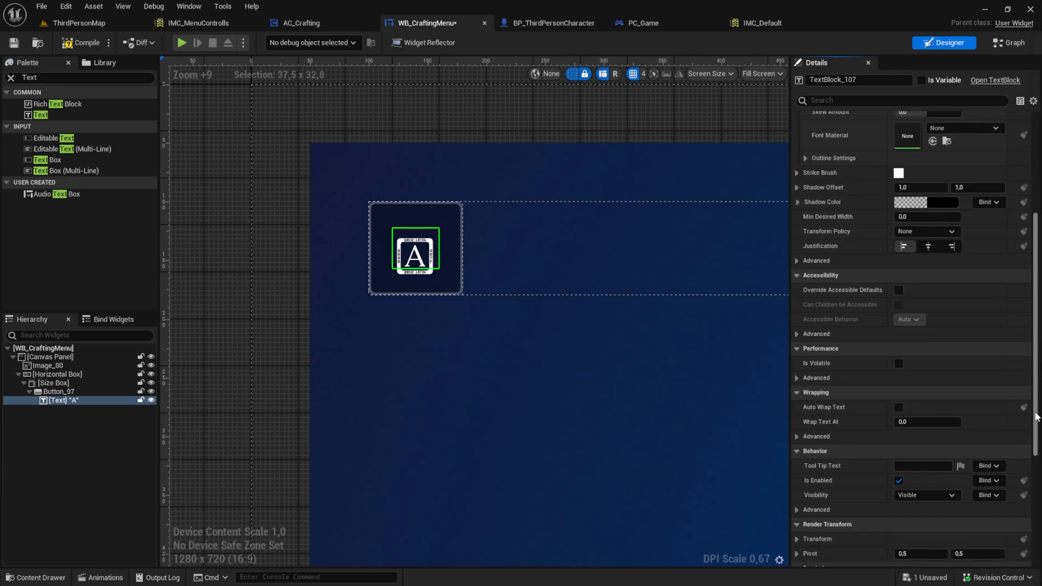
{"action": "scroll", "scroll_direction": "down", "scroll_amount": 3}
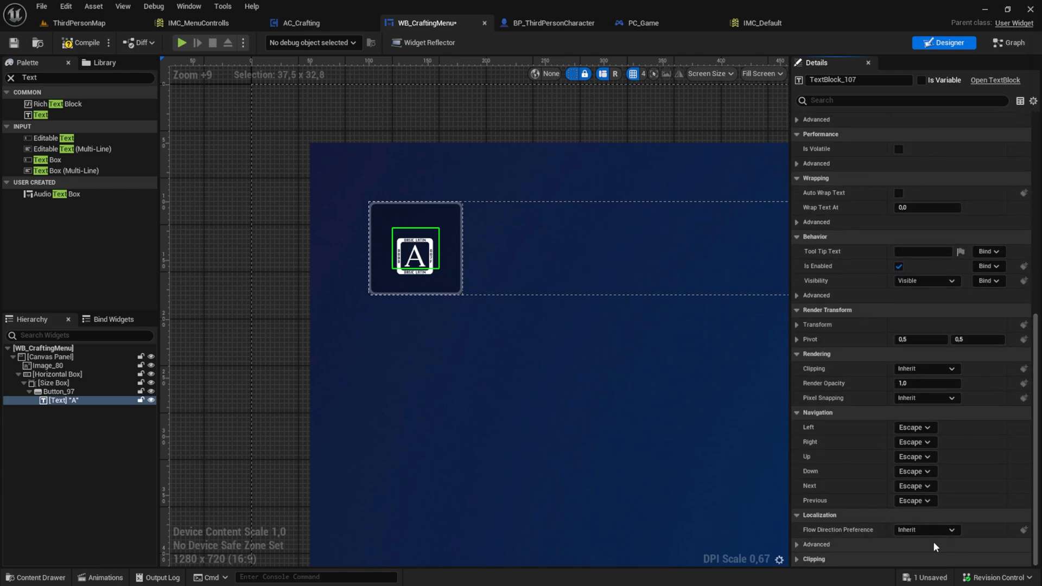
{"action": "scroll", "scroll_direction": "down", "scroll_amount": 3}
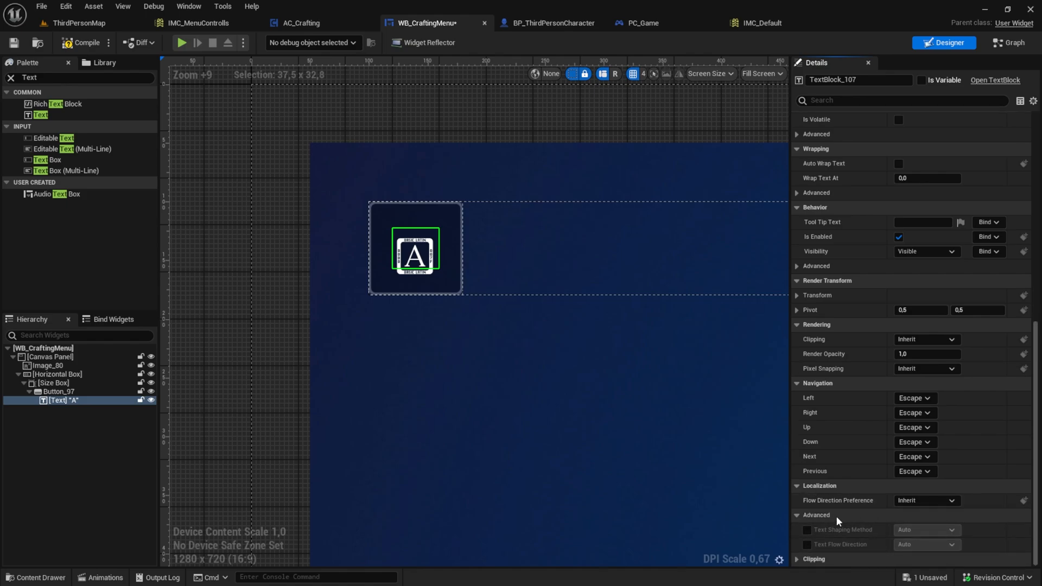
{"action": "left_click", "coordinate": [806, 530]}
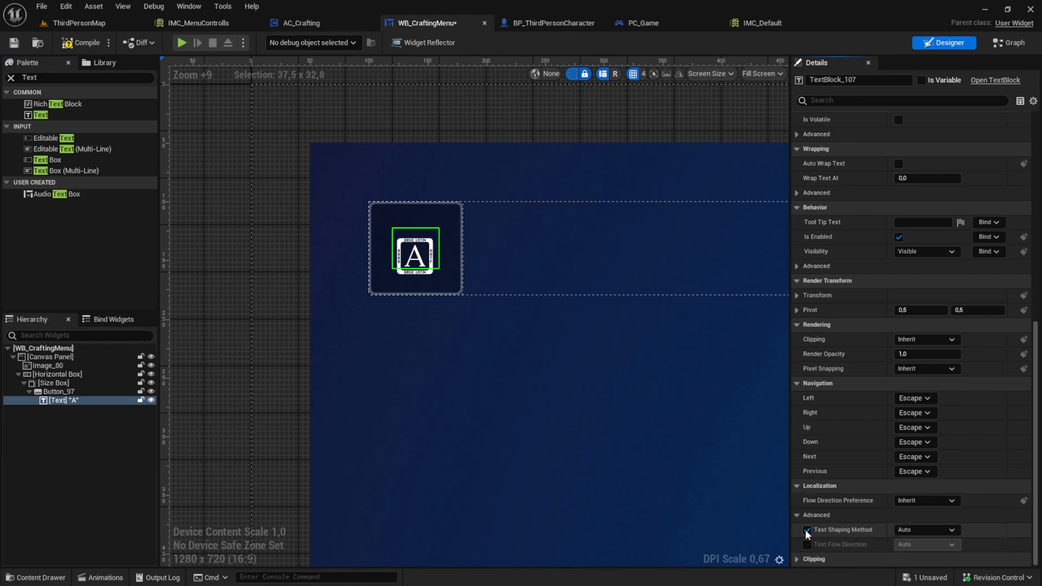
{"action": "left_click", "coordinate": [926, 530]}
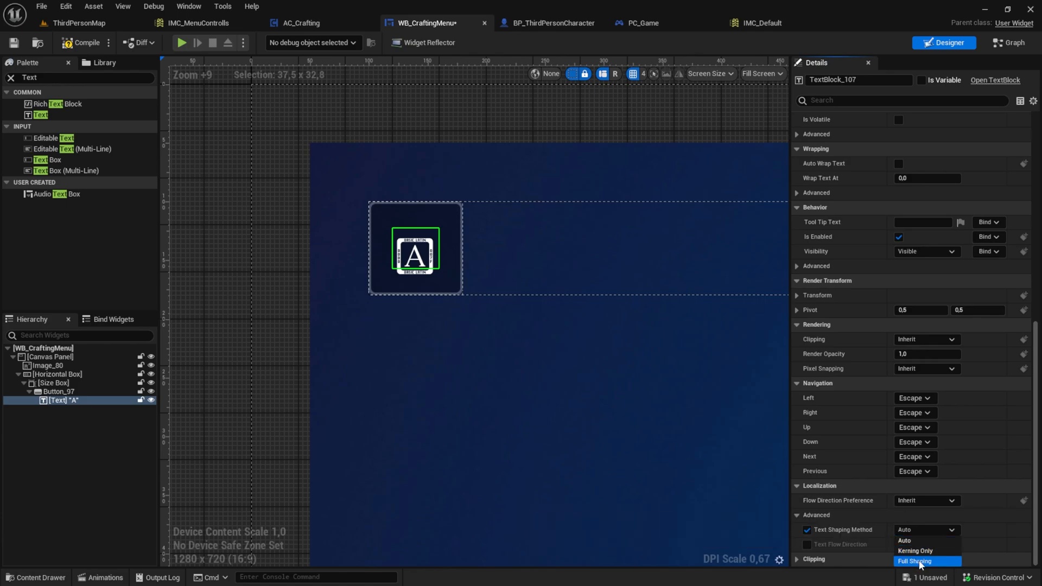
{"action": "left_click", "coordinate": [921, 561]}
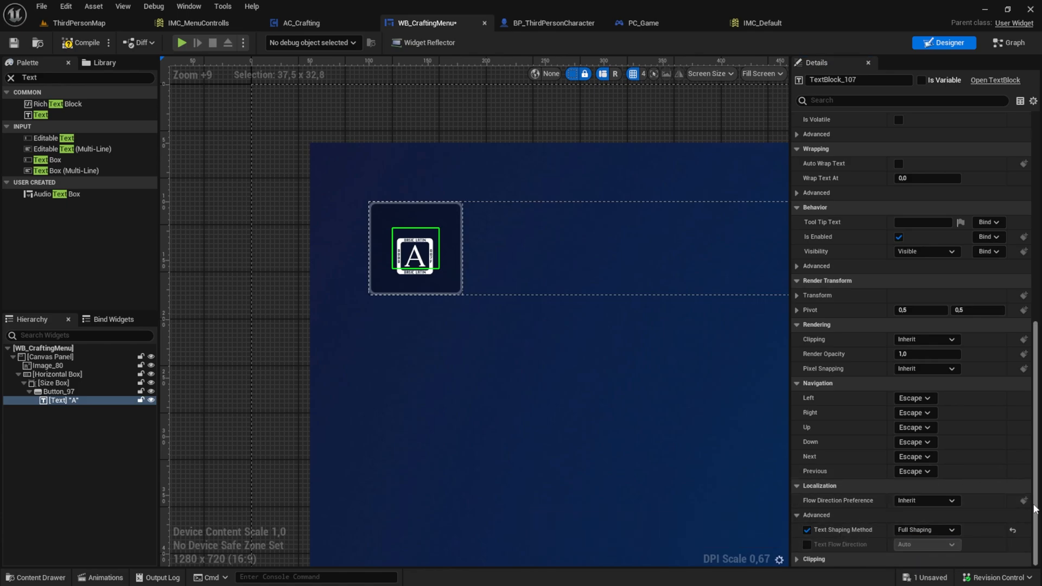
- Set the button's Content Text to 'lock' so it renders a padlock, then return to the browser
{"action": "scroll", "scroll_direction": "up", "scroll_amount": 3}
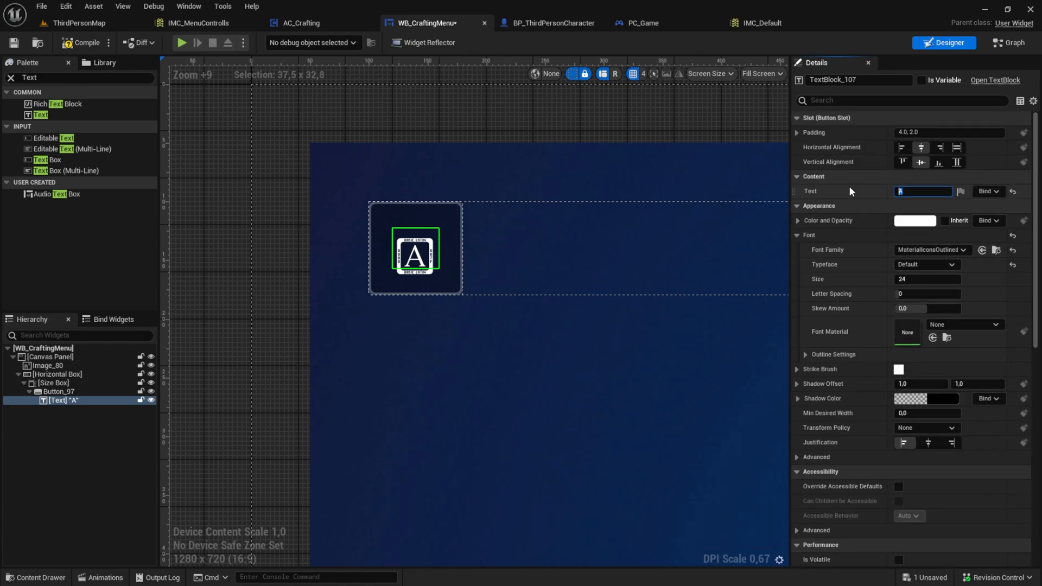
{"action": "type", "text": "lock"}
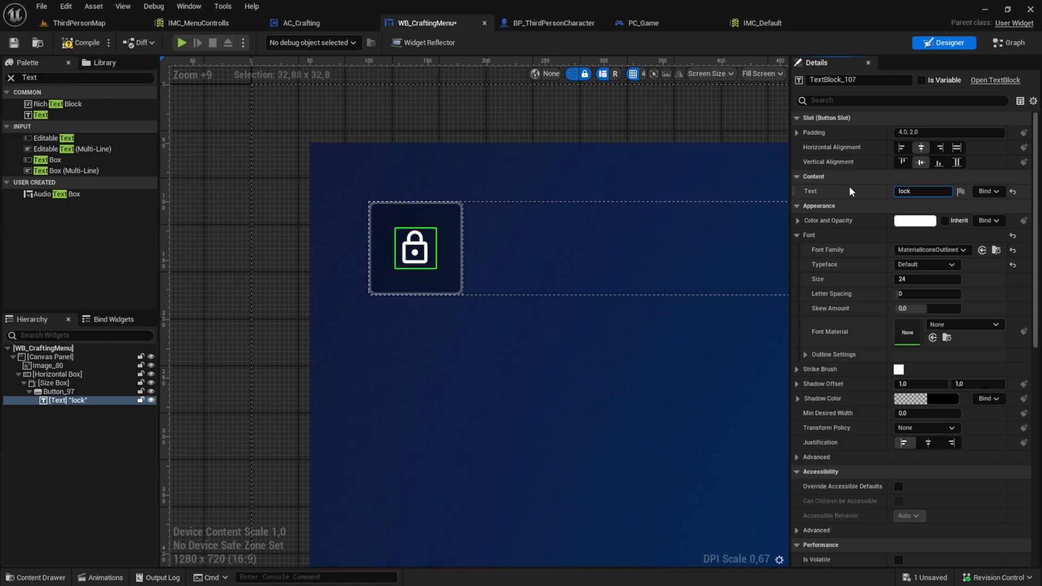
{"action": "mouse_move", "coordinate": [507, 266]}
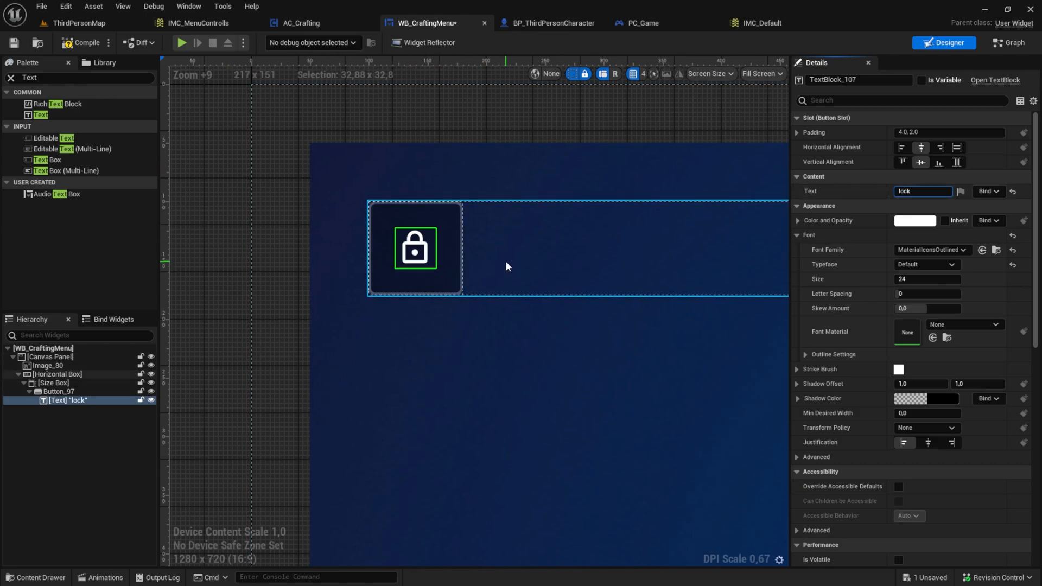
{"action": "left_click", "coordinate": [923, 191]}
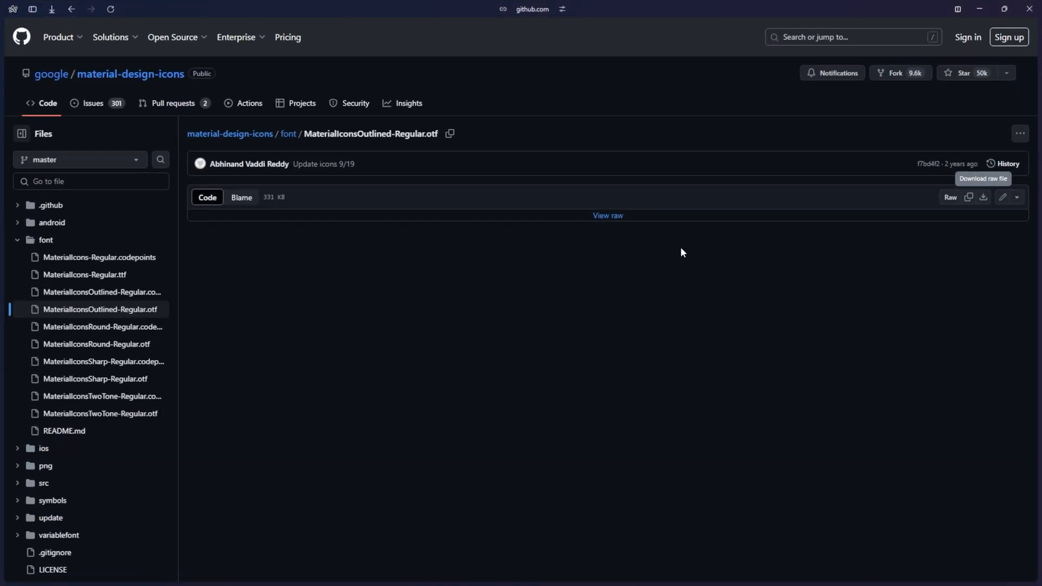
- Navigate back to the Google Fonts icon gallery and view the Apps icon's details and usage code
{"action": "left_click", "coordinate": [71, 9]}
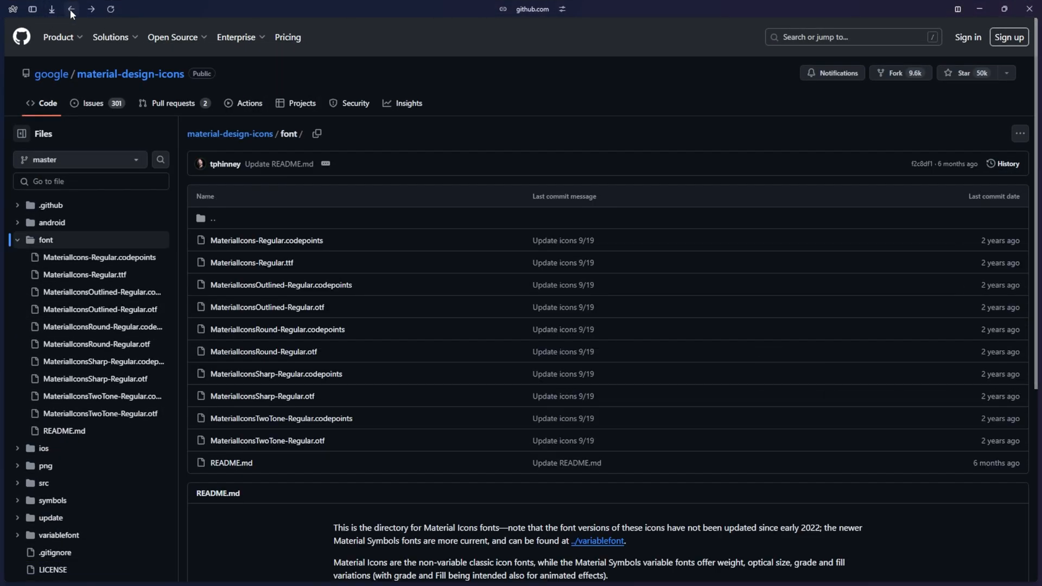
{"action": "left_click", "coordinate": [71, 10]}
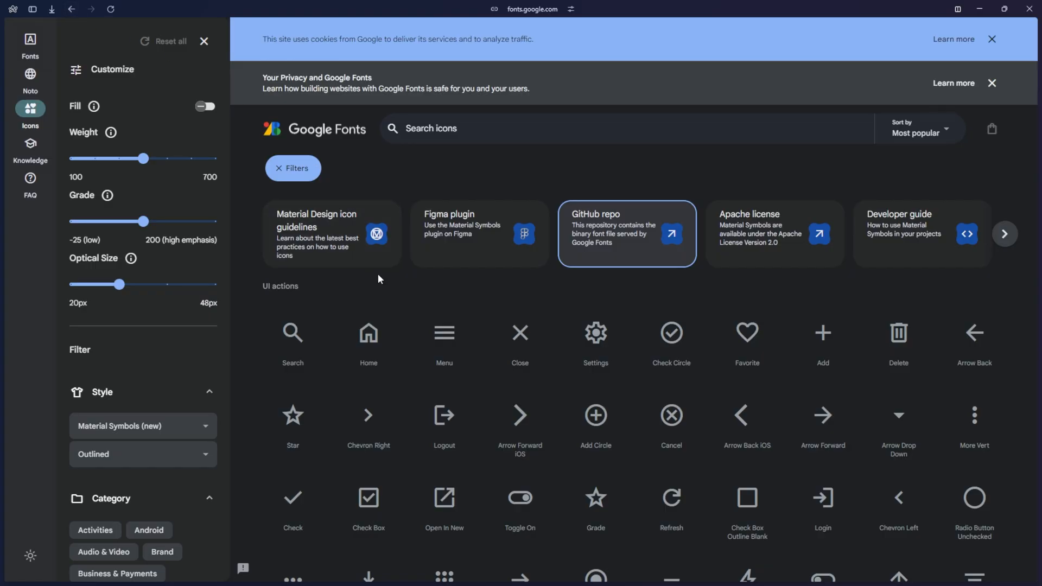
{"action": "mouse_move", "coordinate": [535, 312]}
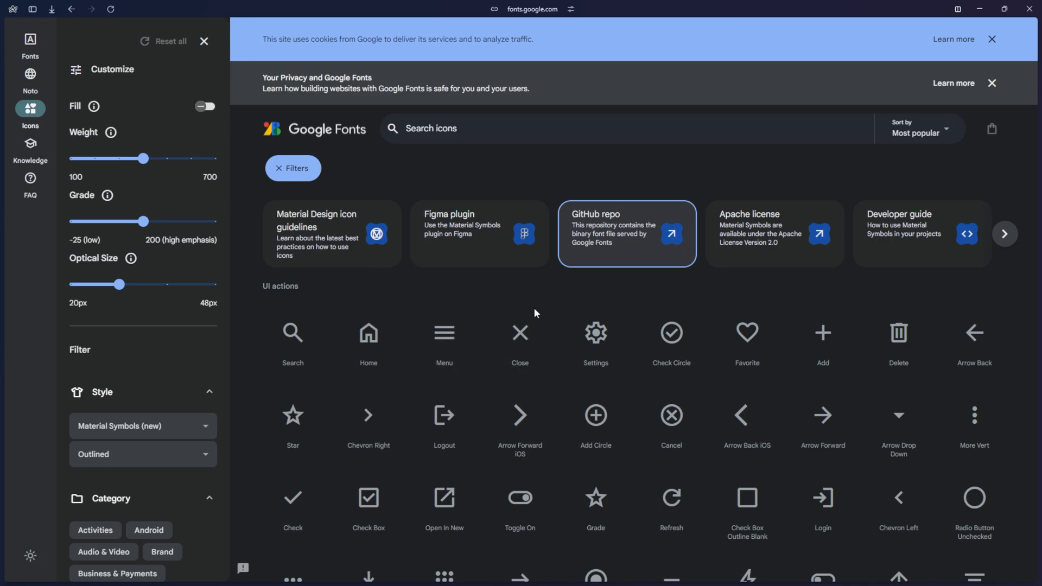
{"action": "scroll", "scroll_direction": "down", "scroll_amount": 3}
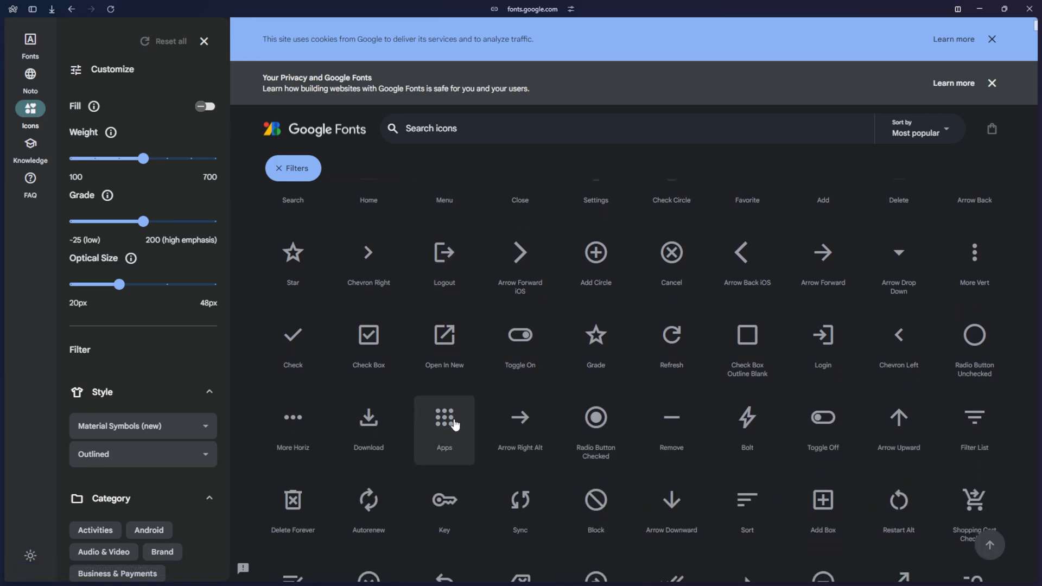
{"action": "left_click", "coordinate": [444, 423]}
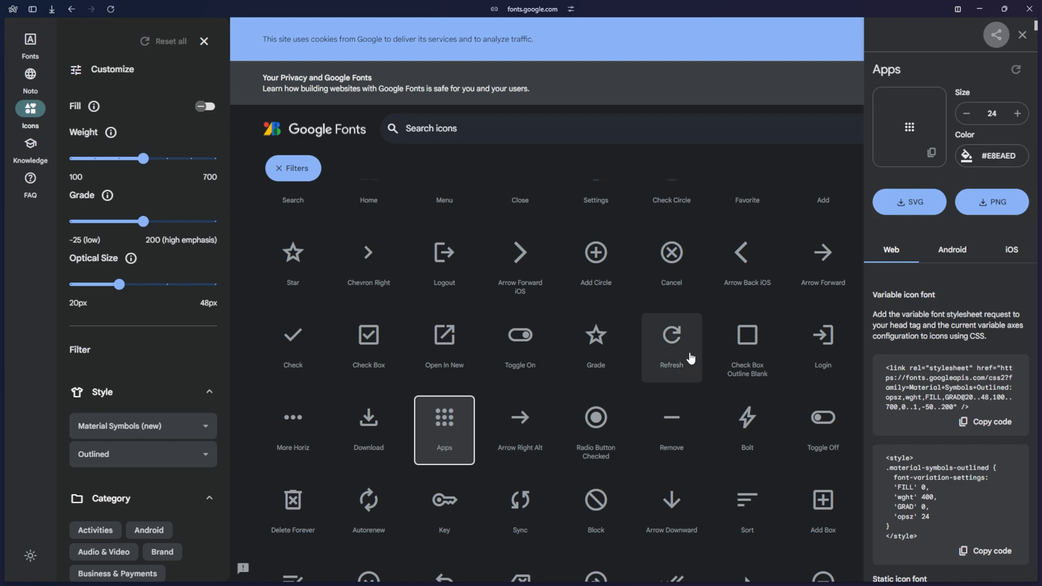
{"action": "scroll", "scroll_direction": "down", "scroll_amount": 3}
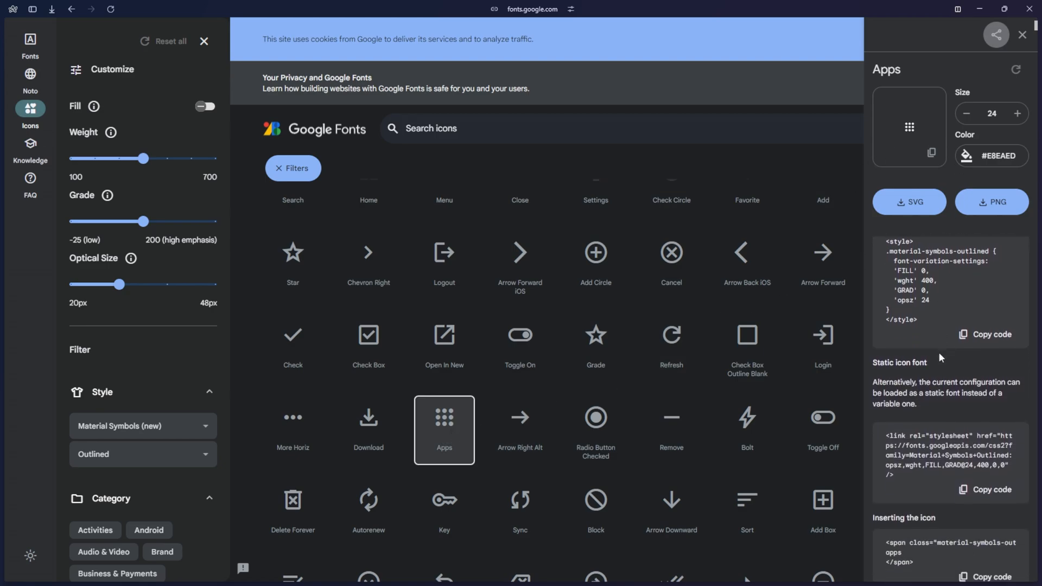
{"action": "scroll", "scroll_direction": "down", "scroll_amount": 3}
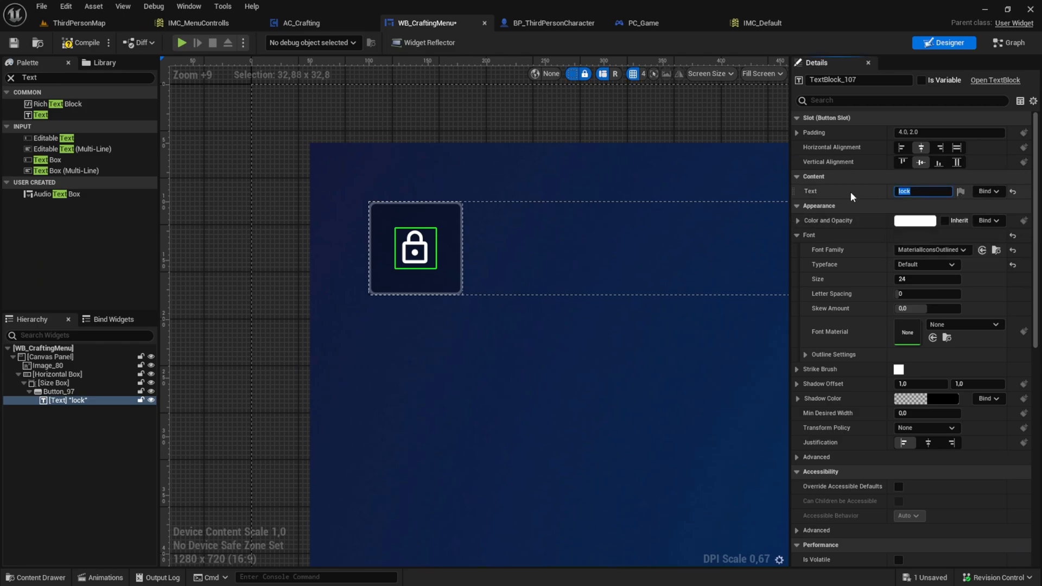
- Set the button's Content Text to 'apps' with size 36, centred and light grey
{"action": "type", "text": "apps"}
{"action": "left_click", "coordinate": [928, 279]}
{"action": "type", "text": "36"}
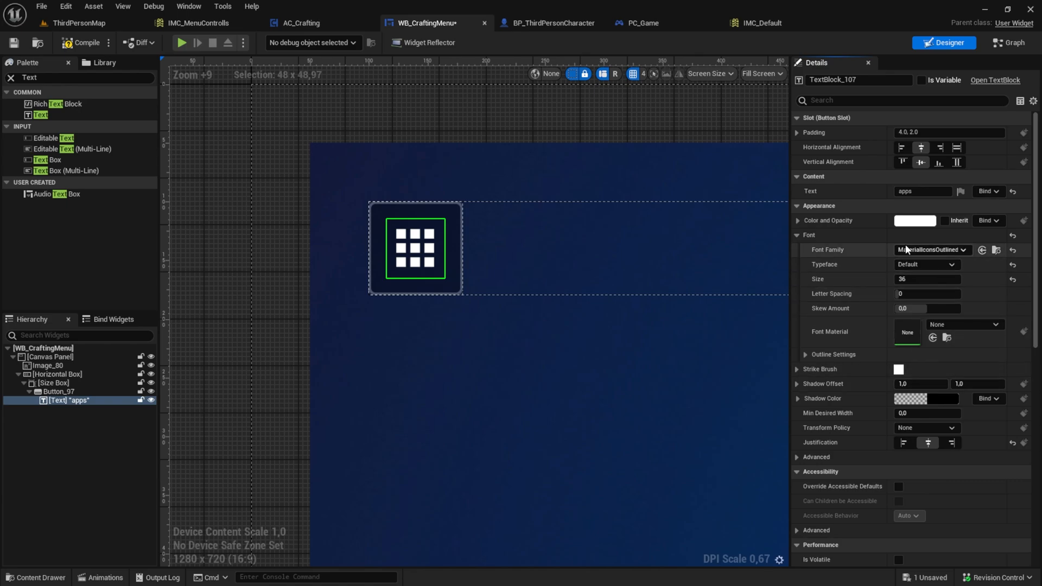
{"action": "left_click", "coordinate": [914, 221]}
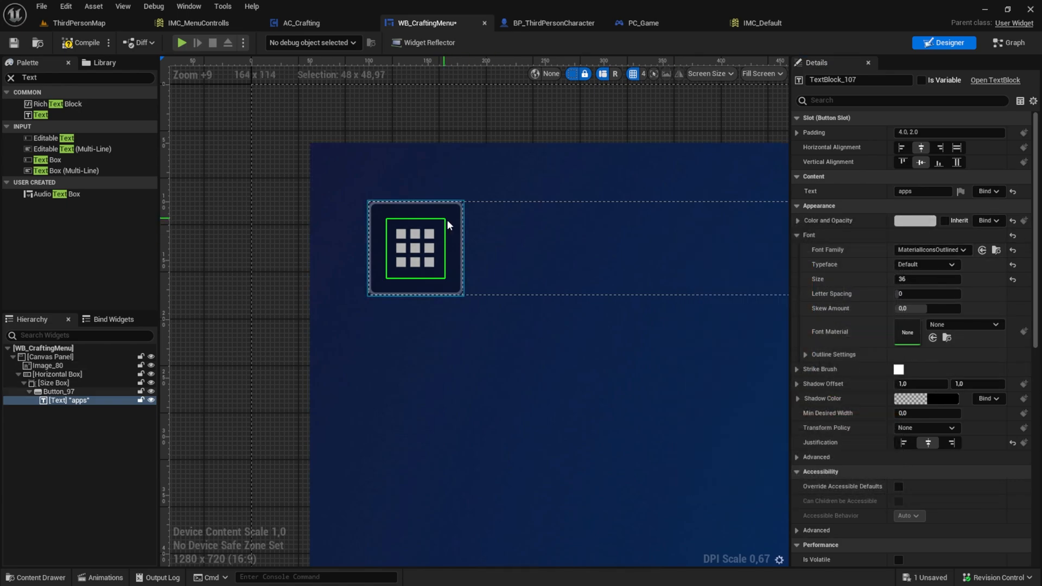
{"action": "left_click", "coordinate": [51, 357]}
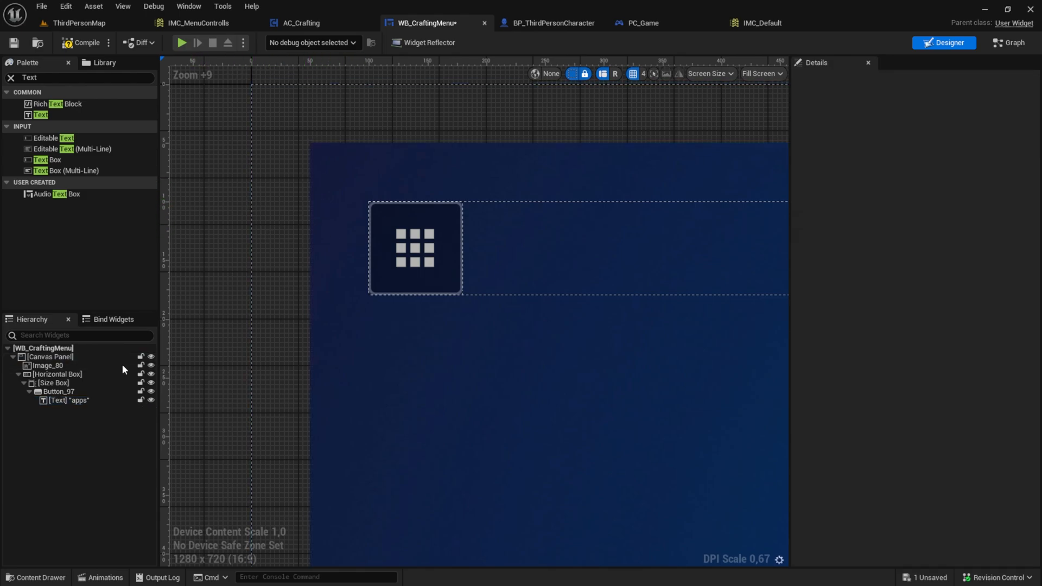
- Replace the second button's Text child with an Image widget in the Hierarchy
{"action": "left_click", "coordinate": [54, 383]}
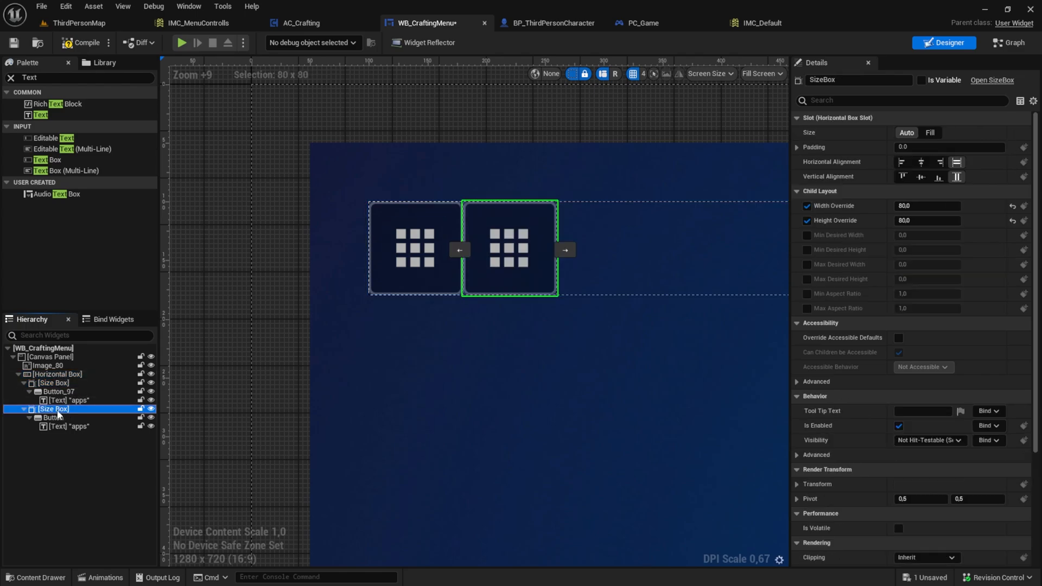
{"action": "left_click", "coordinate": [69, 426]}
{"action": "type", "text": "image"}
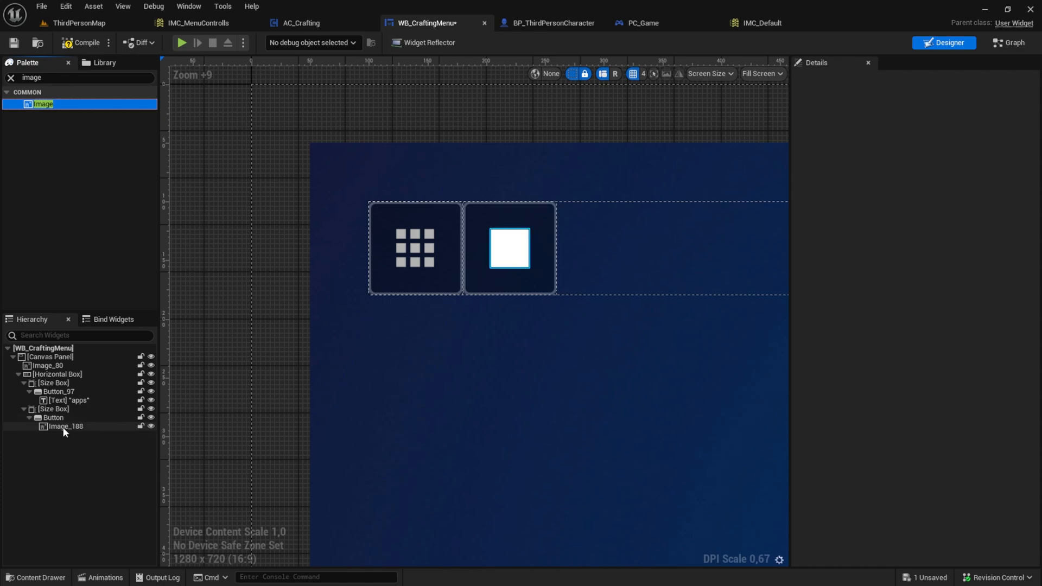
{"action": "left_click", "coordinate": [66, 425]}
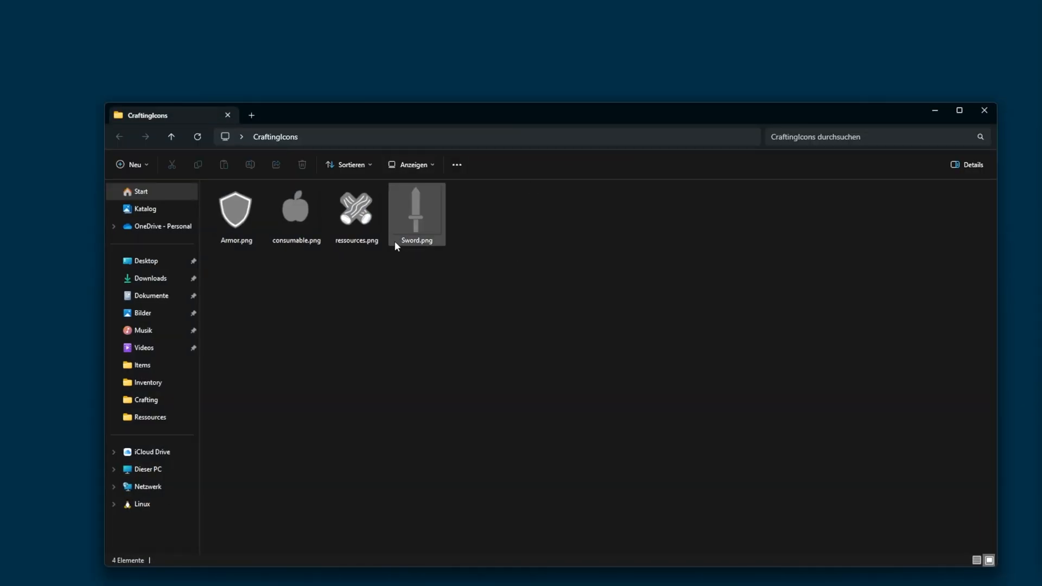
- In File Explorer, select all four crafting icon PNGs in the CraftingIcons folder
{"action": "left_click", "coordinate": [354, 300]}
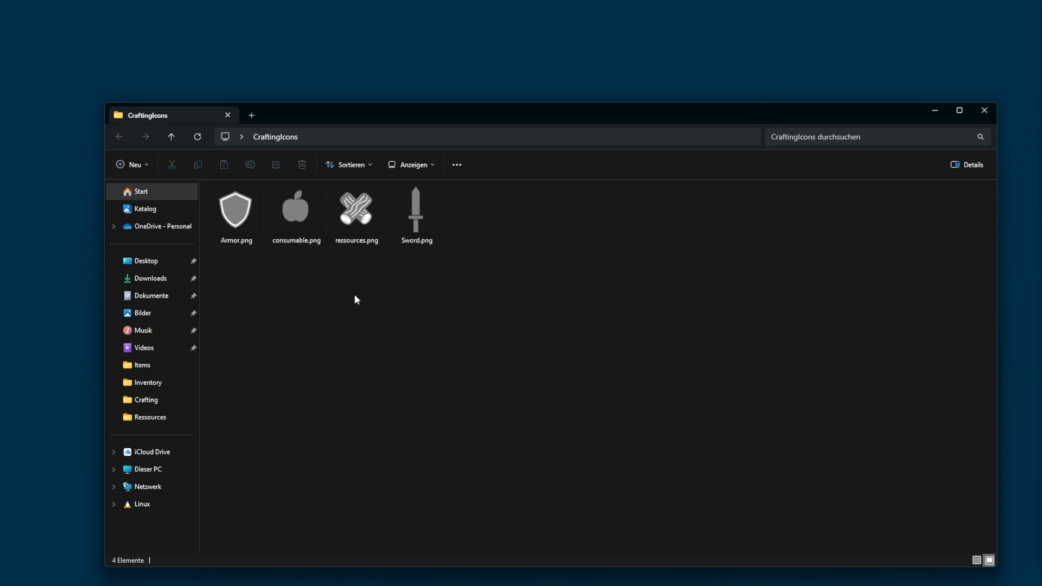
{"action": "mouse_move", "coordinate": [438, 303]}
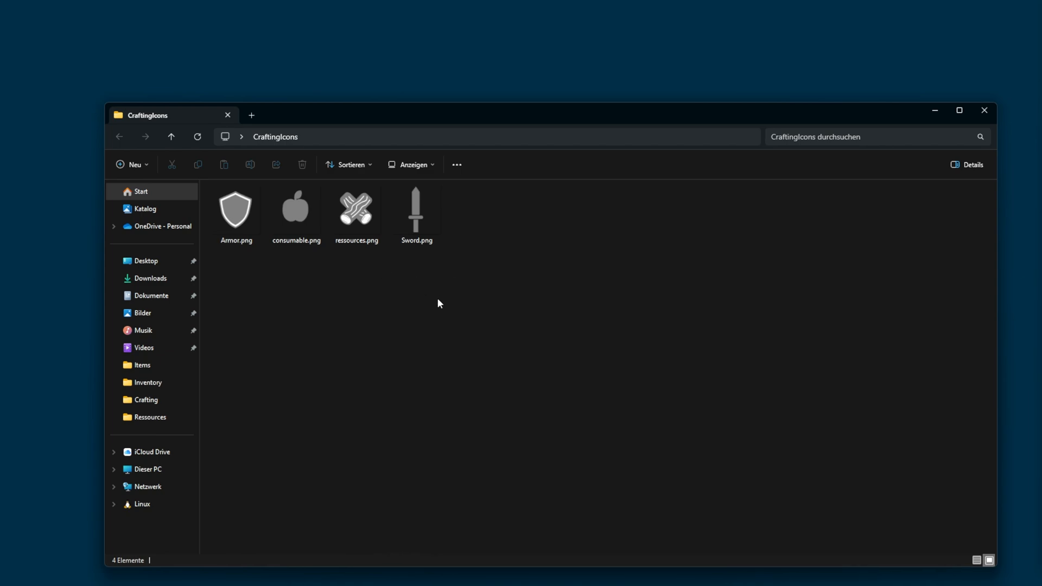
{"action": "mouse_move", "coordinate": [466, 287]}
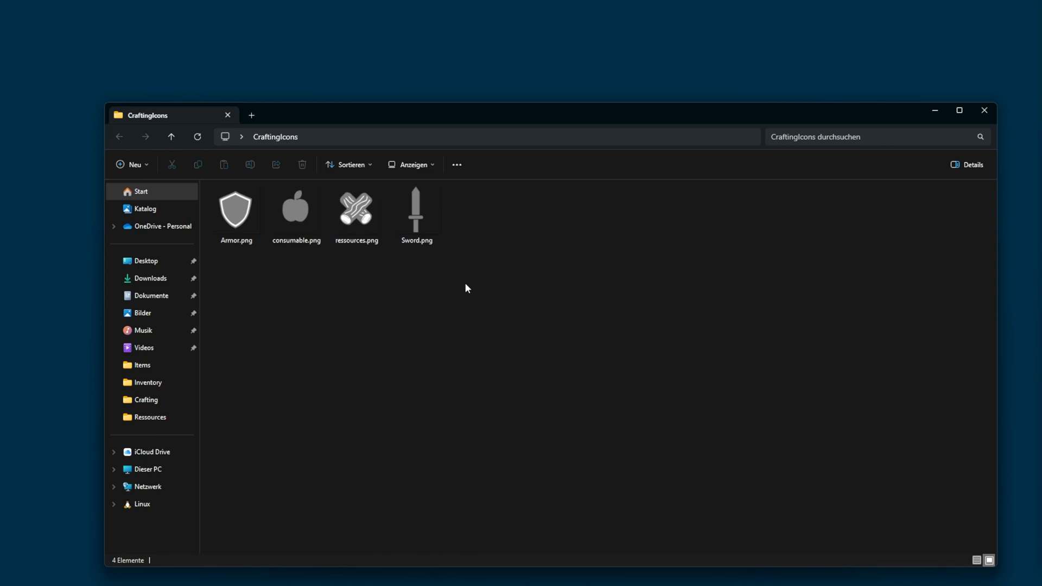
{"action": "key", "text": "ctrl+a"}
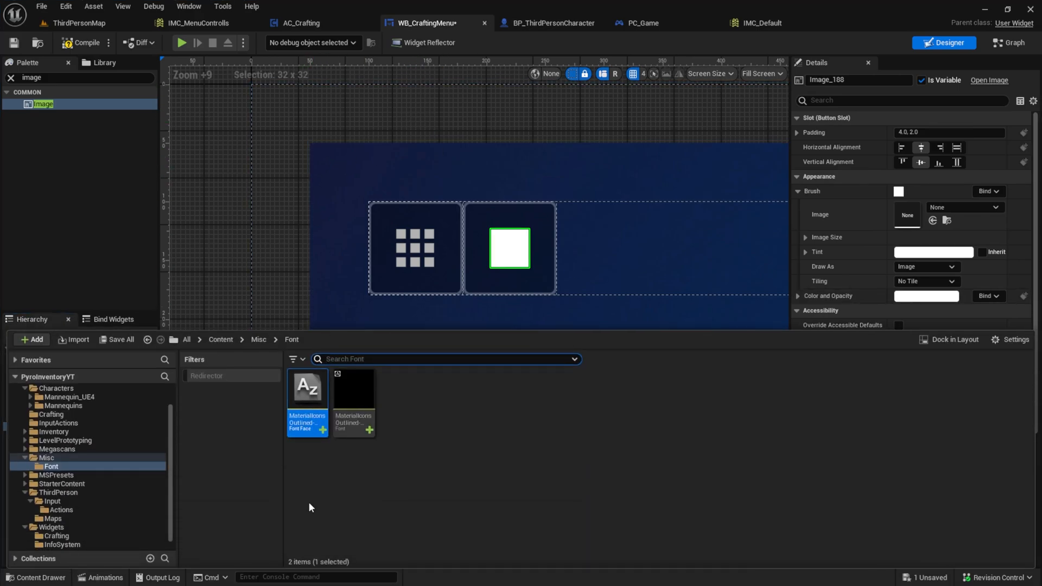
- Create and name a new folder inside Content/Misc for the crafting icons
{"action": "left_click", "coordinate": [47, 457]}
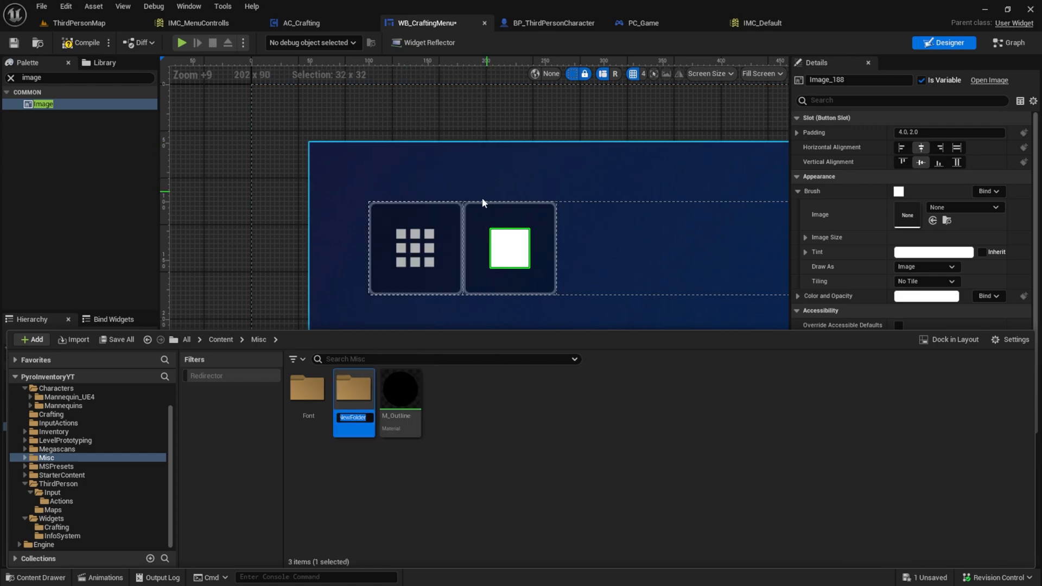
{"action": "key", "text": "Delete"}
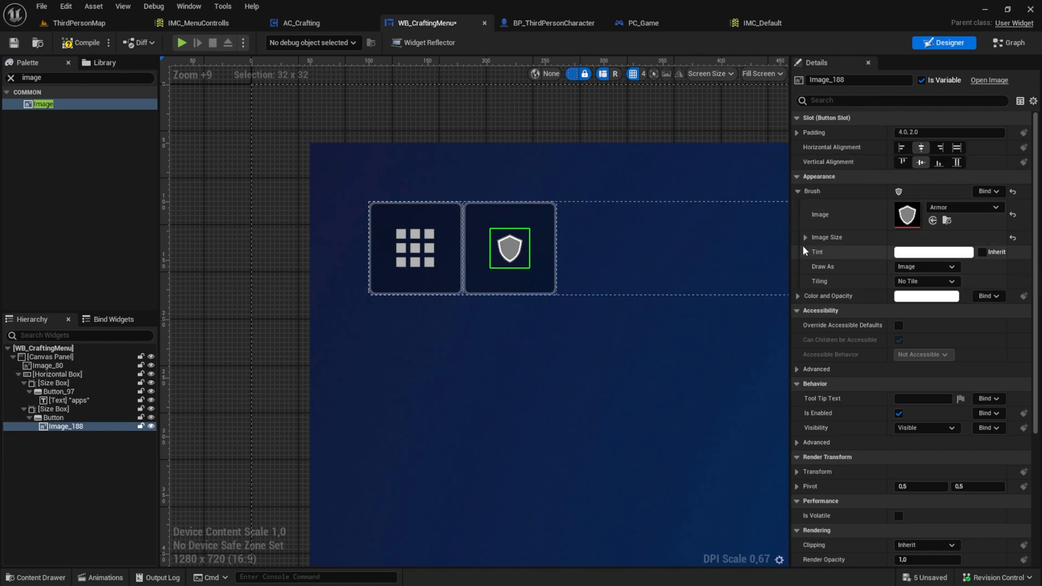
- Give the Armor image a 64x64 size, no inherited tint and zero padding
{"action": "left_click", "coordinate": [805, 238]}
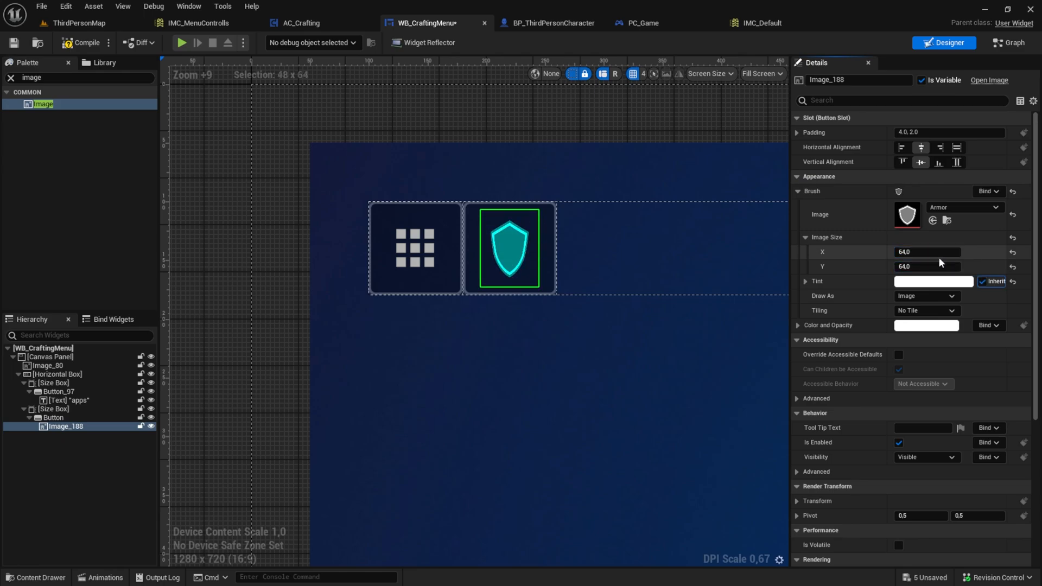
{"action": "left_click", "coordinate": [996, 281]}
{"action": "type", "text": "0"}
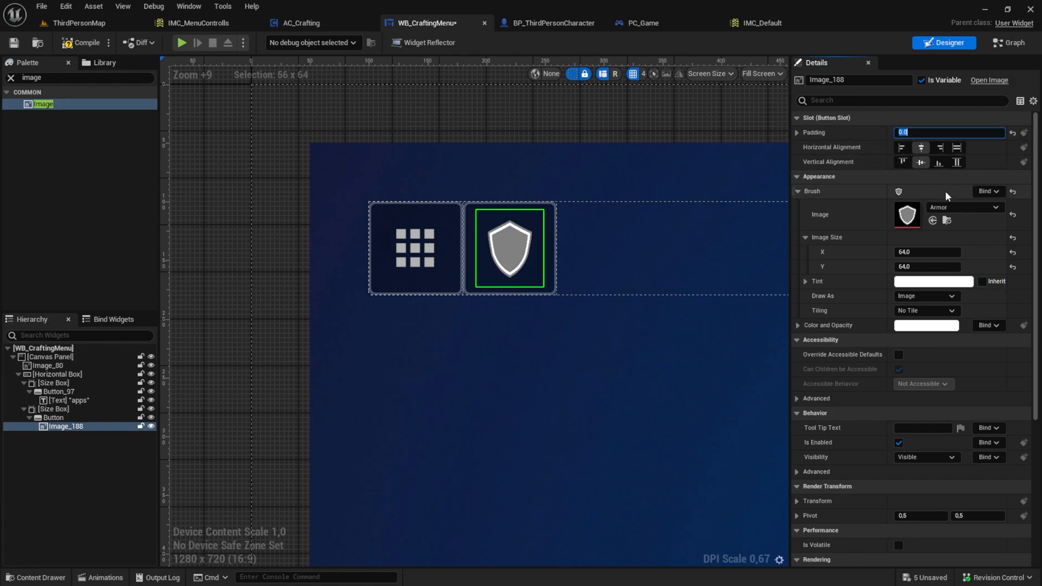
{"action": "mouse_move", "coordinate": [888, 235]}
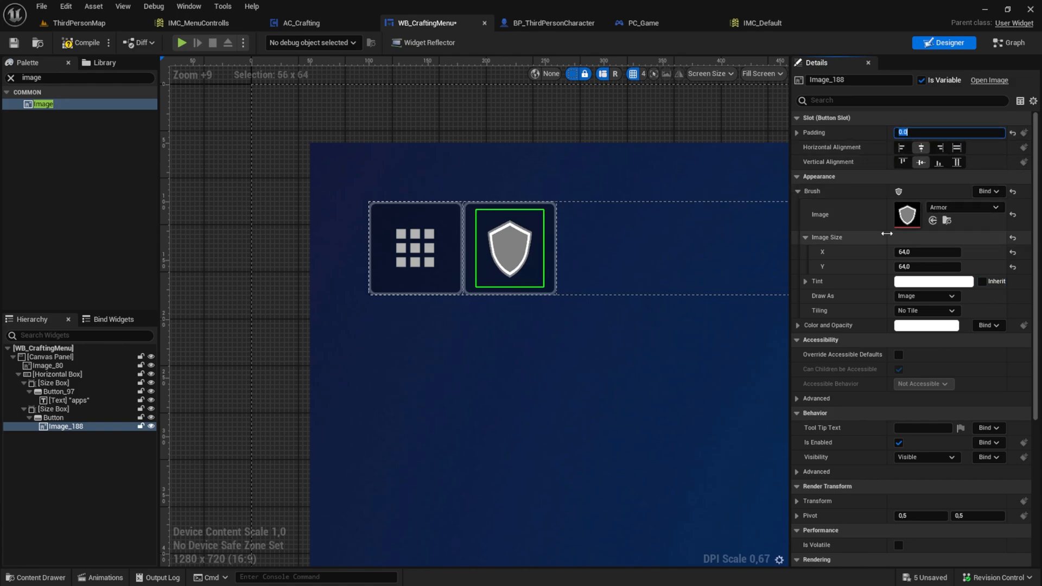
{"action": "left_click", "coordinate": [957, 161]}
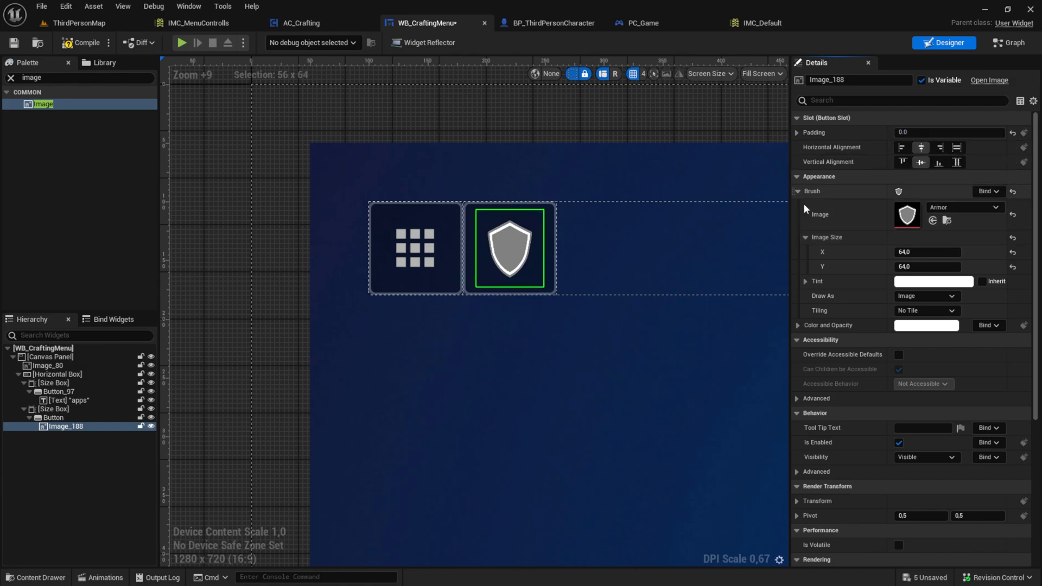
{"action": "left_click", "coordinate": [52, 417]}
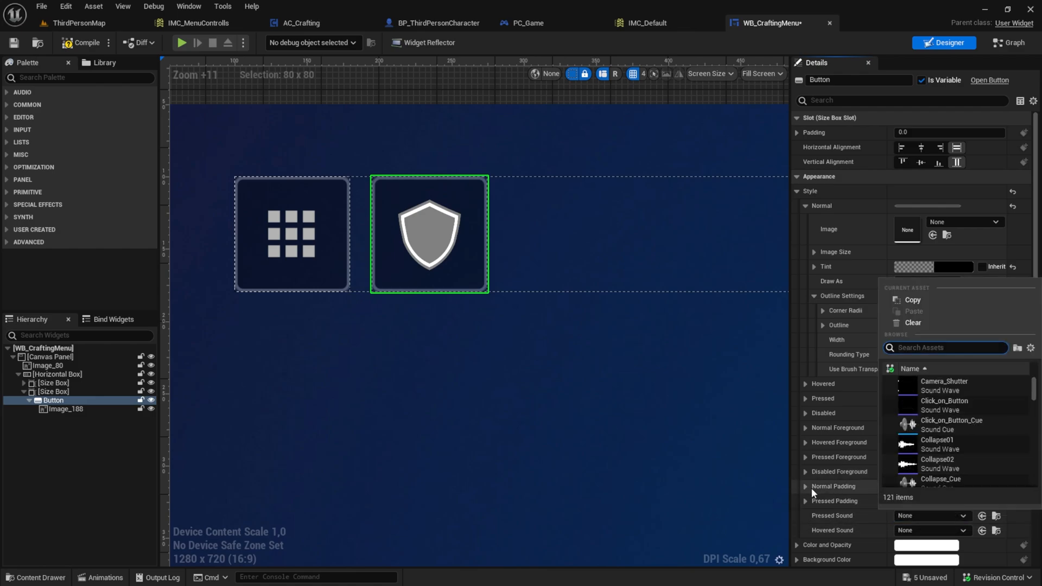
{"action": "left_click", "coordinate": [66, 411]}
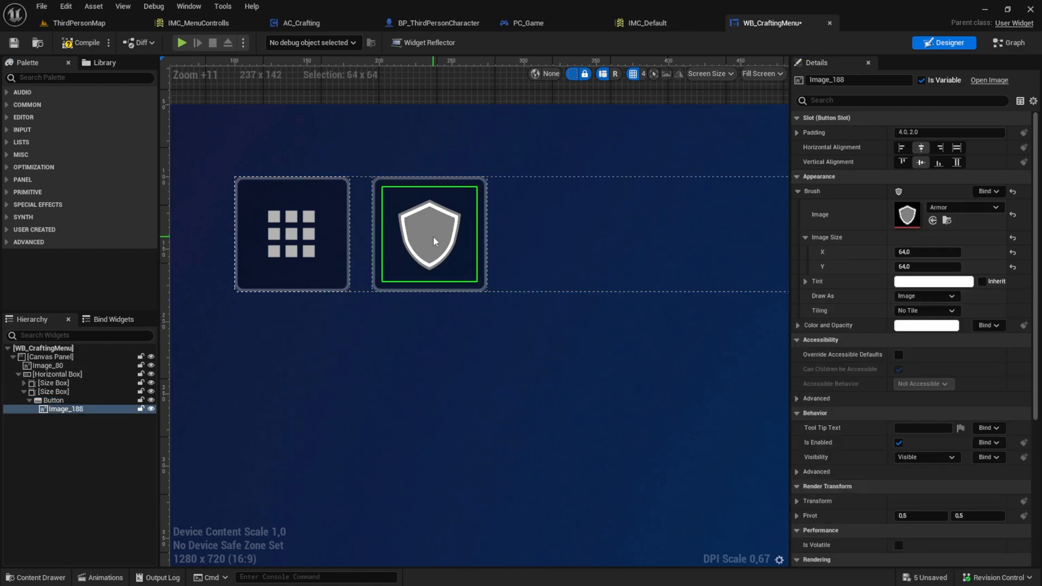
{"action": "mouse_move", "coordinate": [502, 233]}
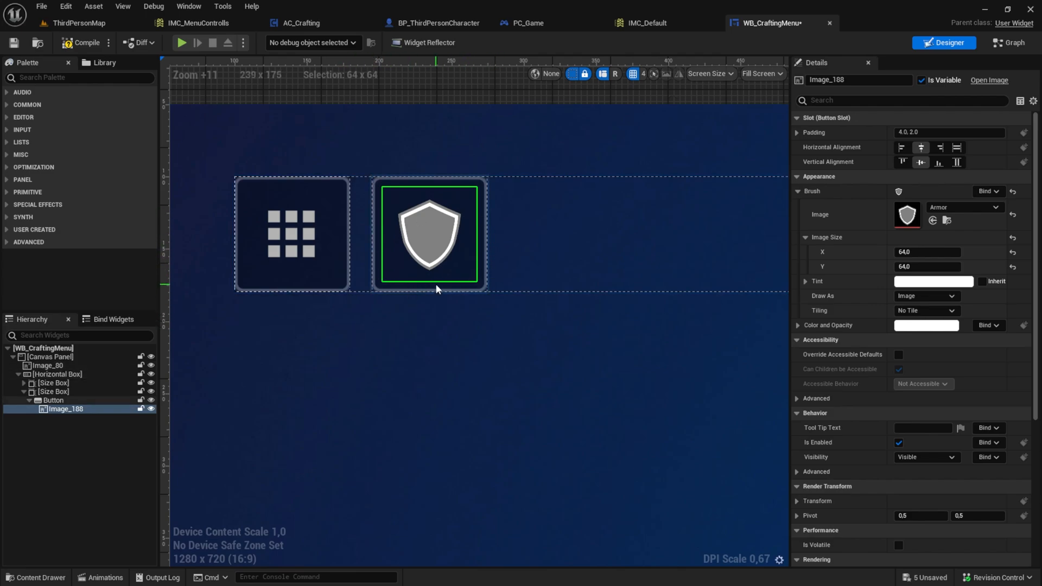
- Duplicate the armor Size Box and assign Sword, consumable and ressources brushes to the new images
{"action": "left_click", "coordinate": [54, 392]}
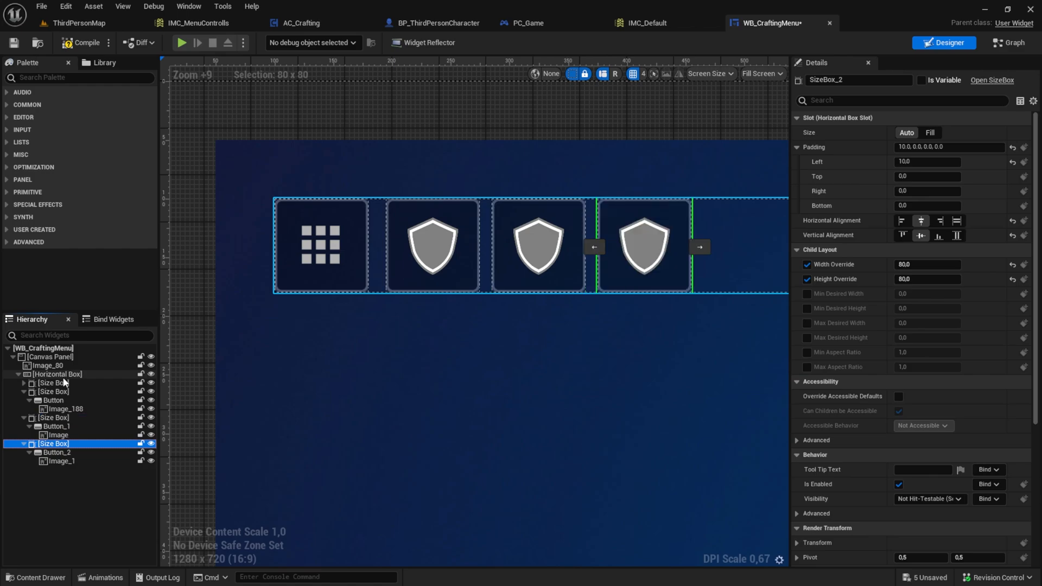
{"action": "left_click", "coordinate": [58, 434]}
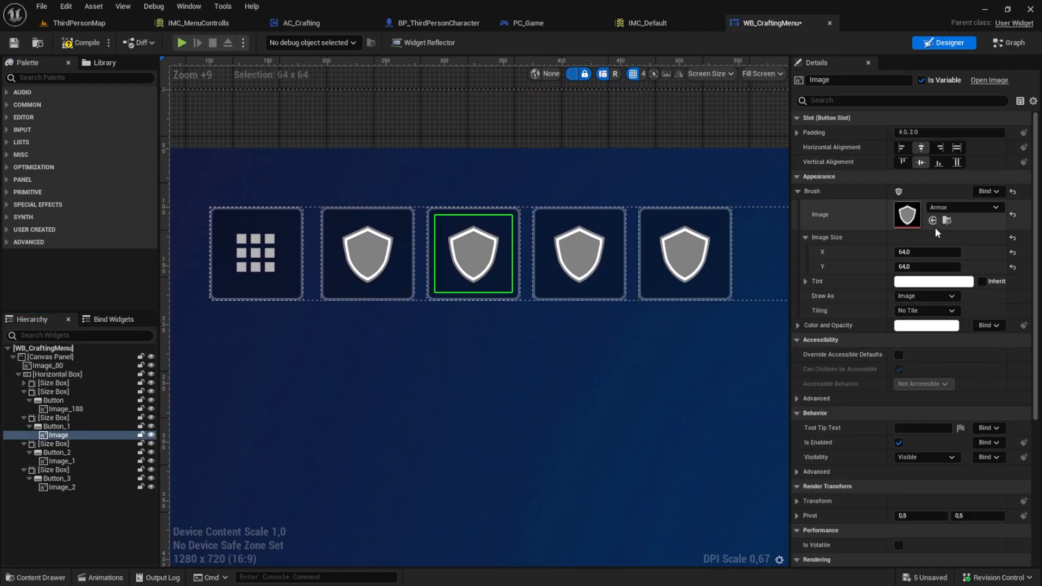
{"action": "mouse_move", "coordinate": [957, 218]}
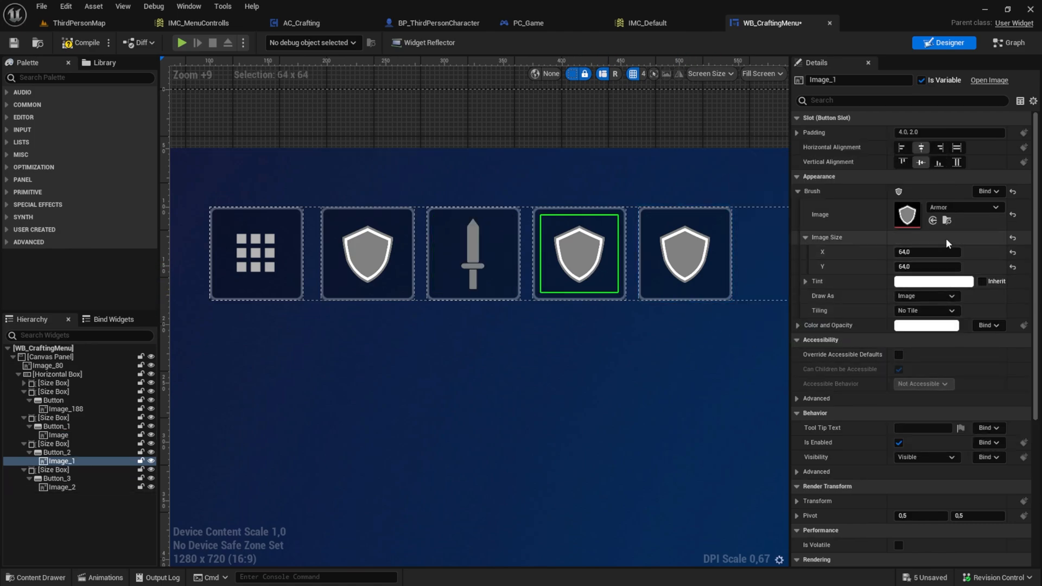
{"action": "left_click", "coordinate": [967, 207]}
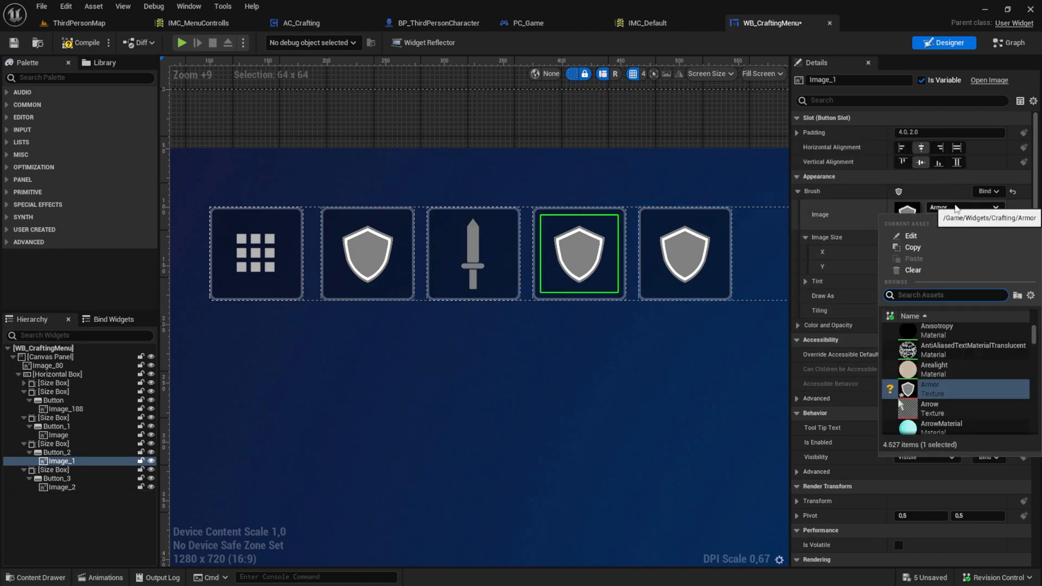
{"action": "type", "text": "con"}
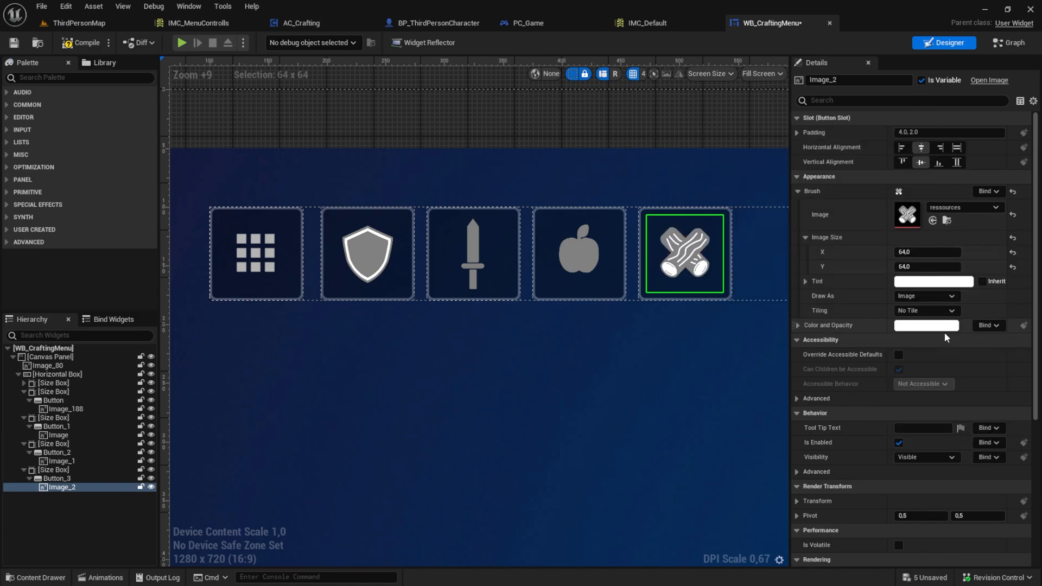
- Save the crafting menu widget and launch a play preview showing the five icon buttons
{"action": "left_click", "coordinate": [51, 357]}
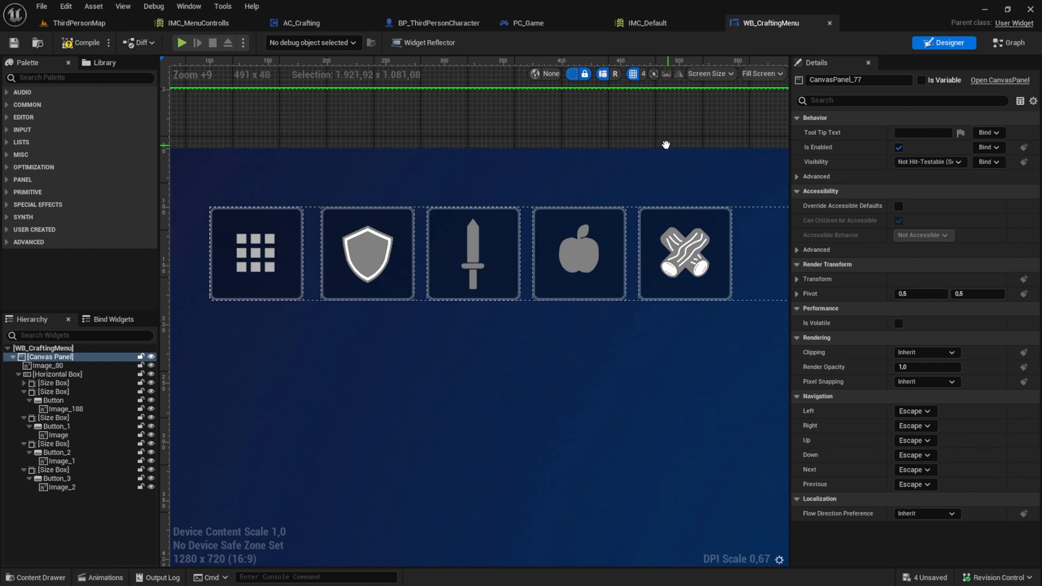
{"action": "scroll", "scroll_direction": "down", "scroll_amount": 3}
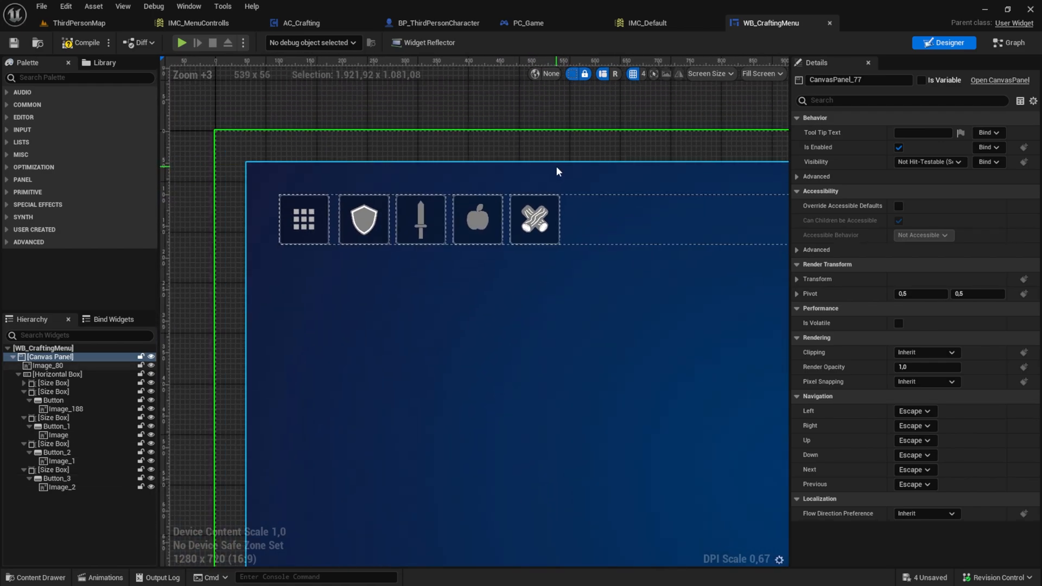
{"action": "left_click", "coordinate": [46, 366]}
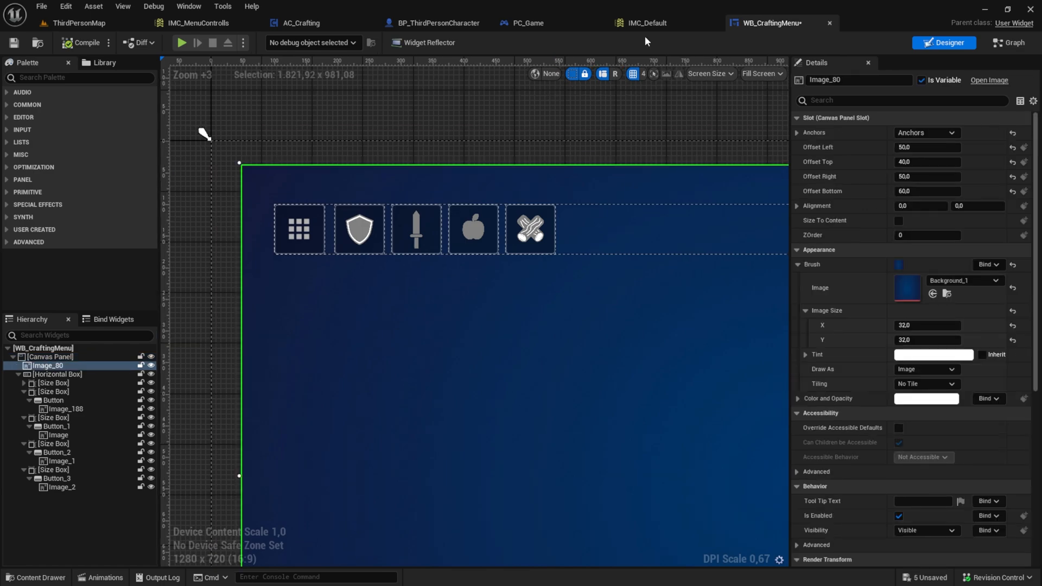
{"action": "left_click", "coordinate": [181, 42]}
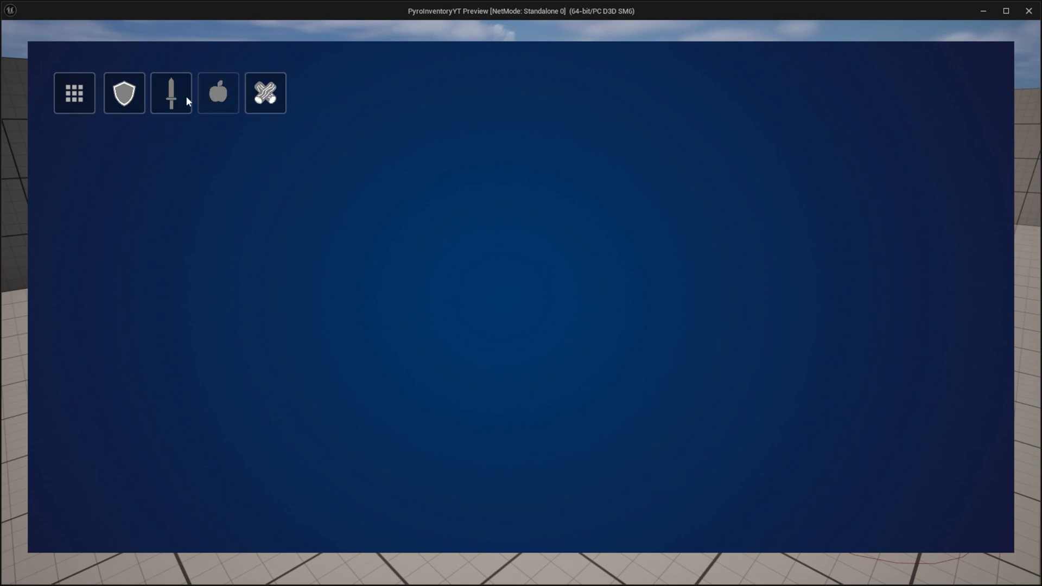
{"action": "mouse_move", "coordinate": [72, 135]}
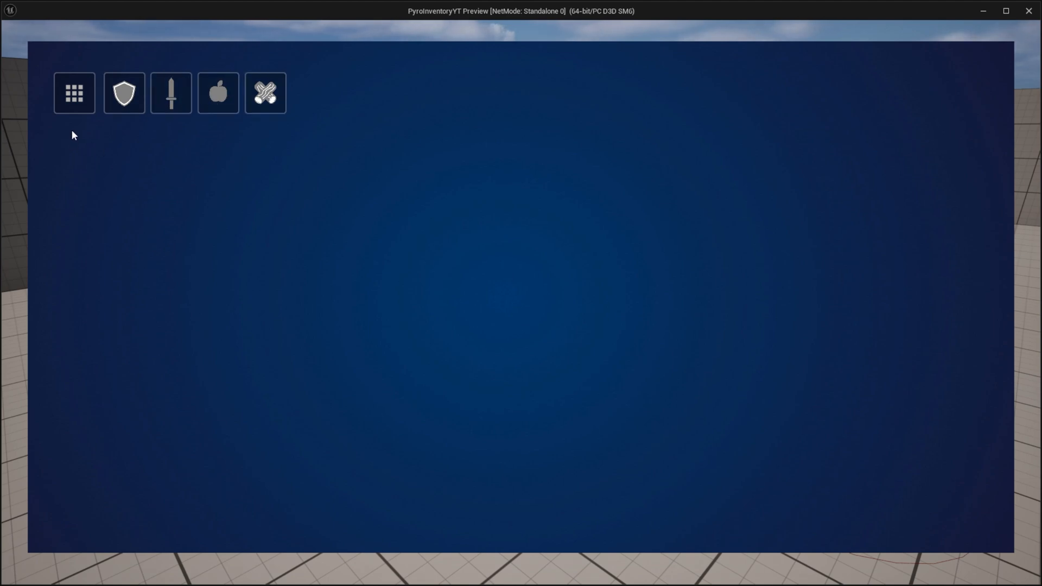
{"action": "mouse_move", "coordinate": [226, 257]}
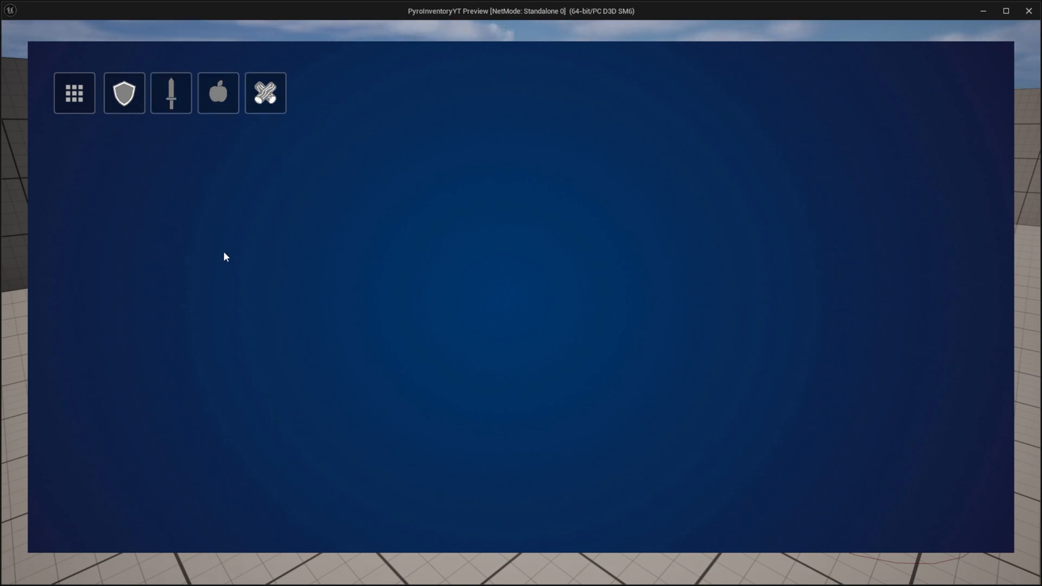
{"action": "mouse_move", "coordinate": [148, 223]}
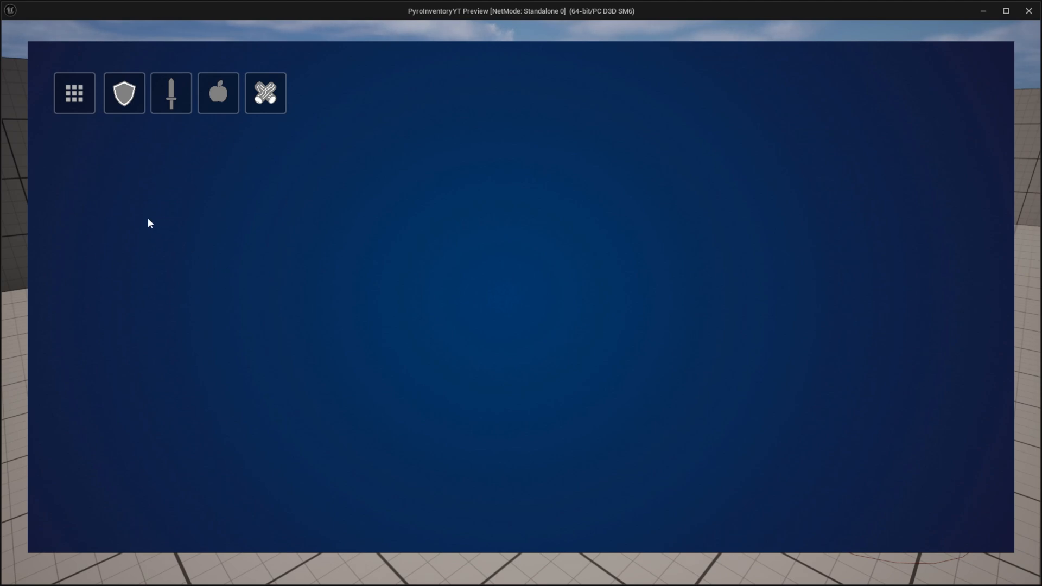